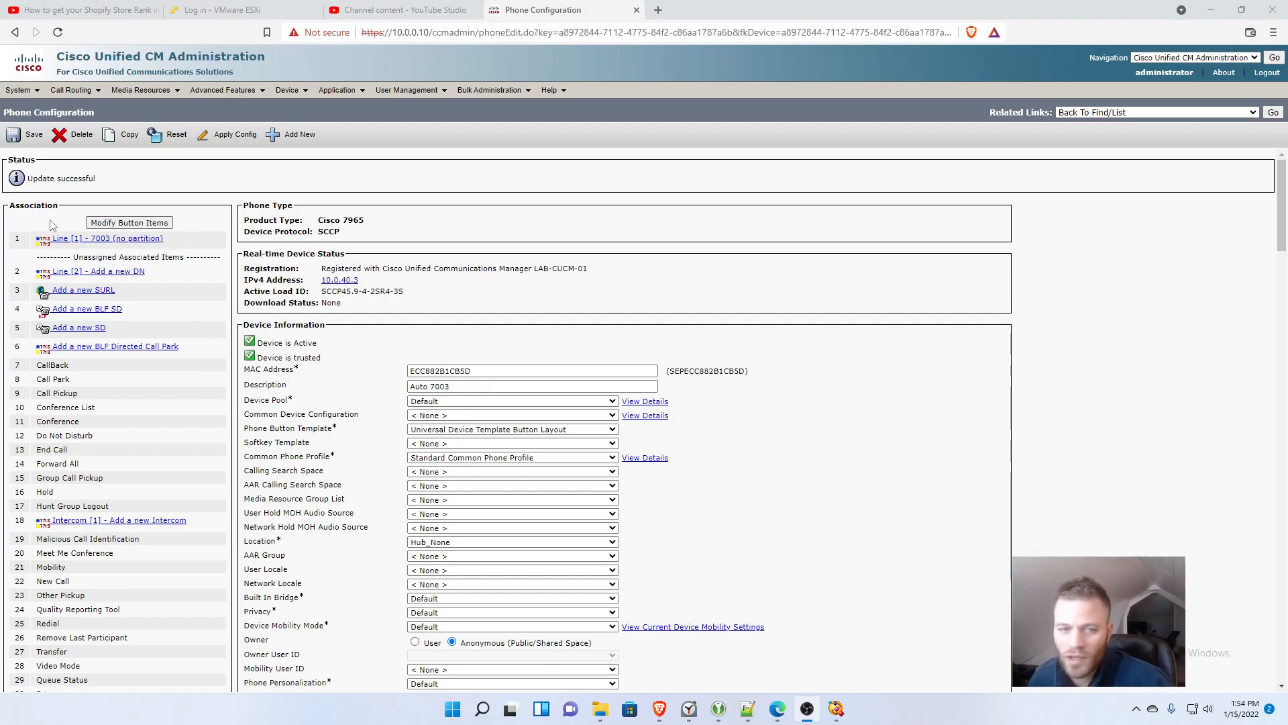
# - Set the 7965 phone's Phone Button Template to Standard 7965 SCCP and save
pyautogui.click(106, 238)
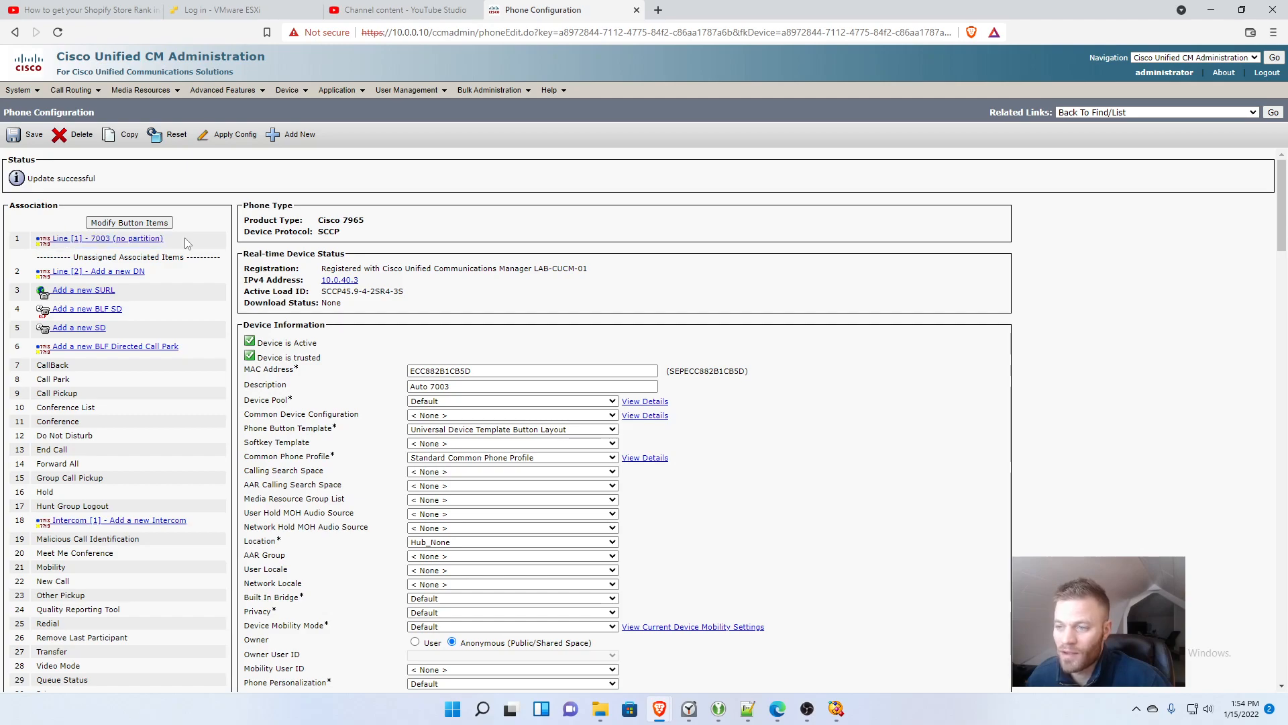
pyautogui.moveTo(513, 383)
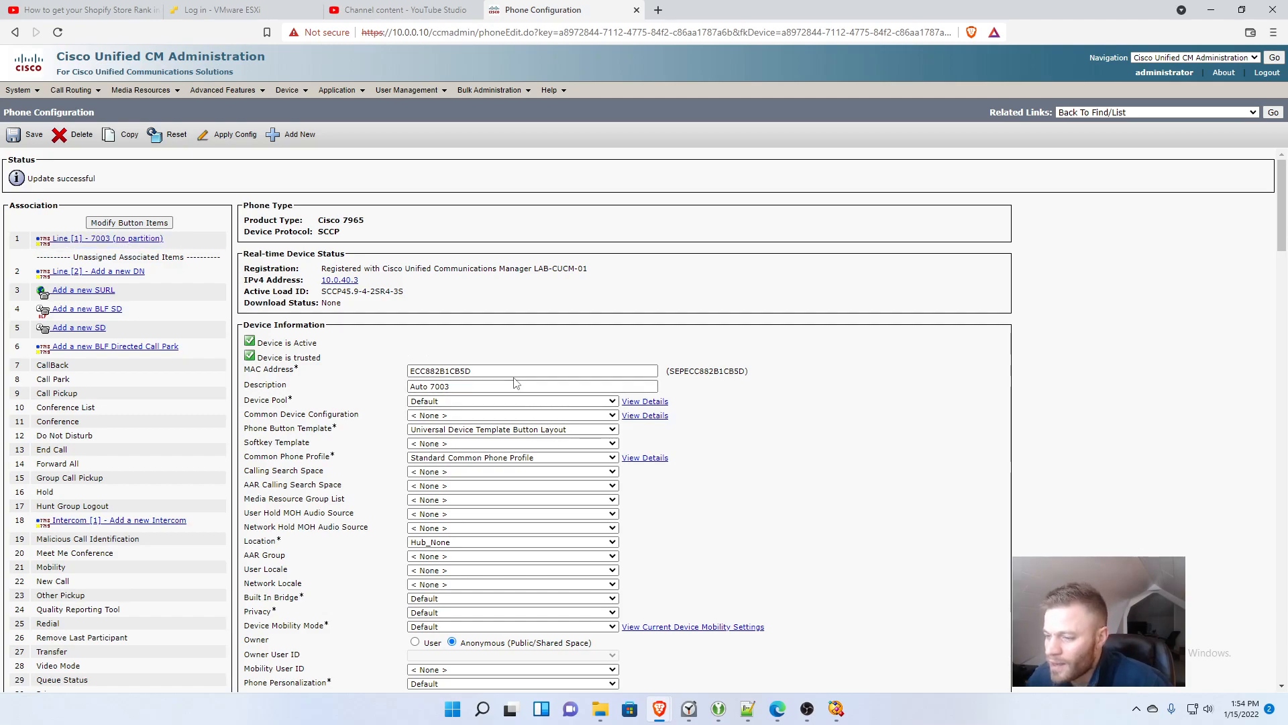
pyautogui.moveTo(505, 384)
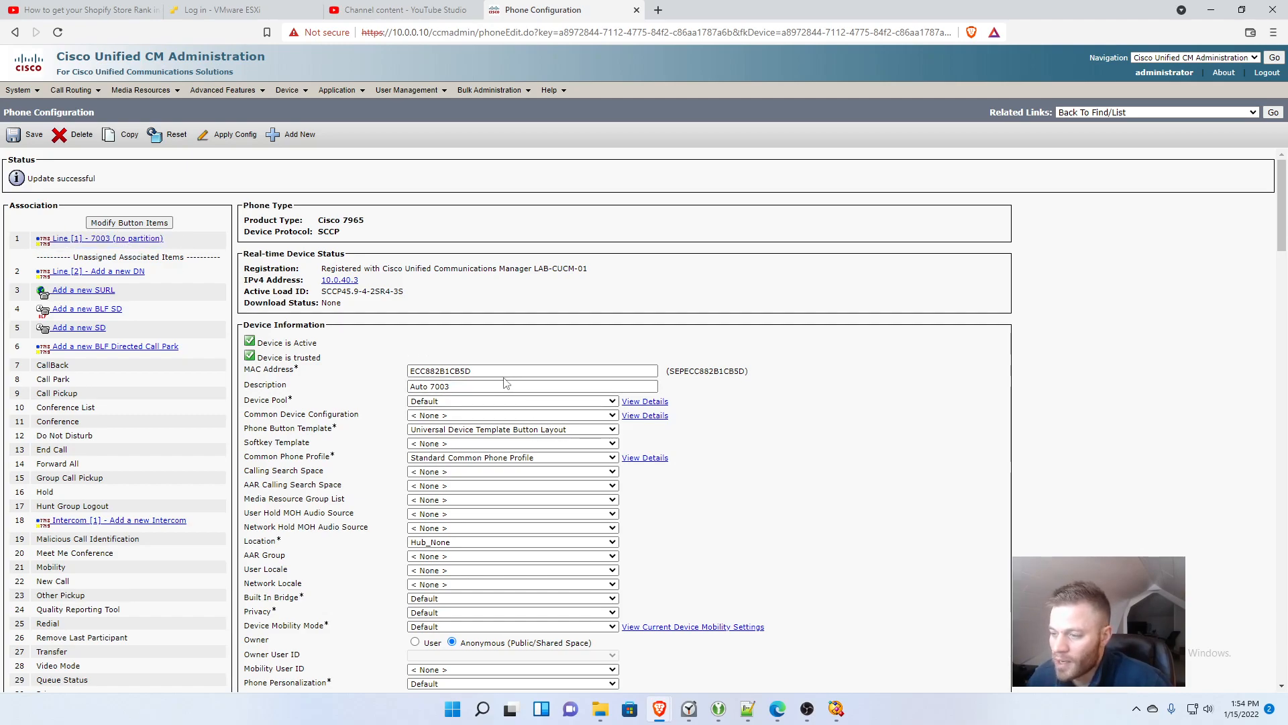
pyautogui.moveTo(504, 440)
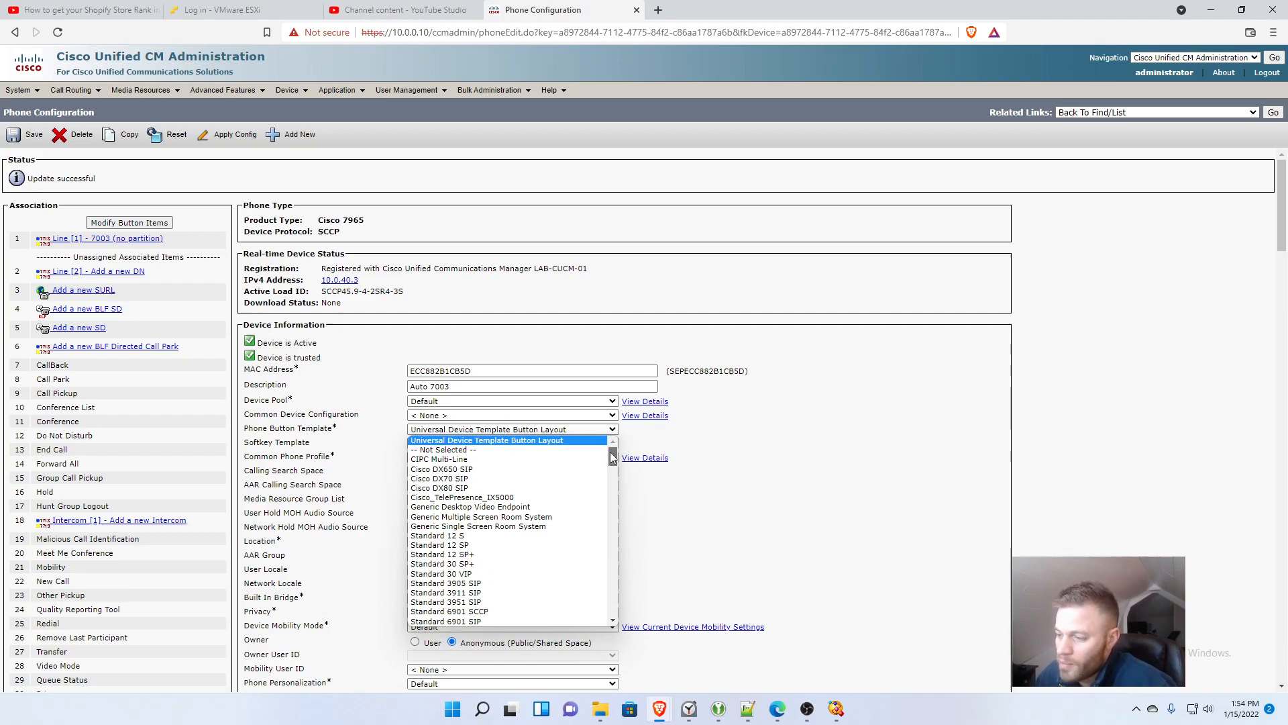
pyautogui.scroll(-3)
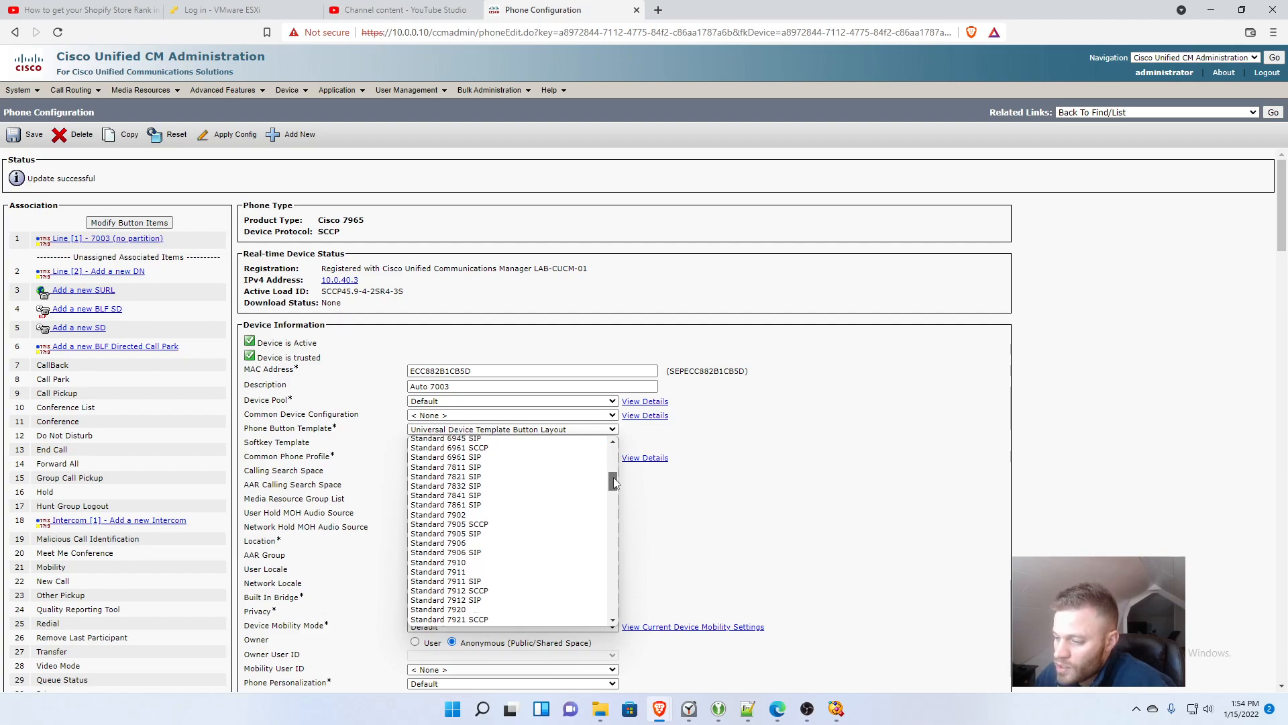
pyautogui.scroll(-3)
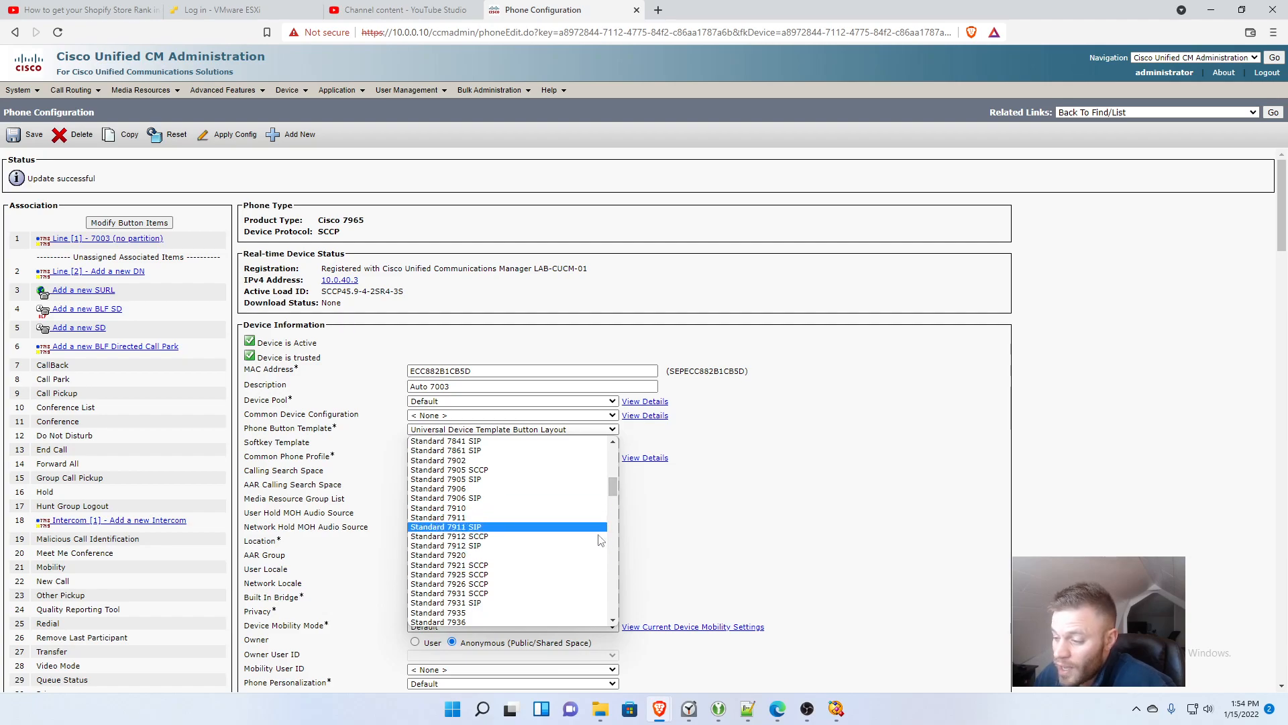
pyautogui.scroll(-3)
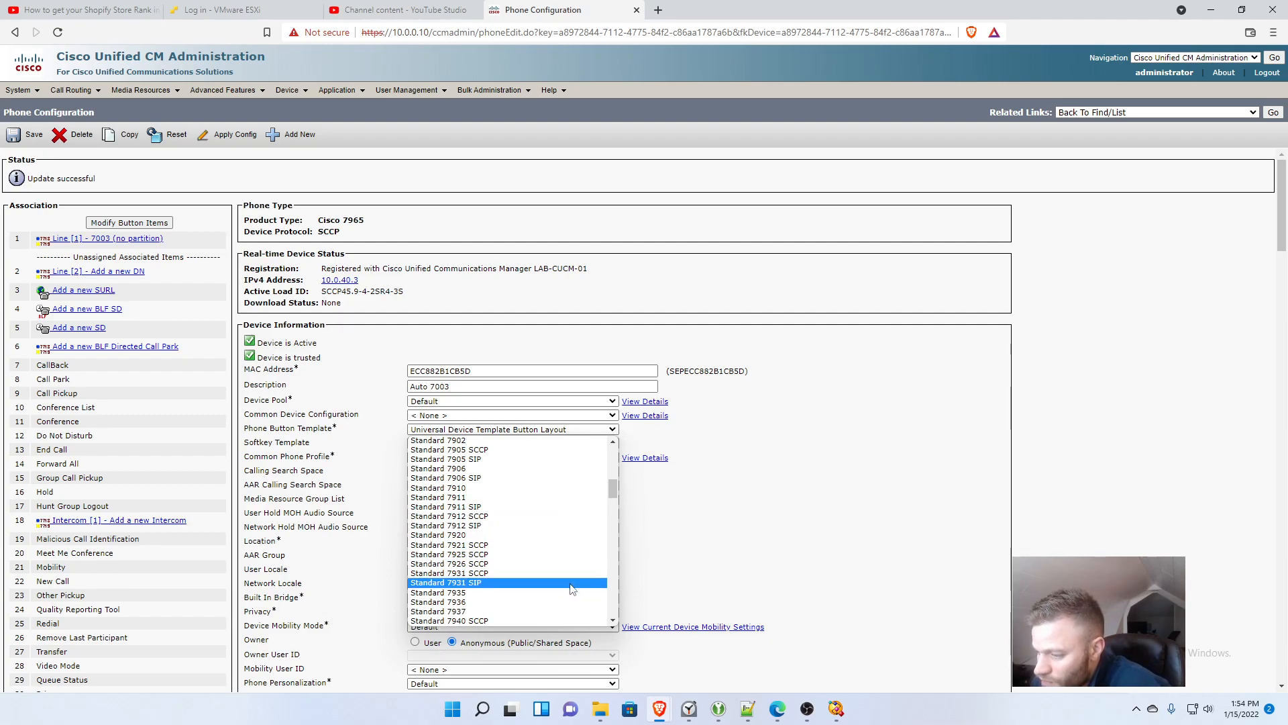
pyautogui.scroll(-3)
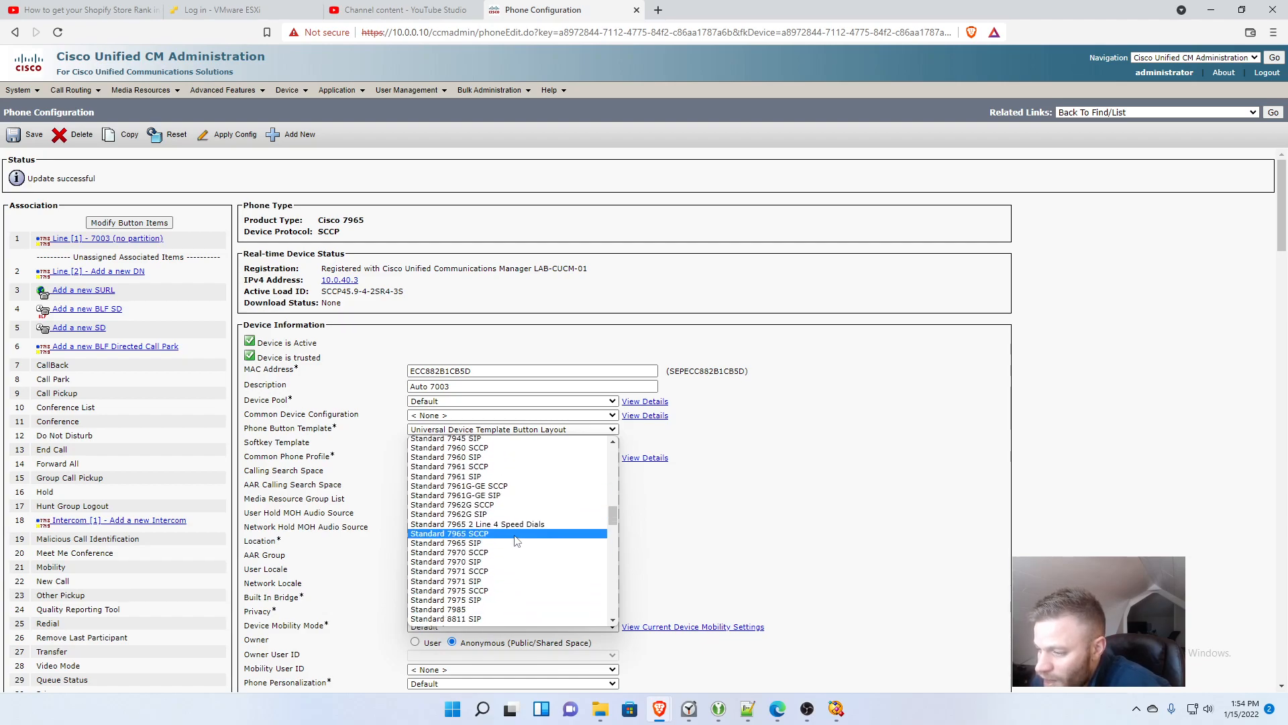
pyautogui.click(449, 532)
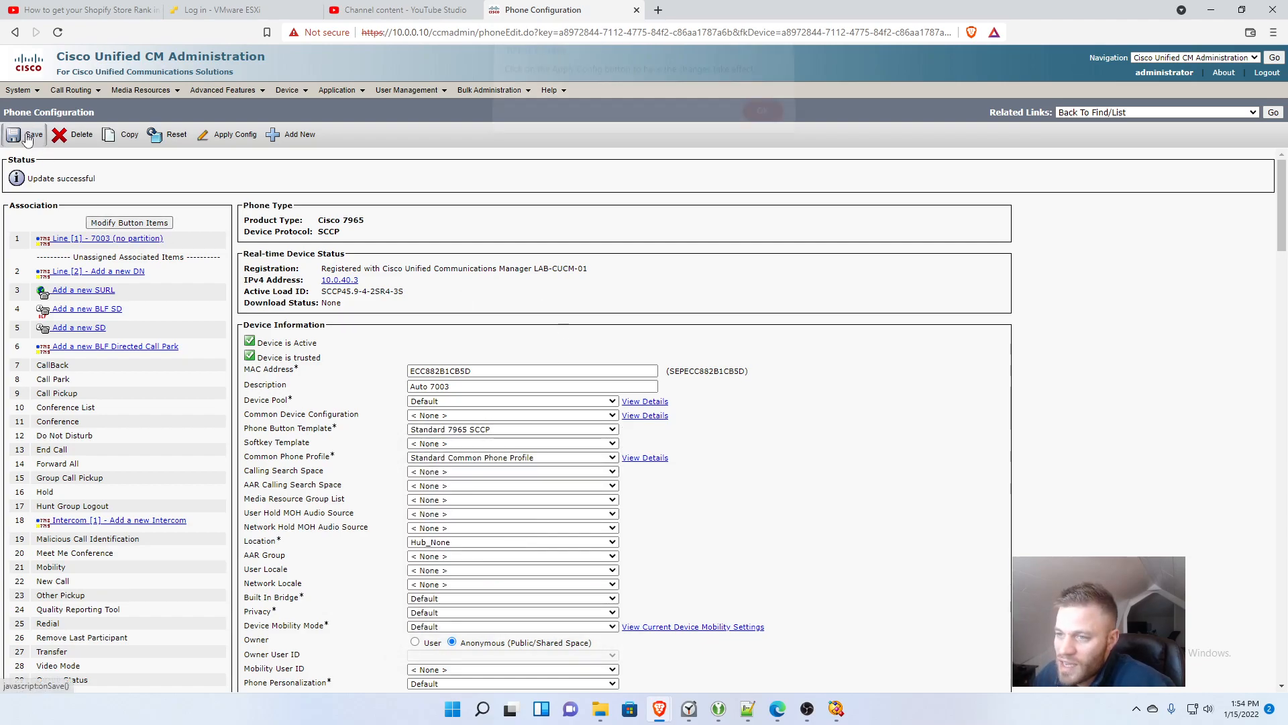
pyautogui.click(34, 134)
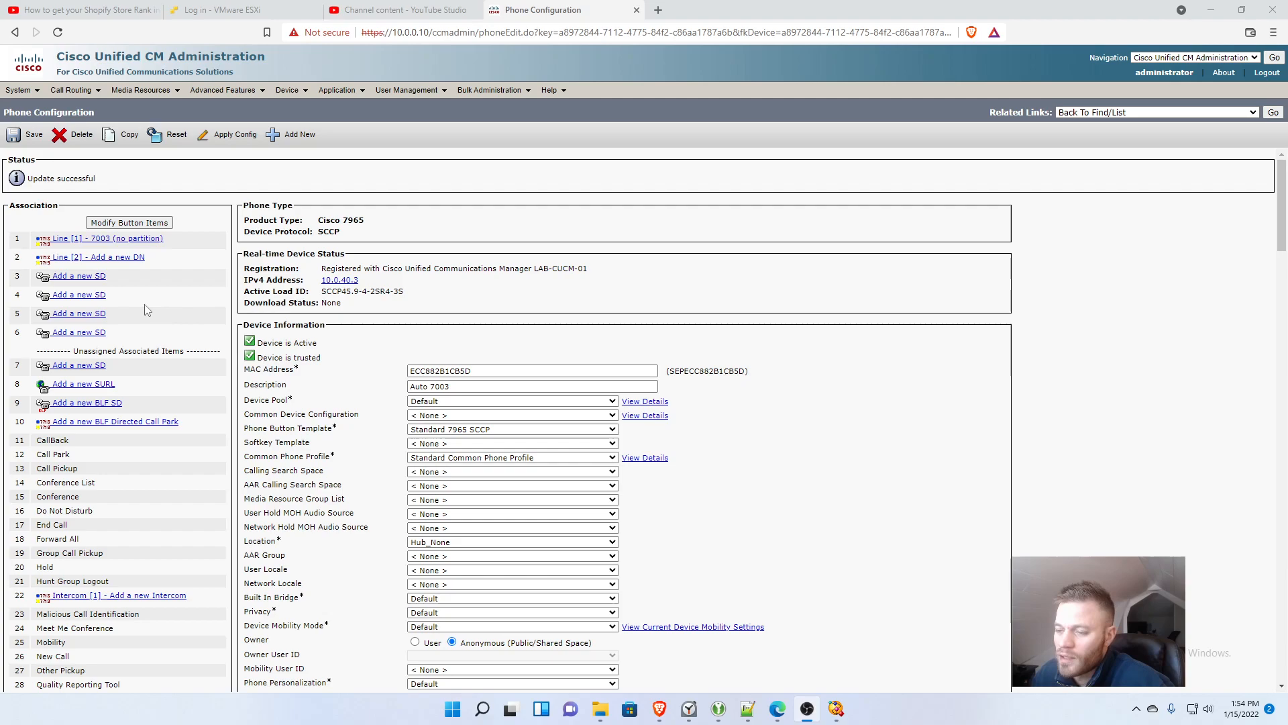
pyautogui.moveTo(65, 257)
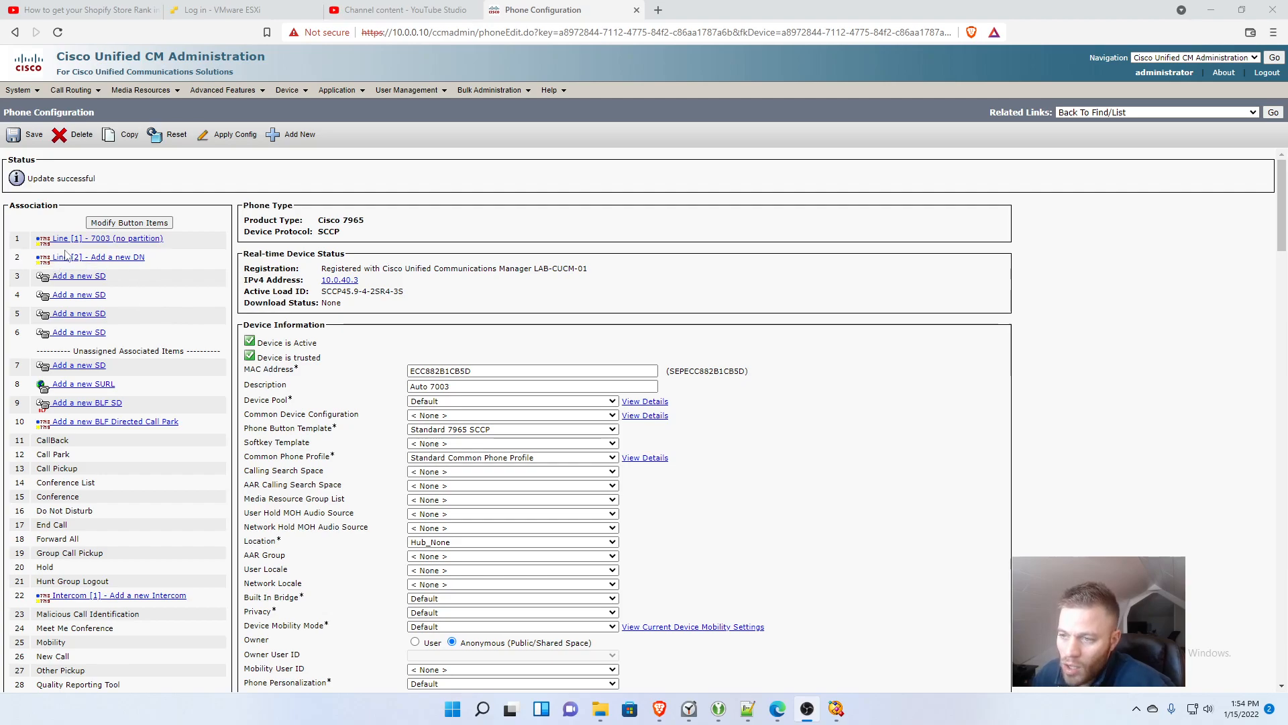
pyautogui.moveTo(111, 257)
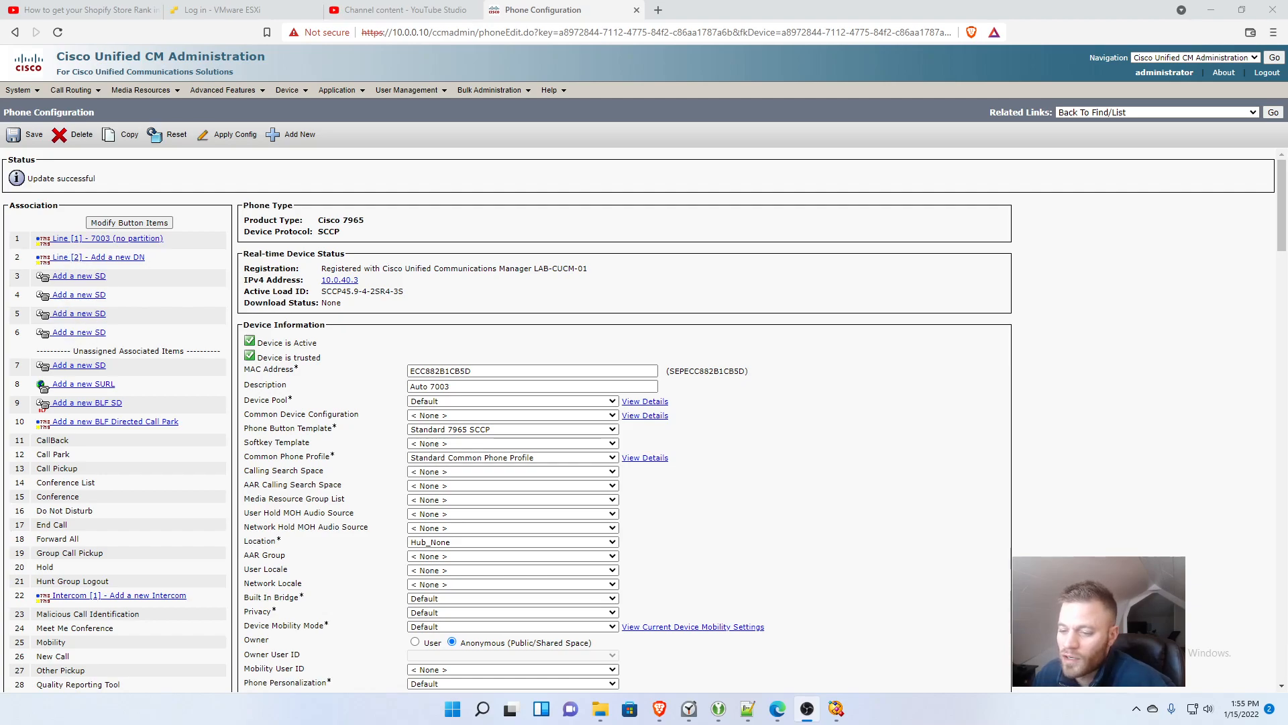
pyautogui.moveTo(135, 330)
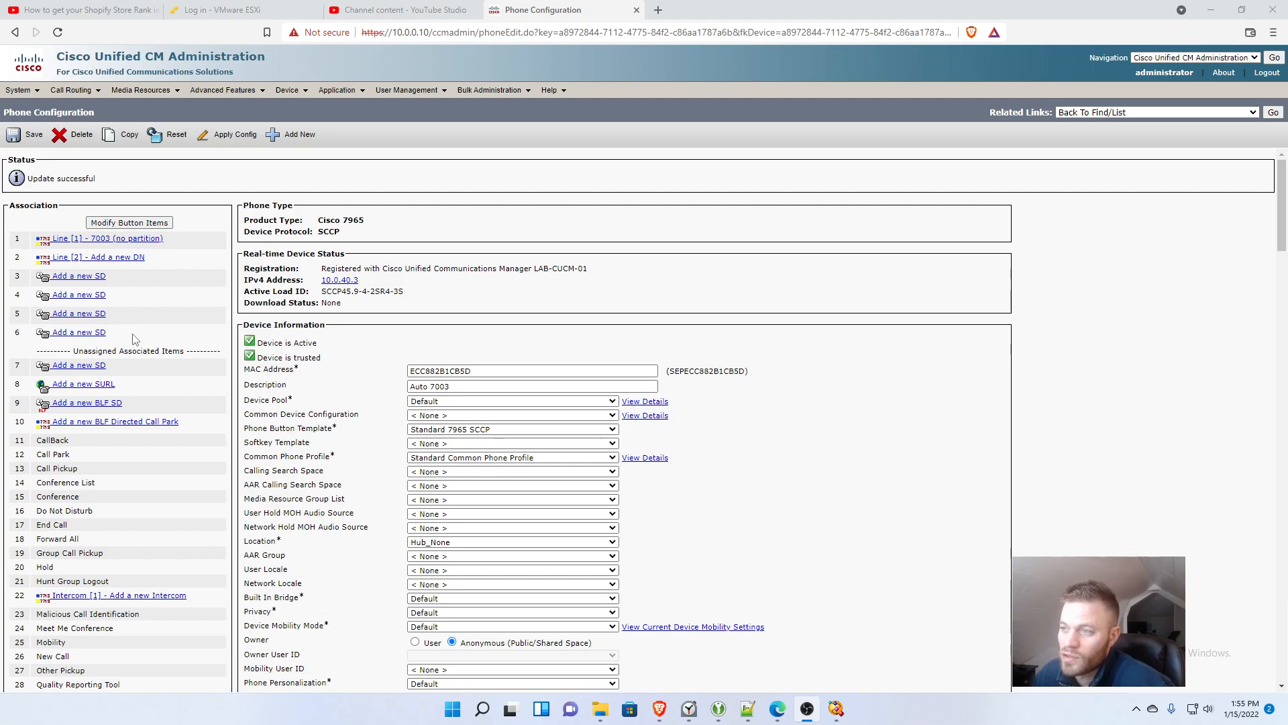
pyautogui.moveTo(246, 255)
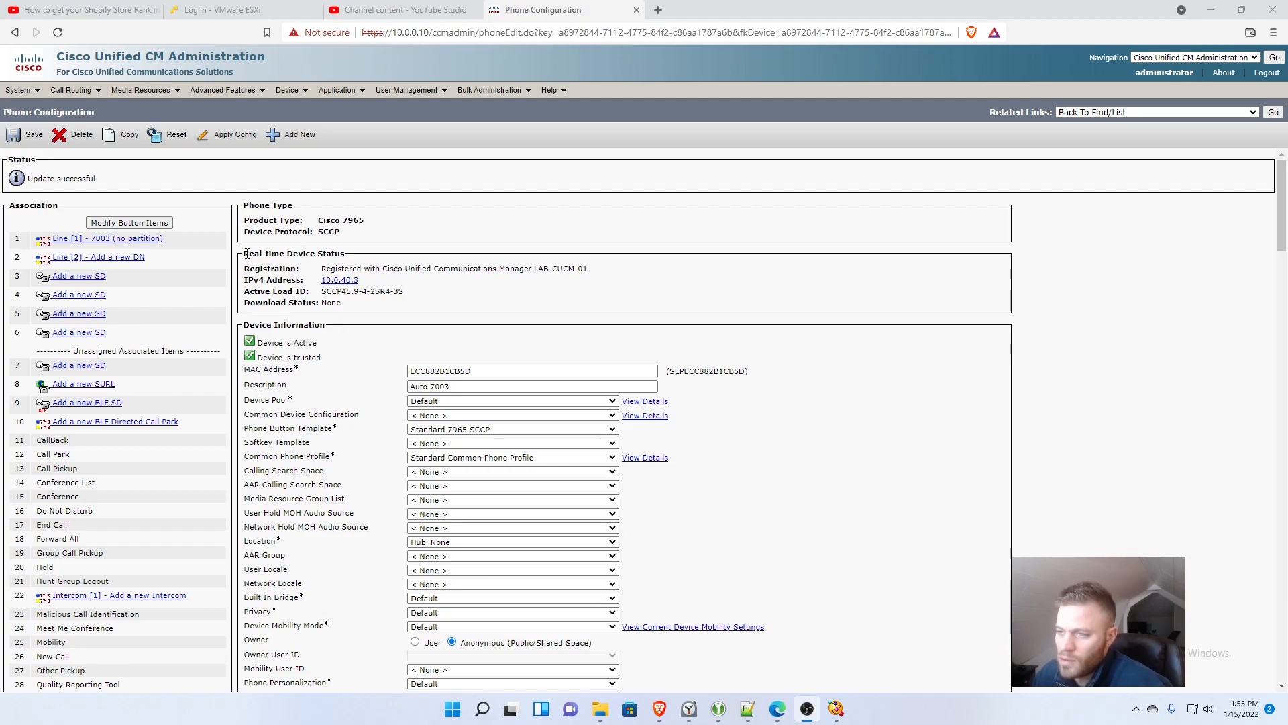
# - Copy the Standard 7965 SCCP template from the Phone Button Template list
pyautogui.click(288, 90)
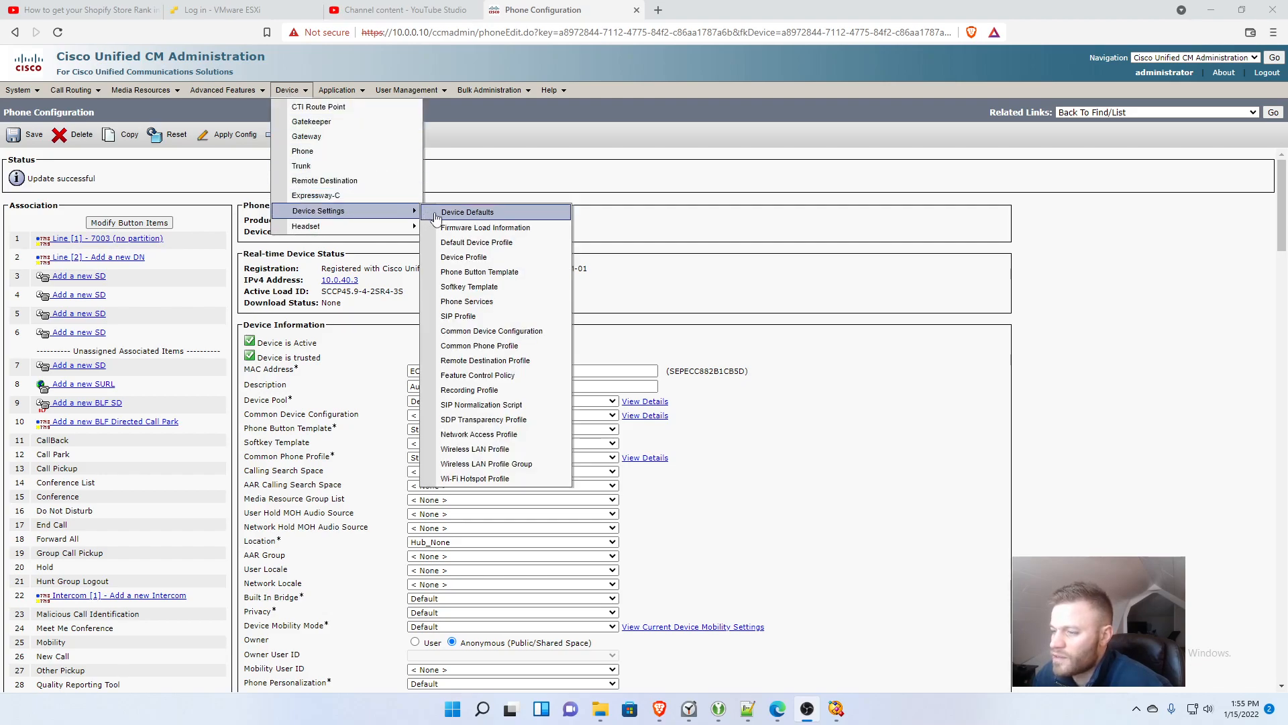
pyautogui.moveTo(479, 344)
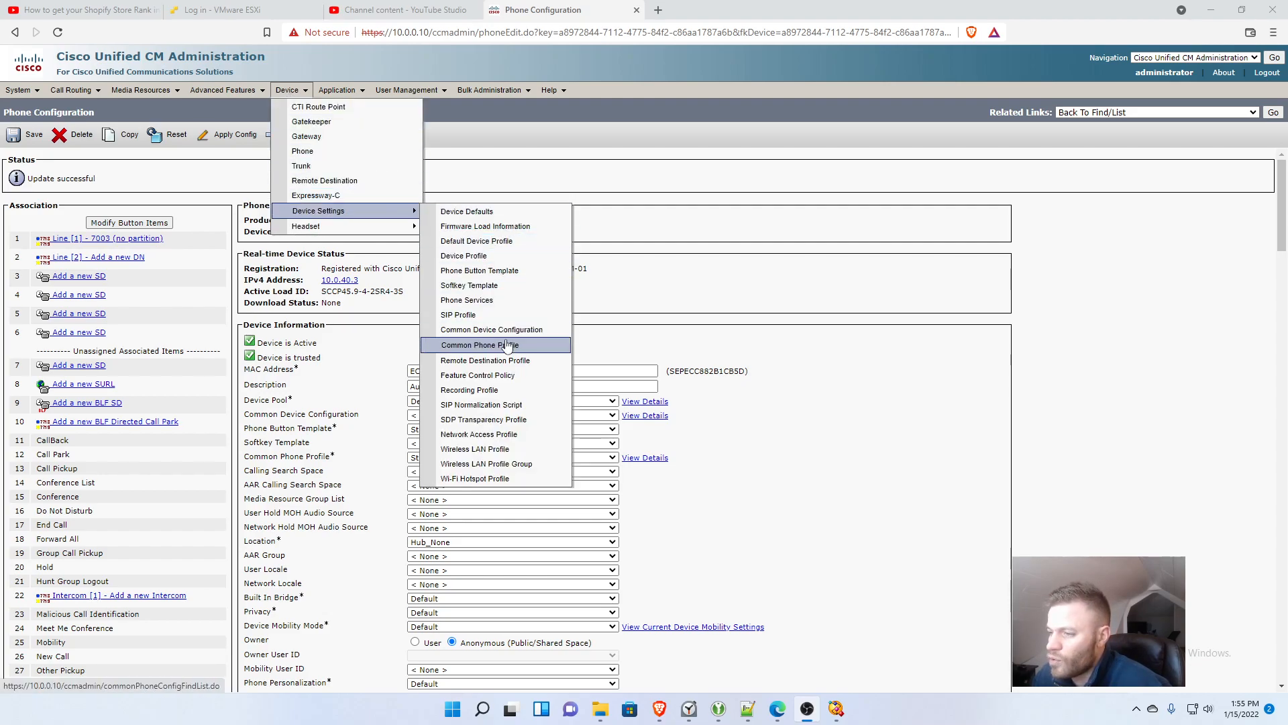
pyautogui.moveTo(479, 271)
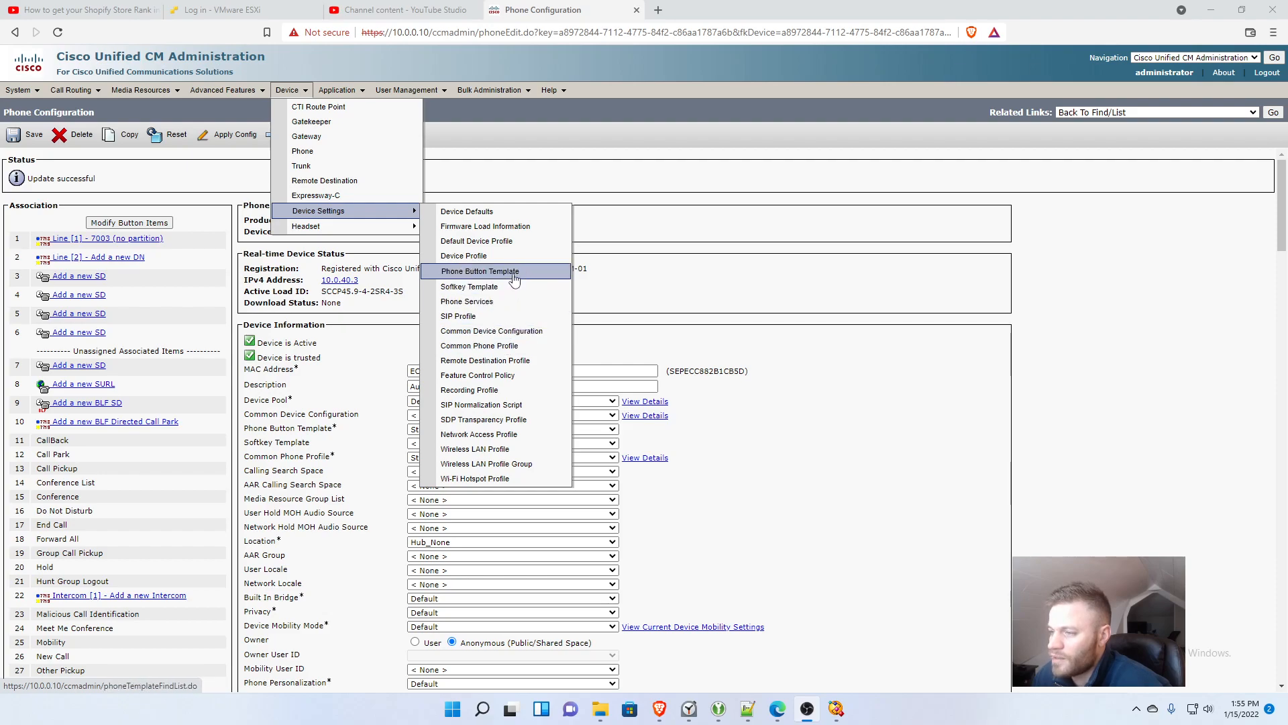
pyautogui.click(479, 271)
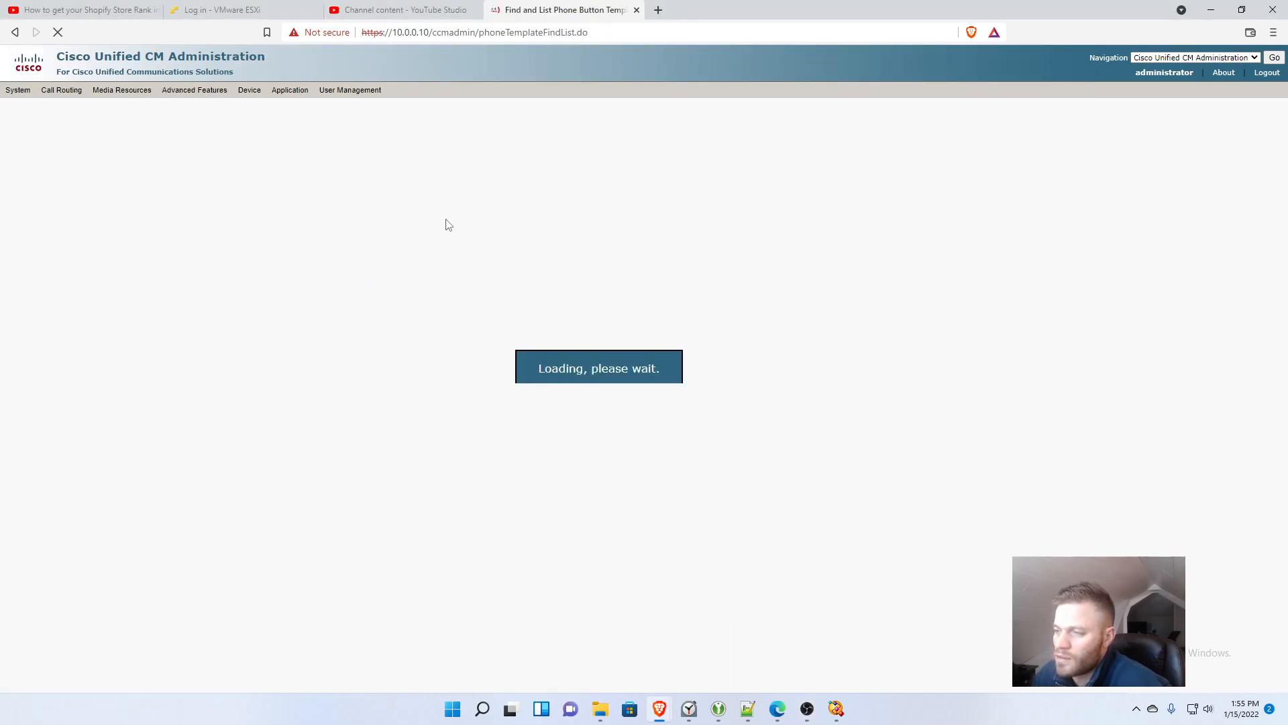
pyautogui.moveTo(403, 227)
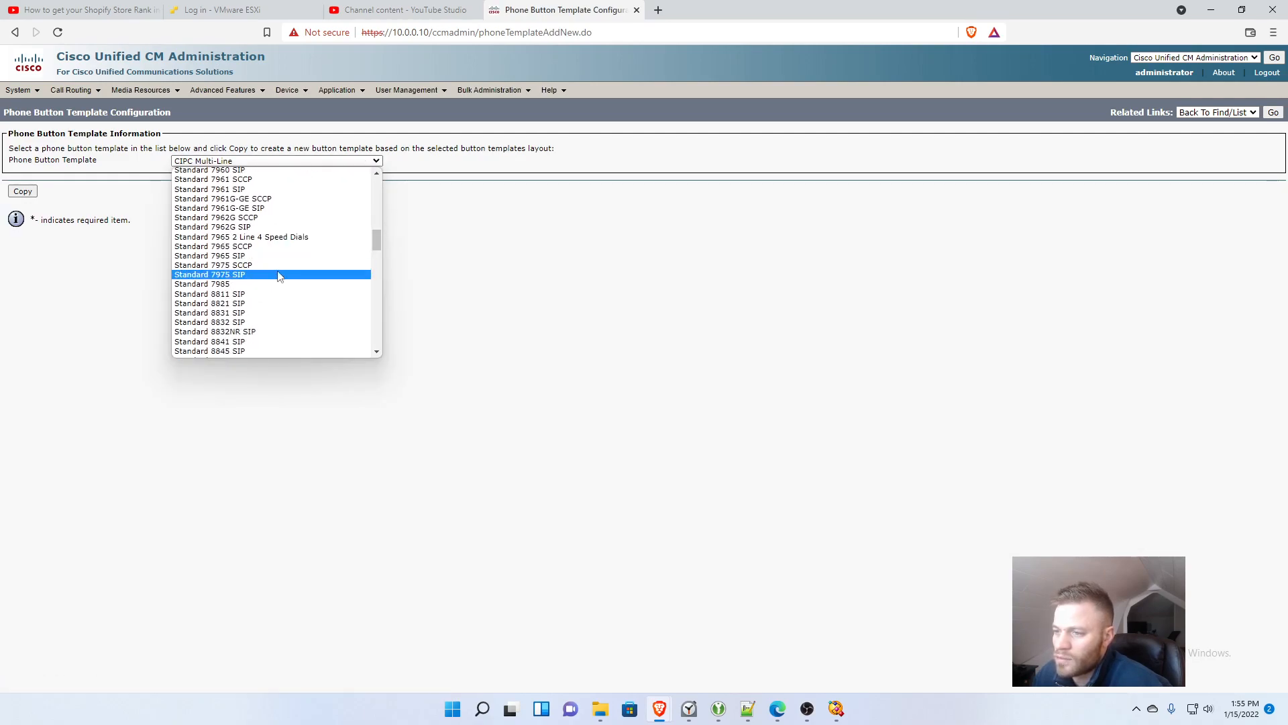
pyautogui.click(213, 265)
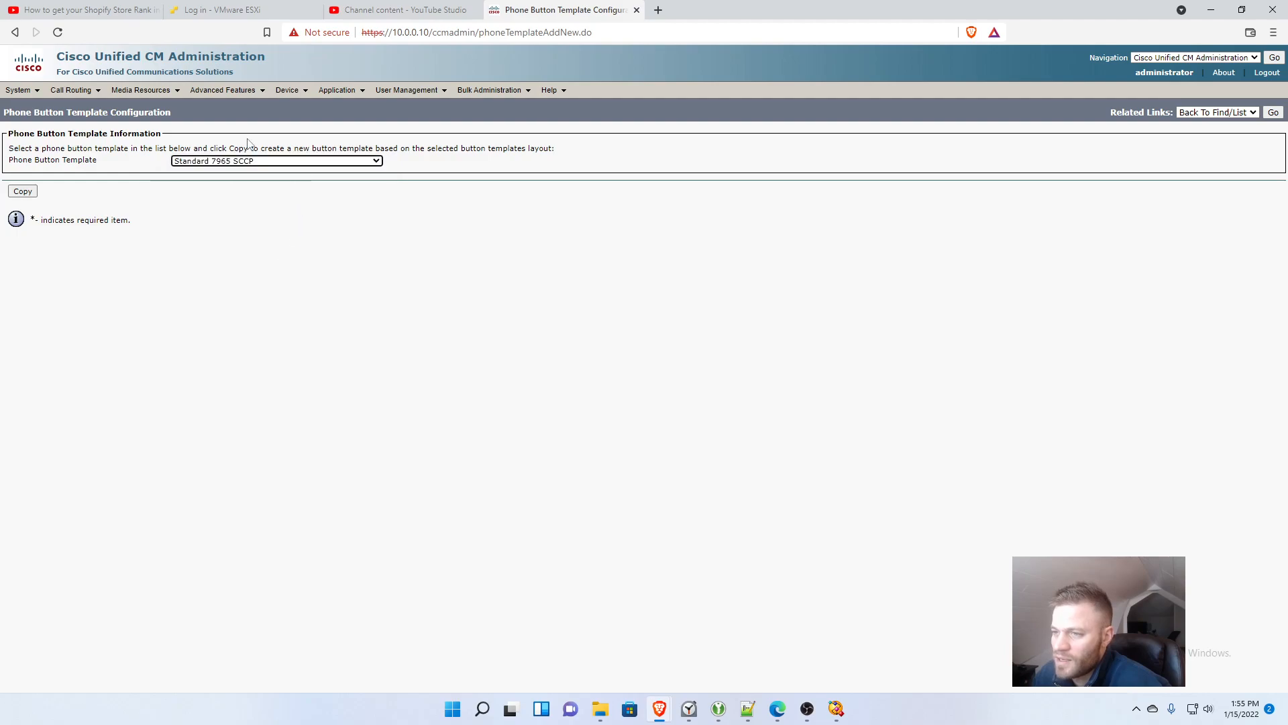
pyautogui.click(22, 191)
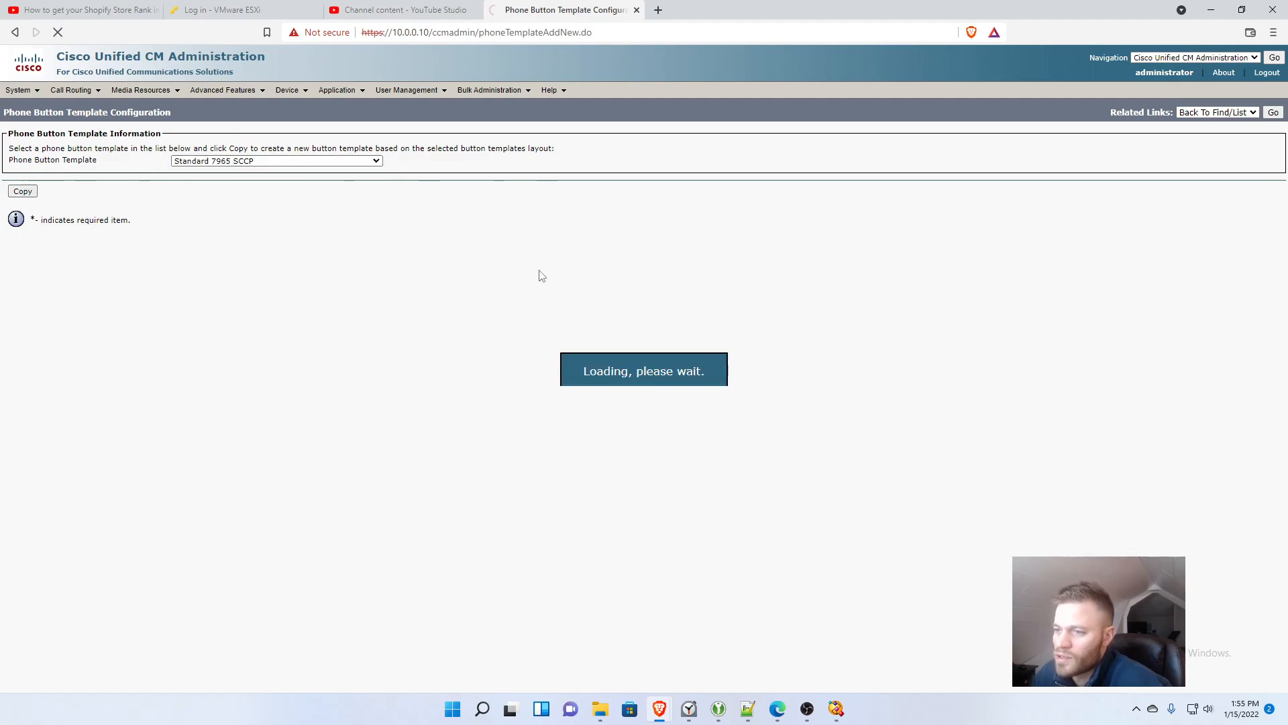
pyautogui.click(22, 191)
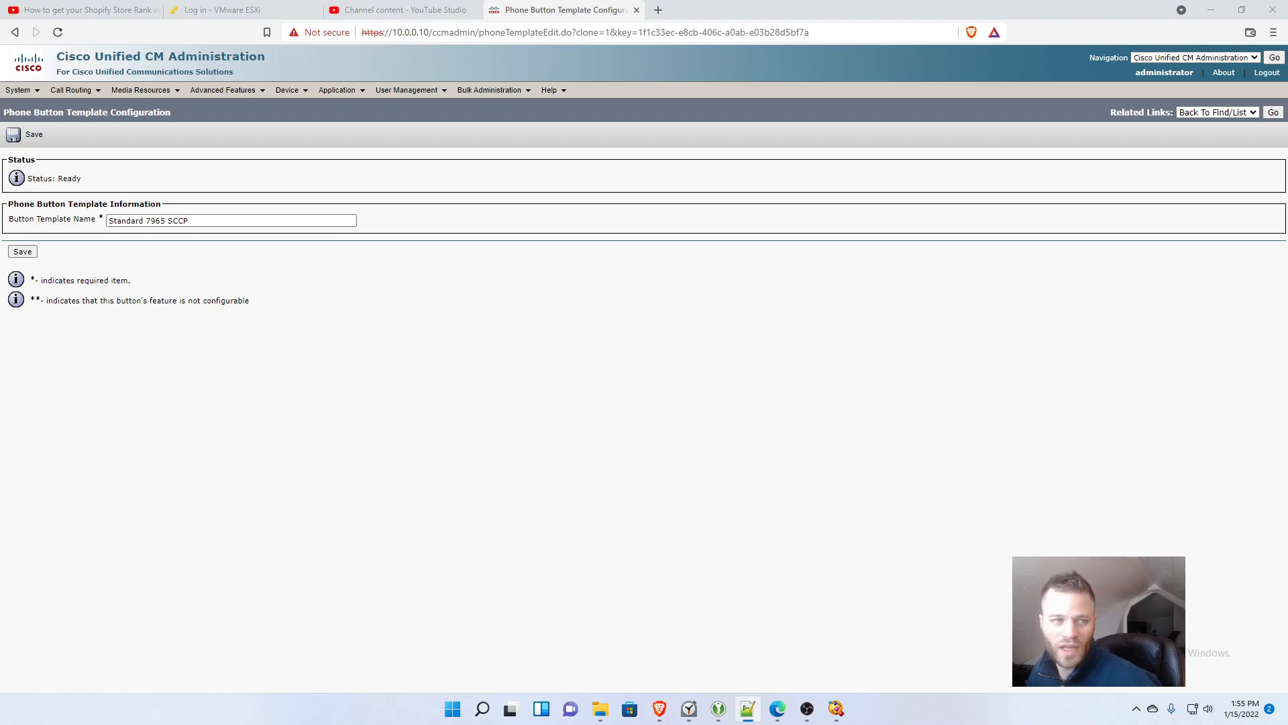
# - Rename the copied template to 'Standard 7965 SCCP 2L 2BL 2SD' and save it
pyautogui.click(203, 220)
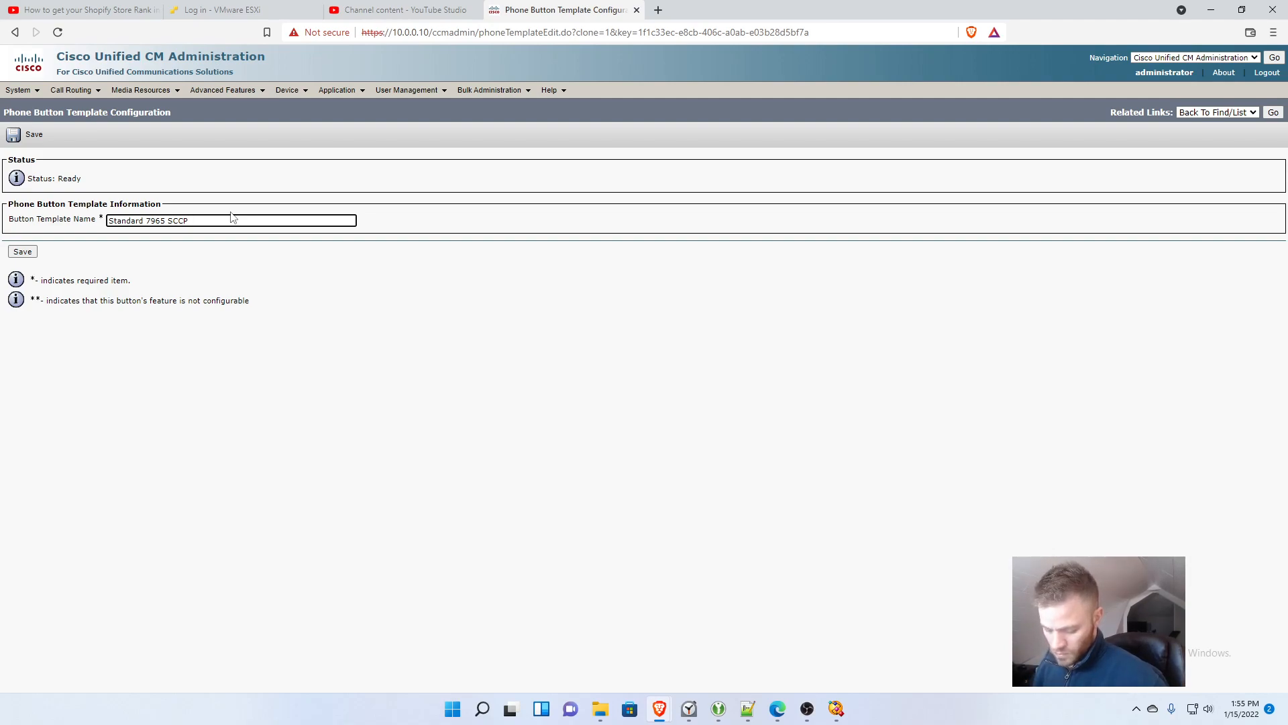
pyautogui.write('2L')
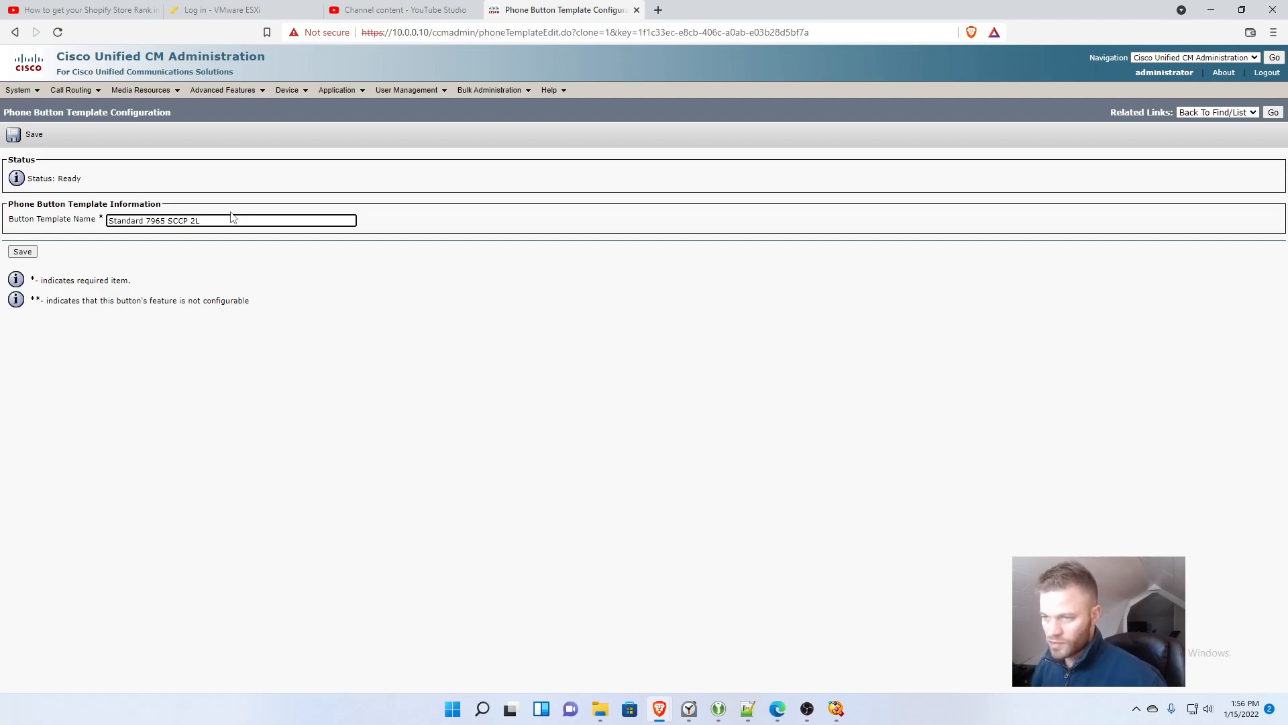
pyautogui.write('2BL')
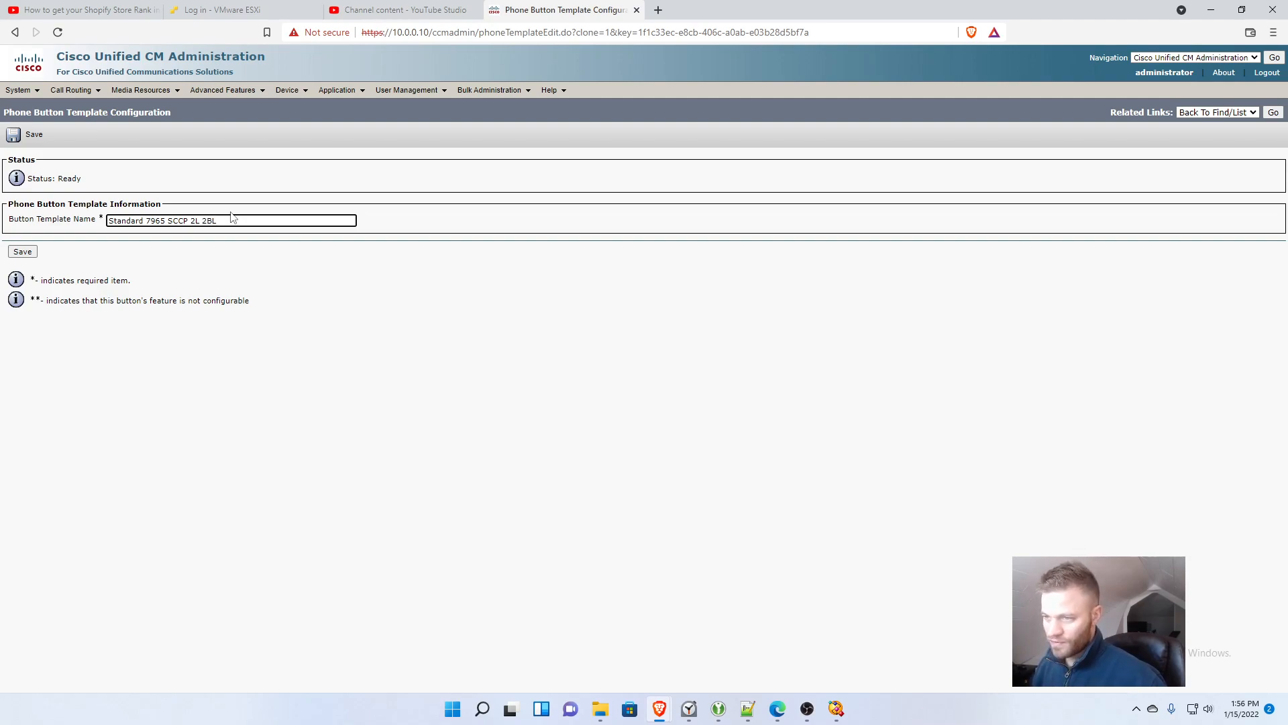
pyautogui.press('Backspace')
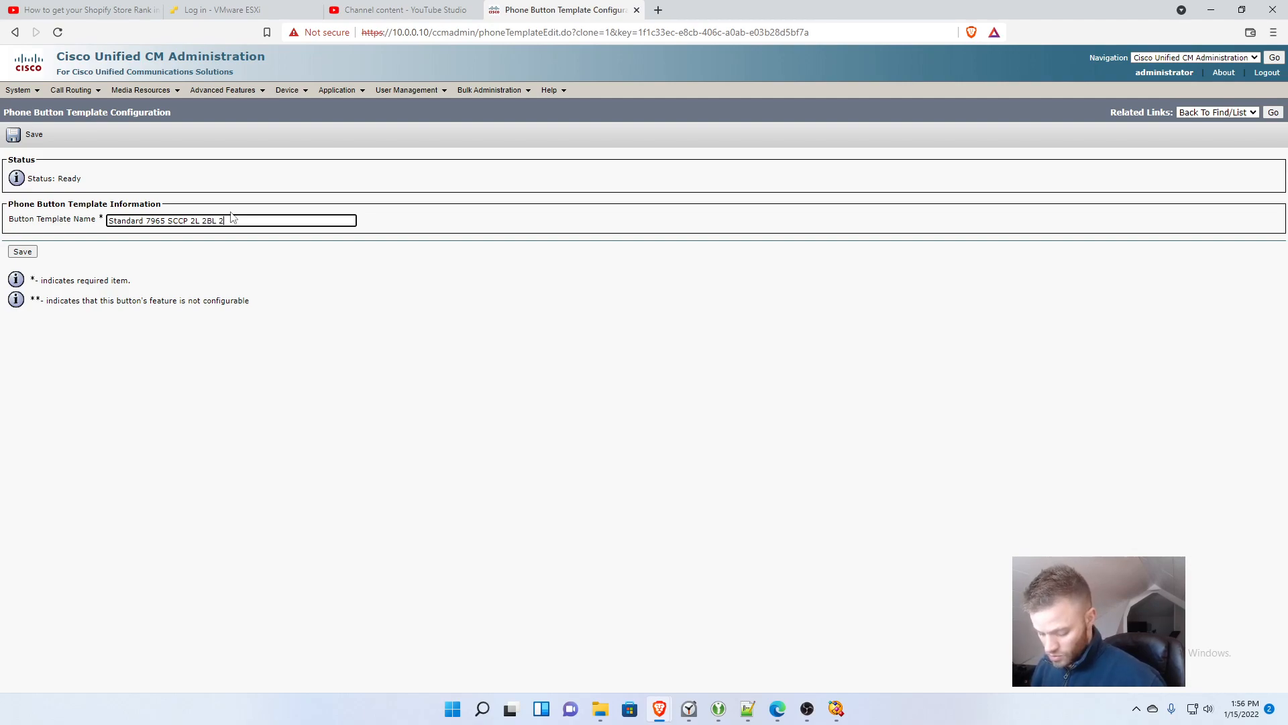
pyautogui.write('SD')
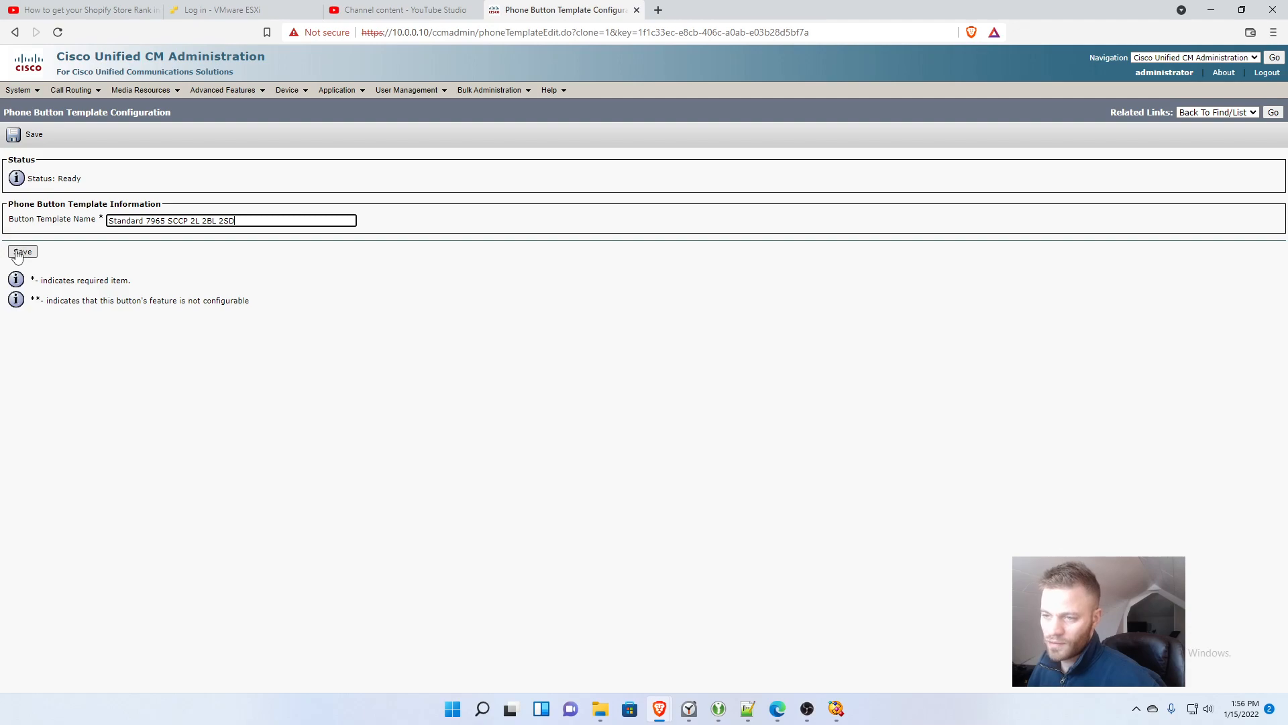
pyautogui.click(22, 251)
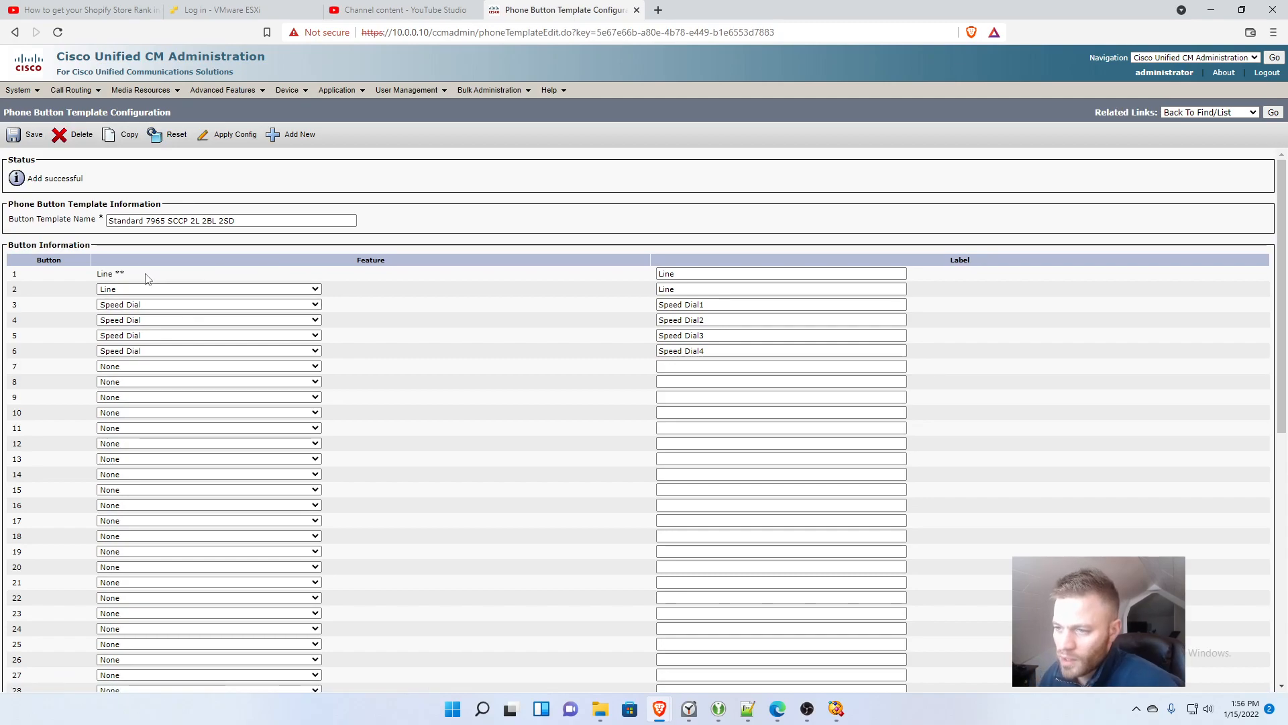
# - Change the Feature for buttons 3 and 4 to Speed Dial BLF and save
pyautogui.doubleClick(110, 273)
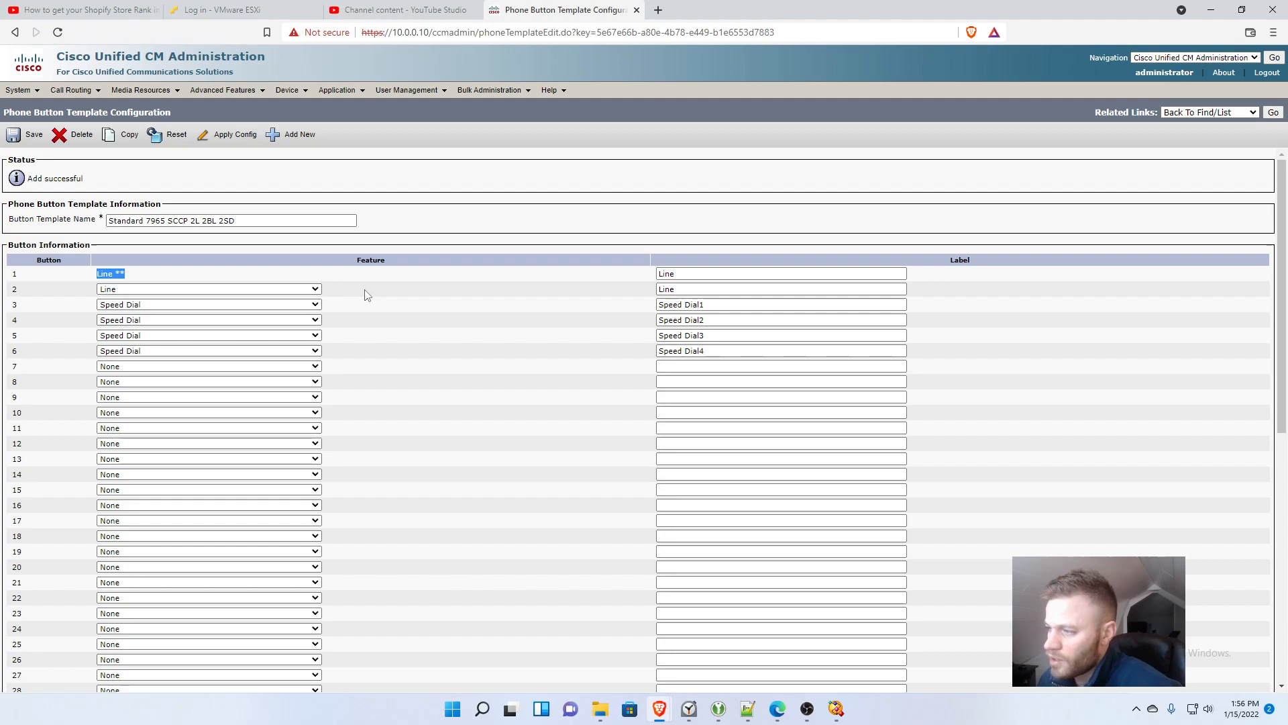
pyautogui.moveTo(365, 288)
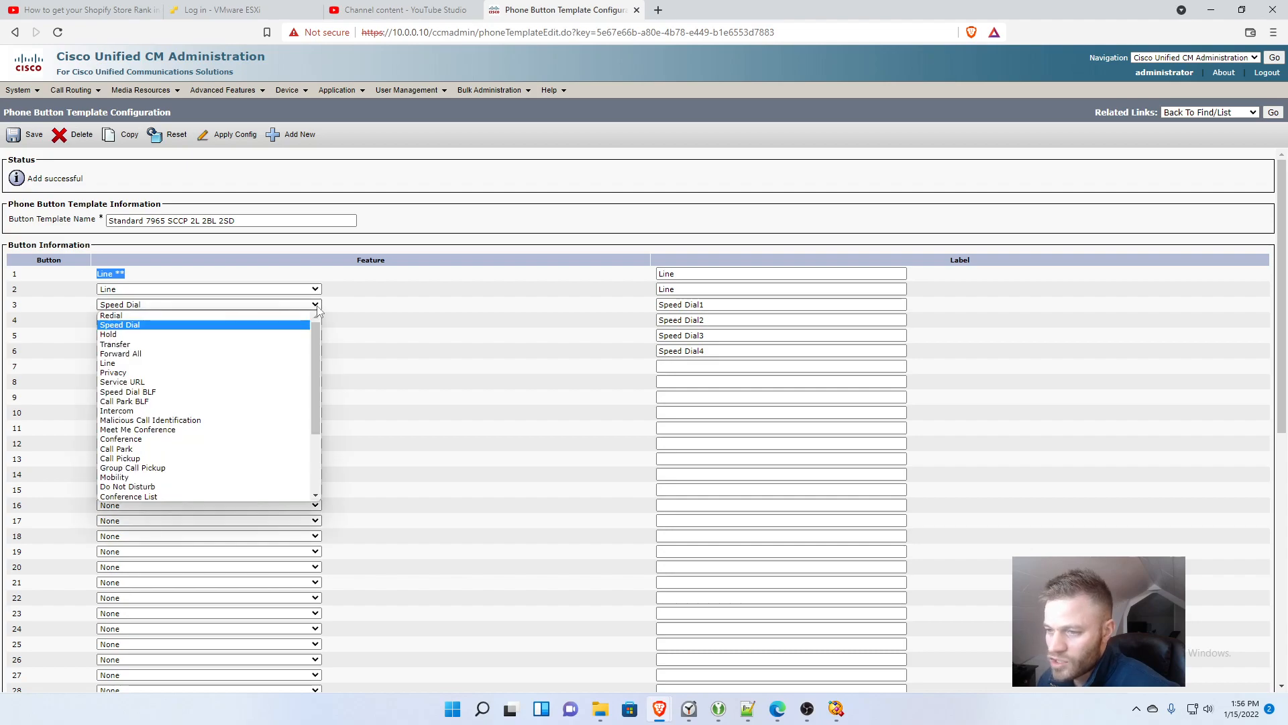
pyautogui.scroll(-3)
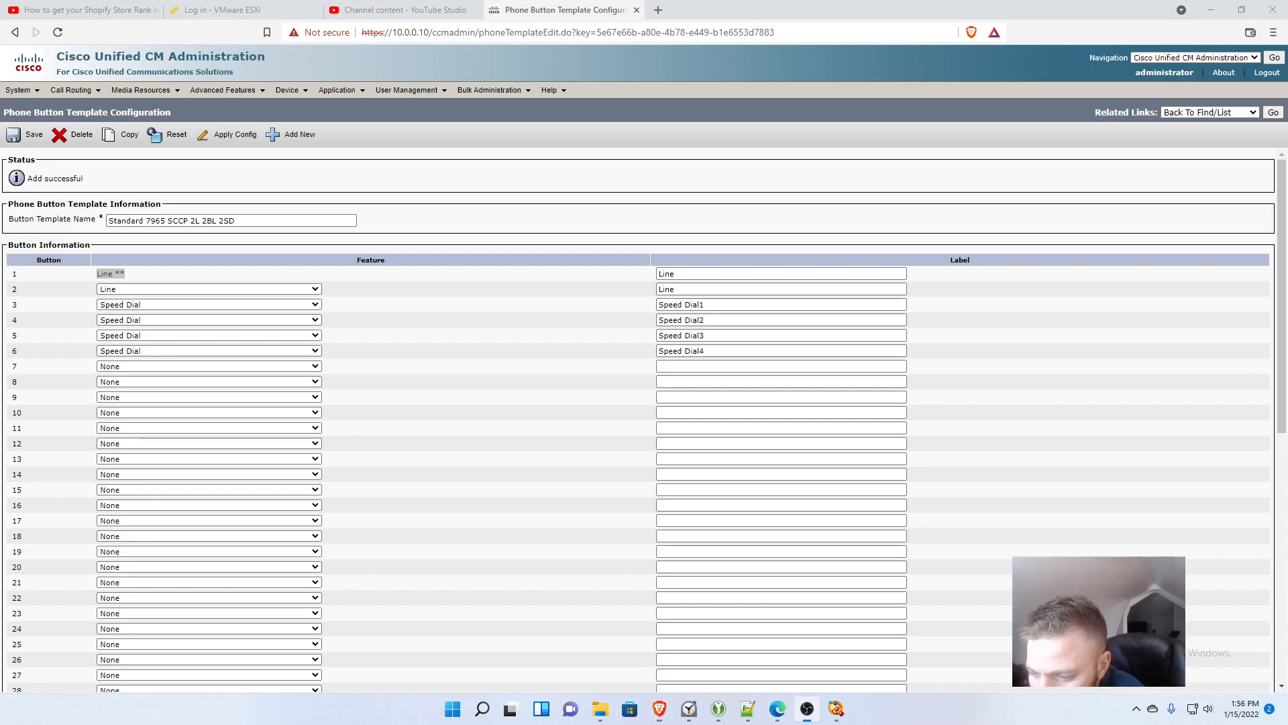
pyautogui.click(208, 304)
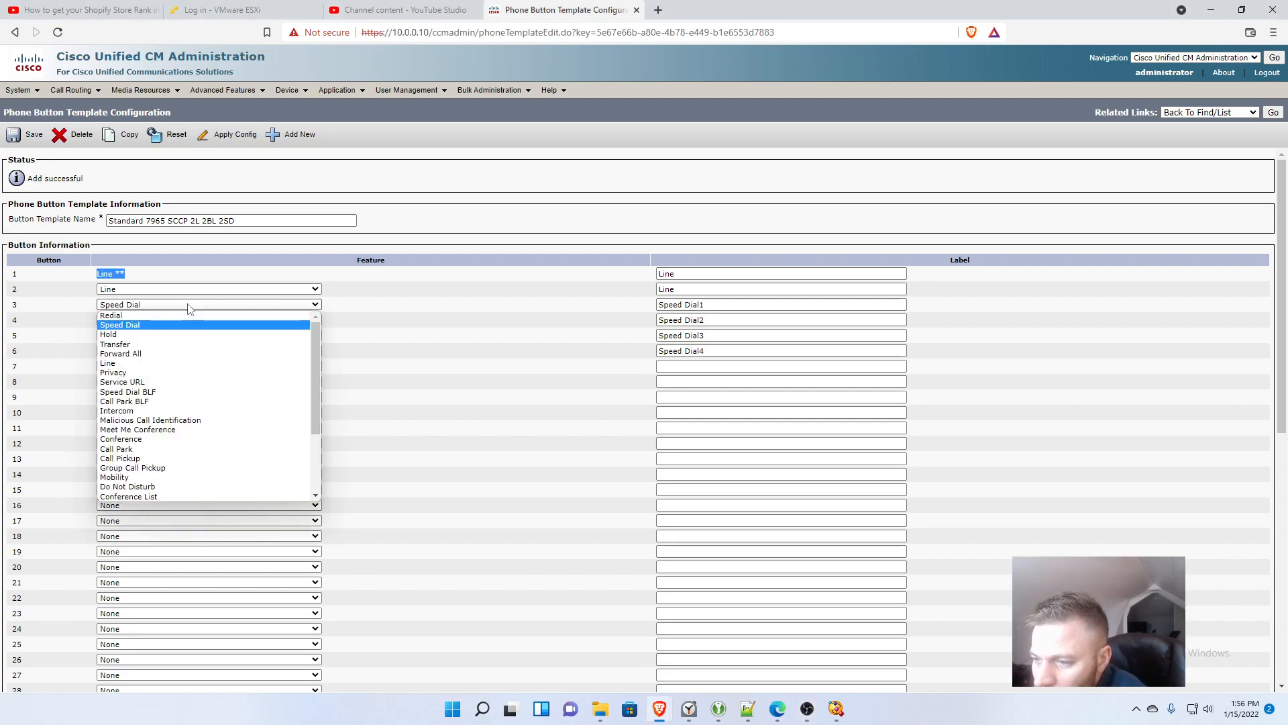
pyautogui.click(129, 392)
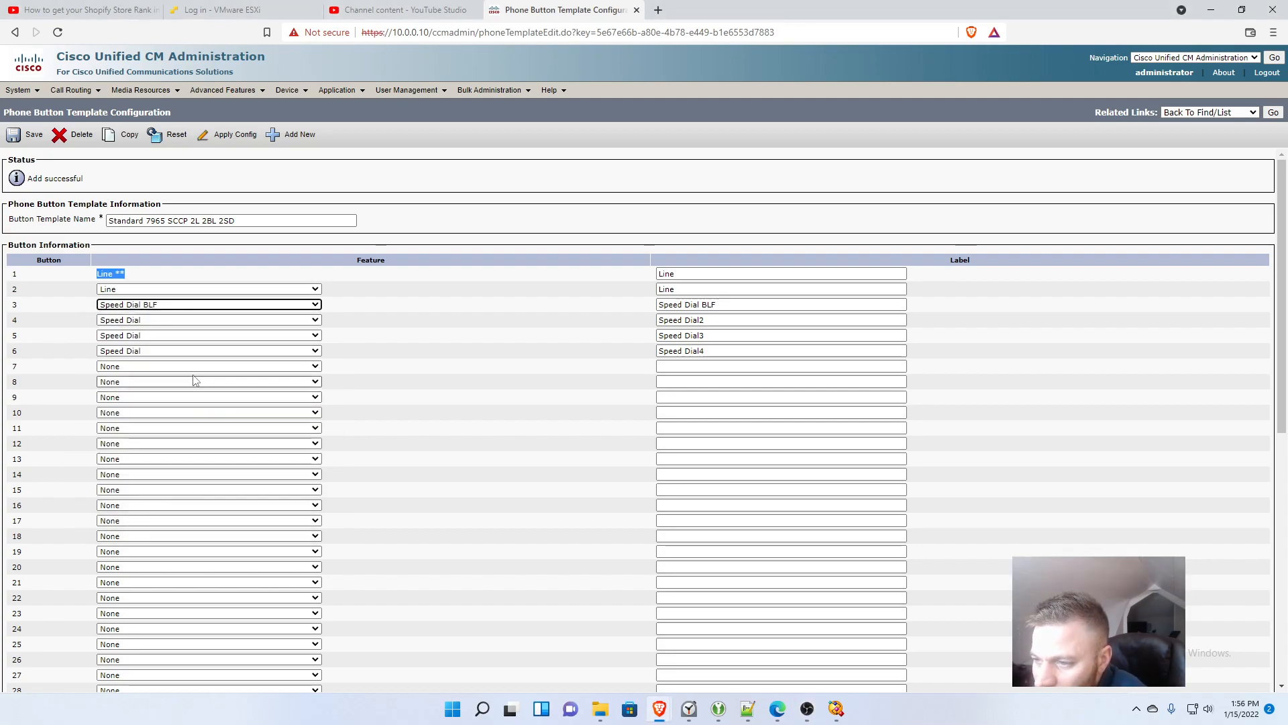
pyautogui.moveTo(392, 333)
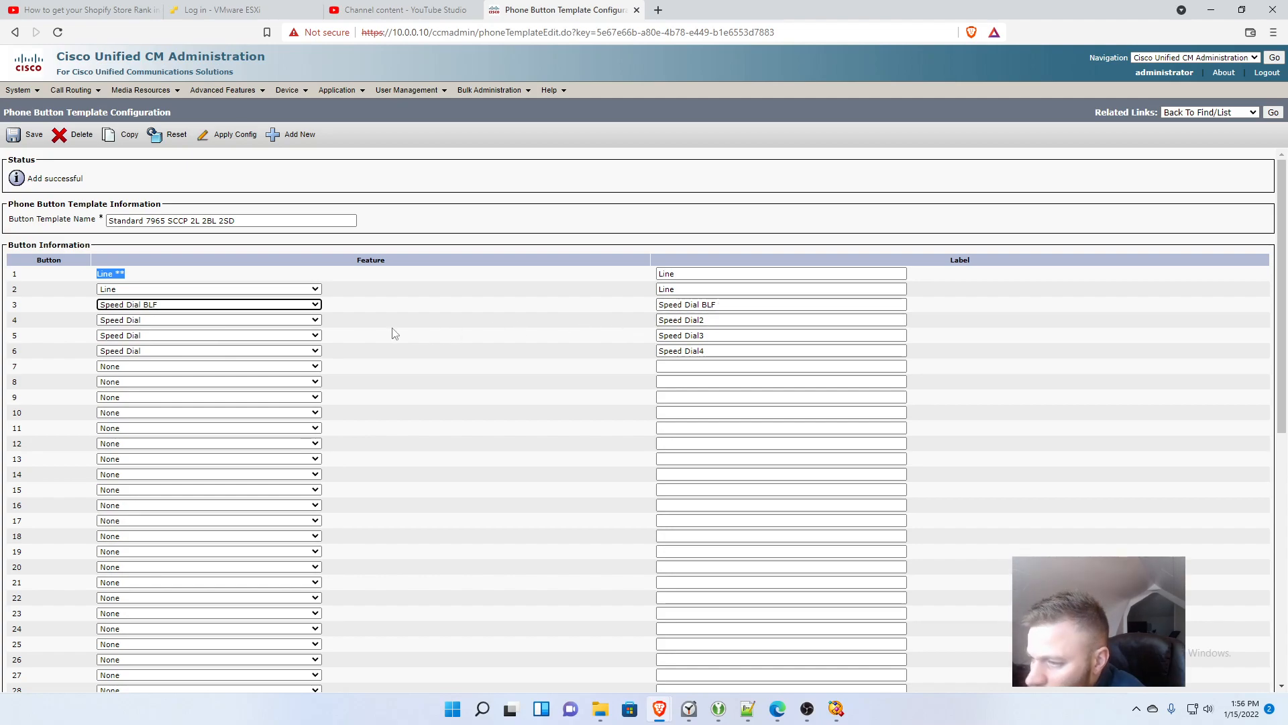
pyautogui.click(208, 320)
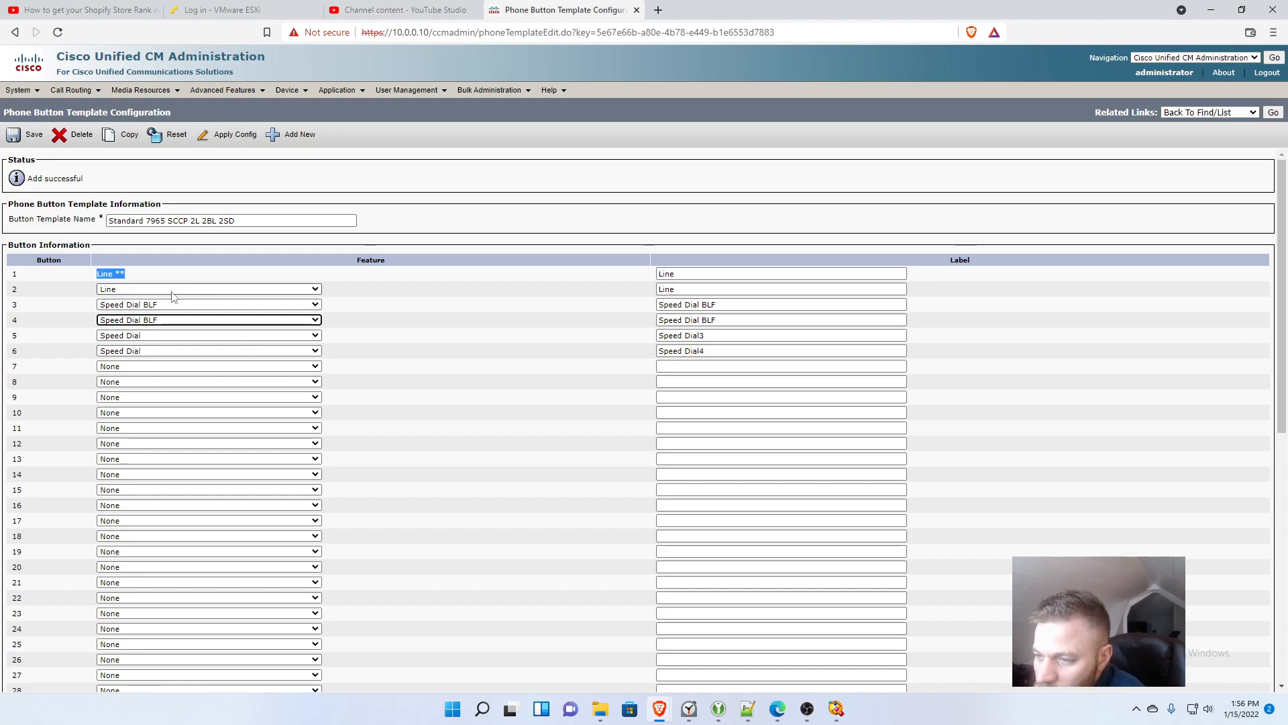
pyautogui.moveTo(173, 318)
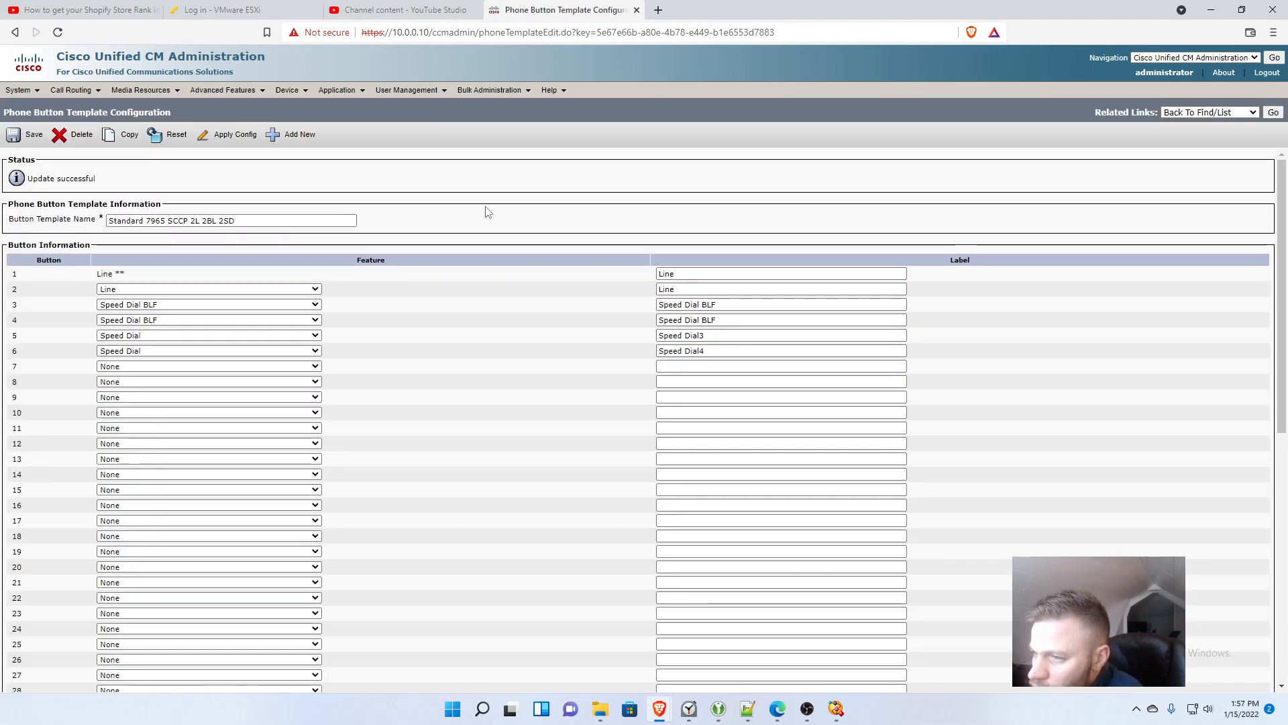
pyautogui.click(288, 89)
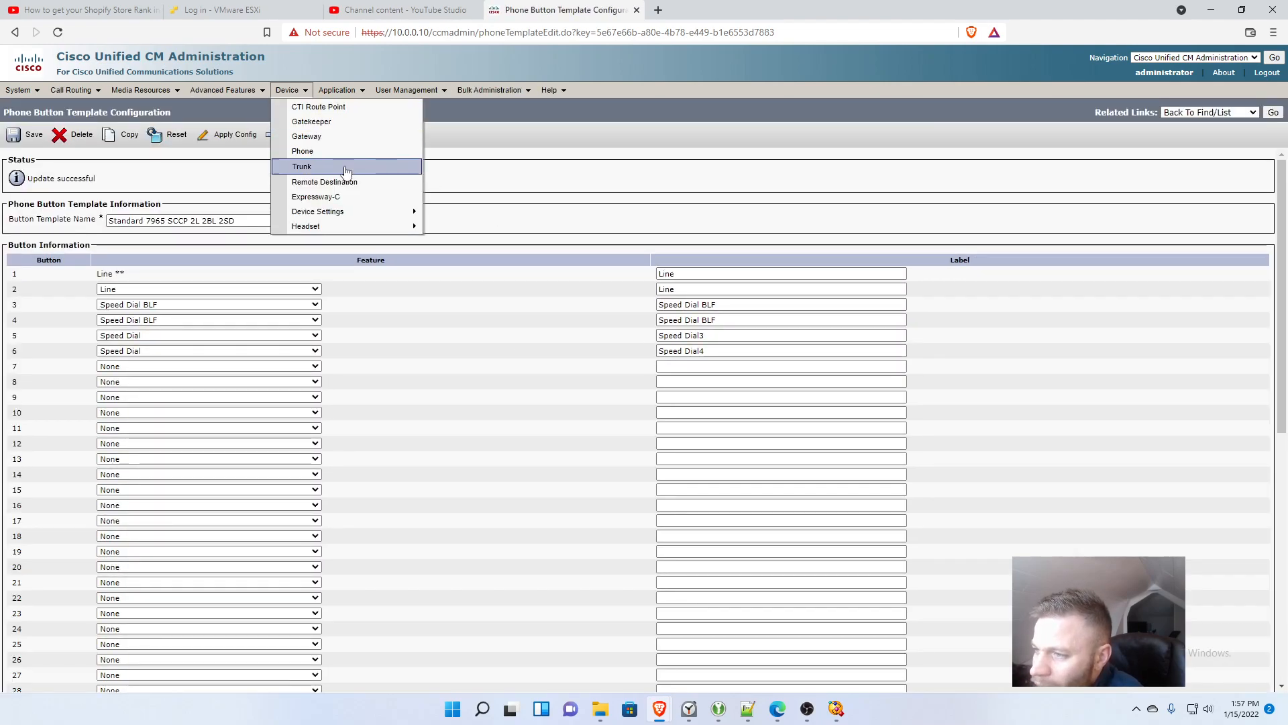
# - Assign the 2L 2BL 2SD template to phone SEPECC882B1CB5D, save, and open line 2
pyautogui.click(302, 151)
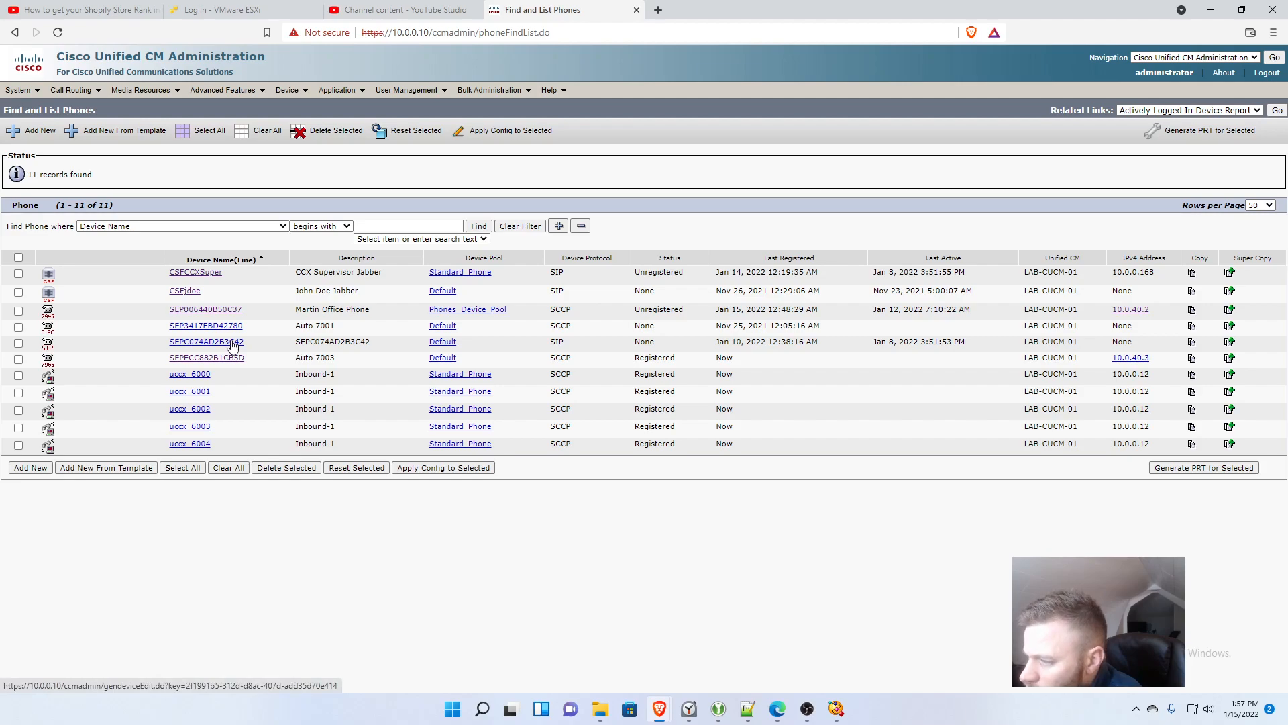
pyautogui.moveTo(206, 357)
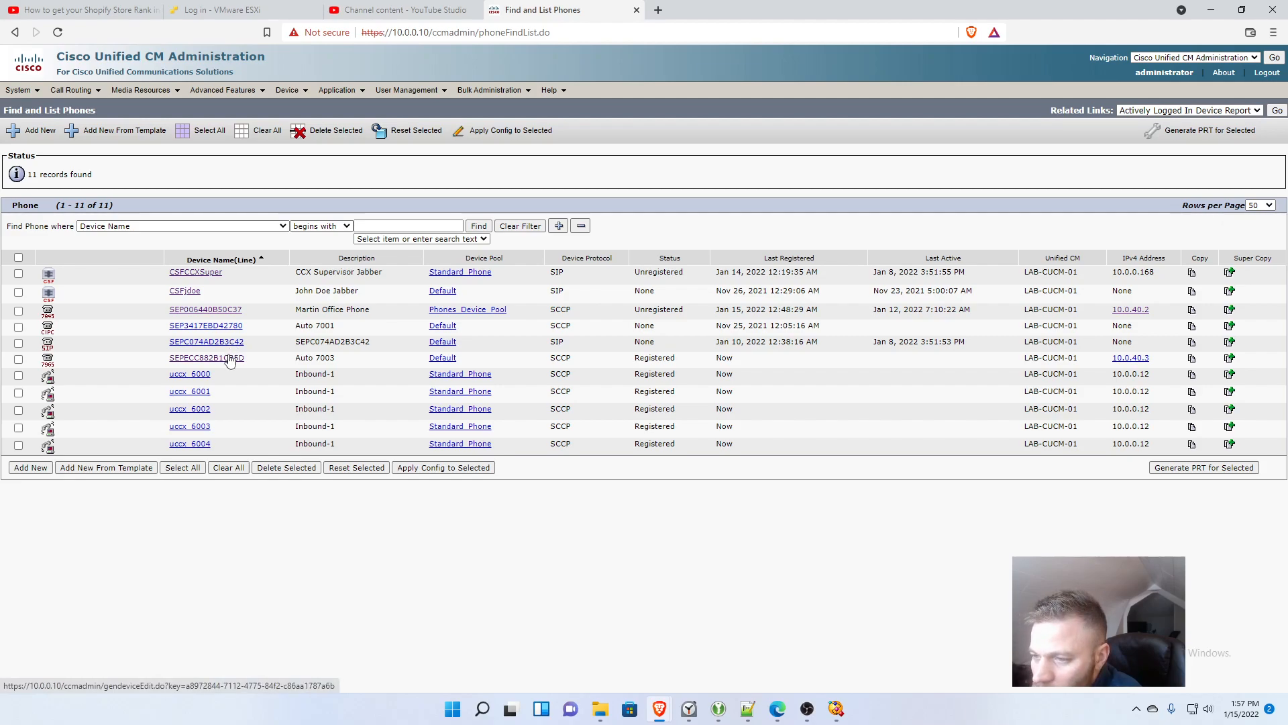
pyautogui.click(206, 358)
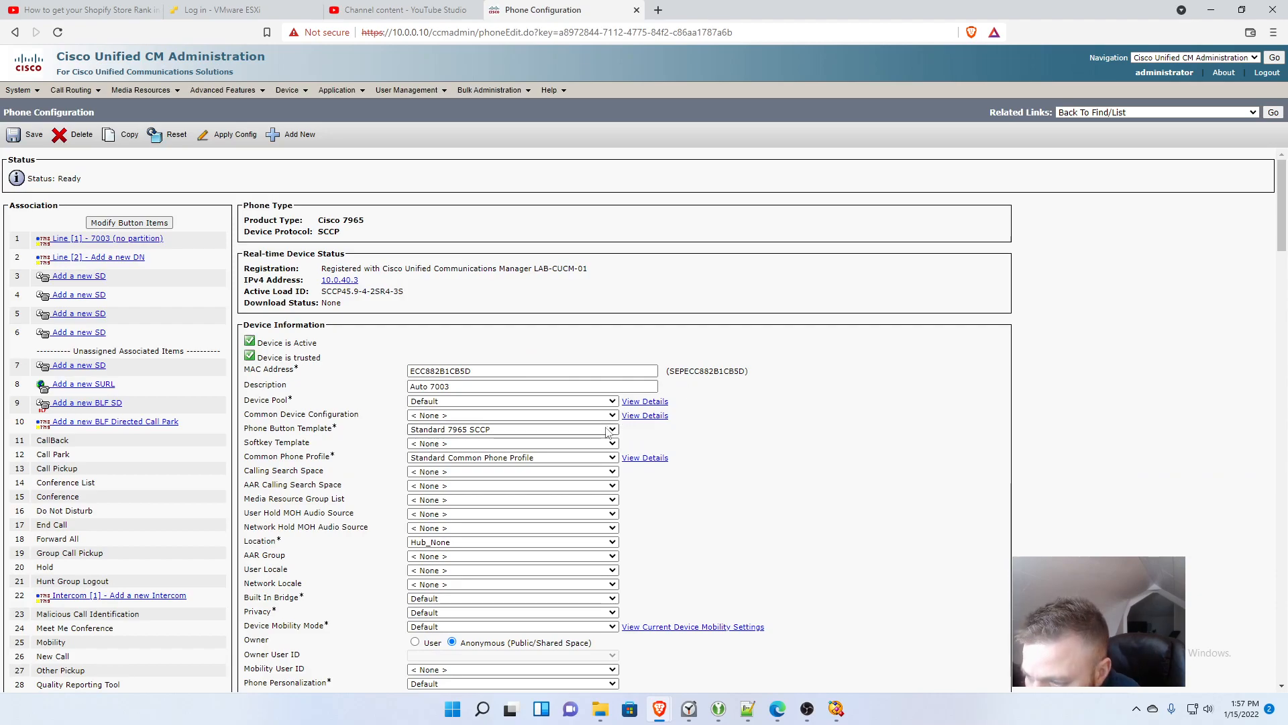
pyautogui.click(611, 429)
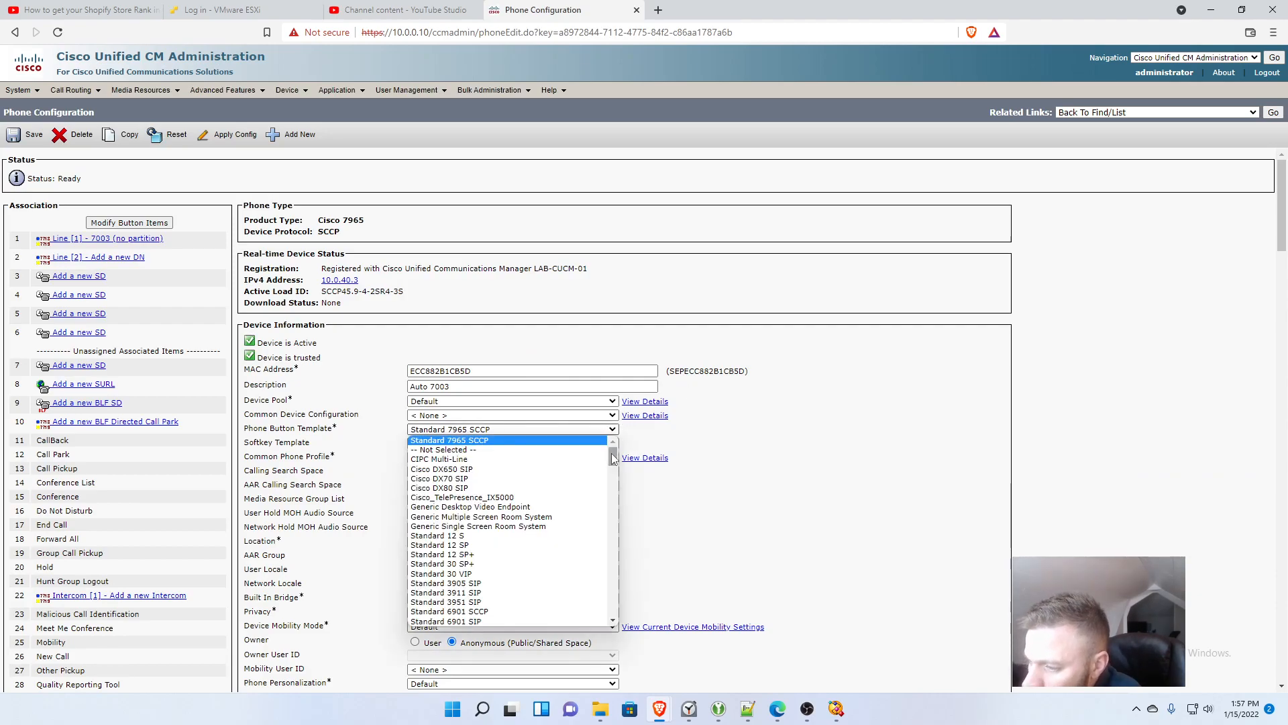
pyautogui.scroll(-3)
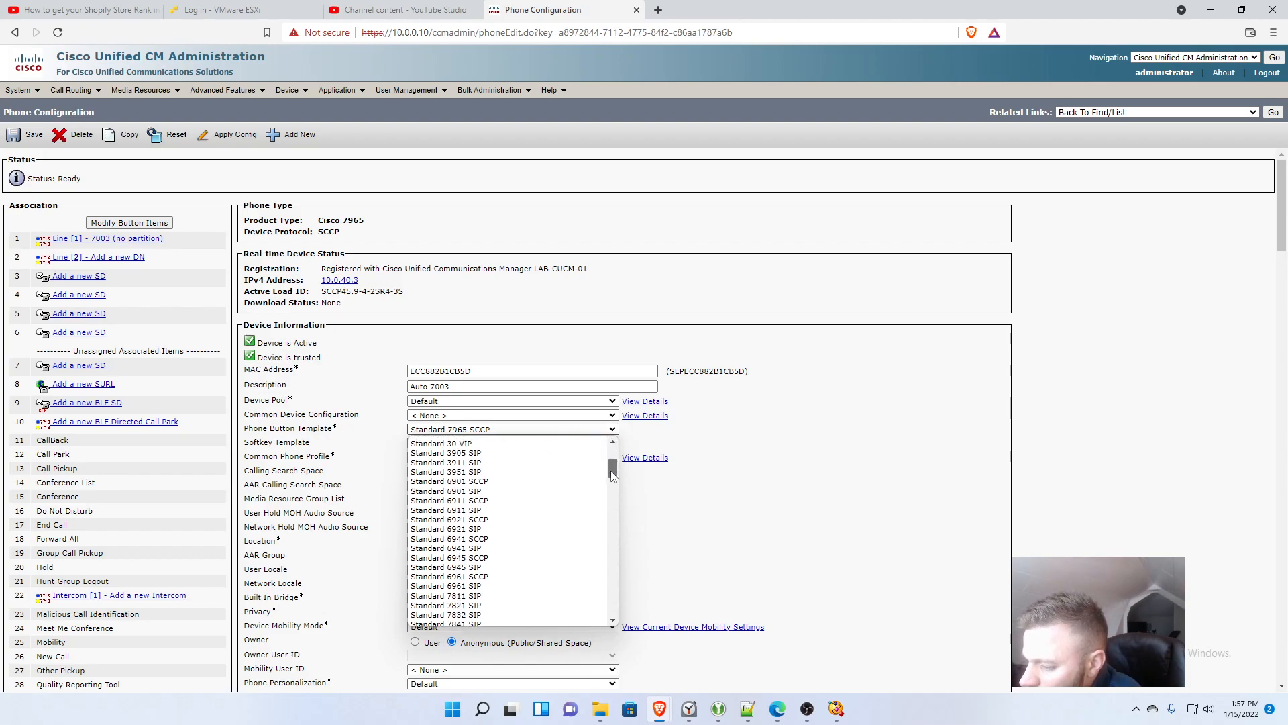
pyautogui.scroll(-3)
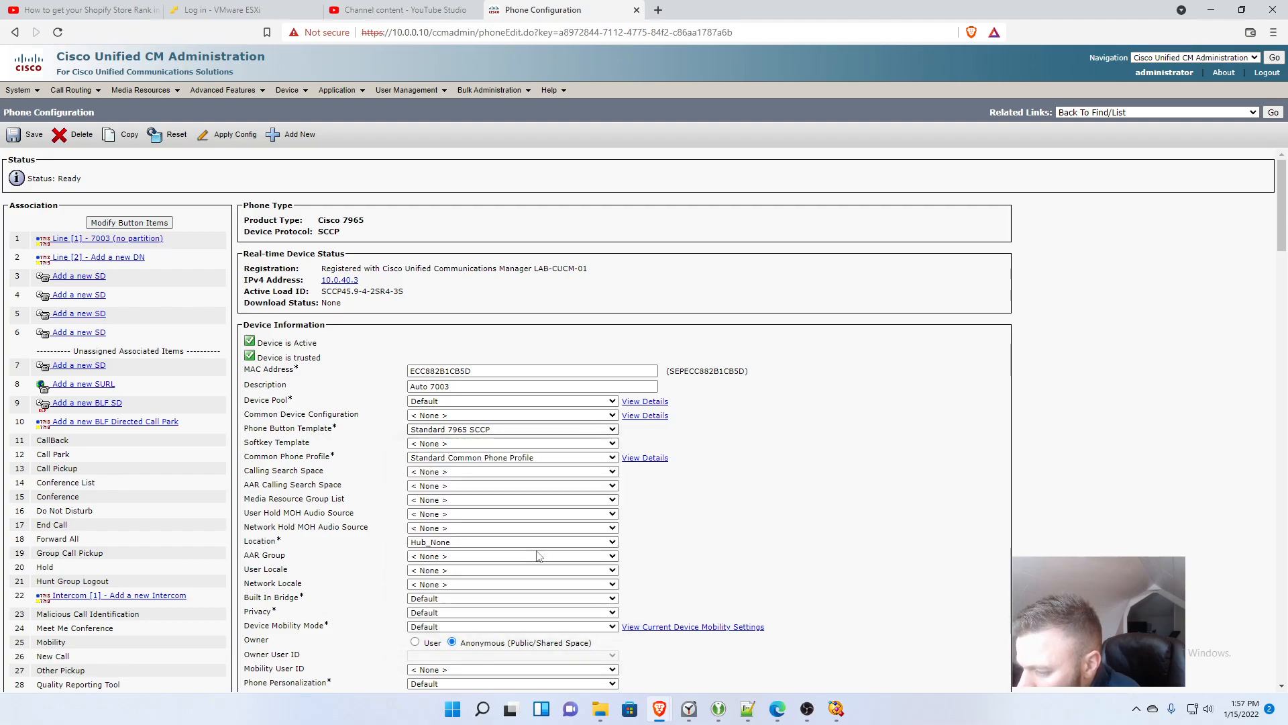
pyautogui.click(511, 429)
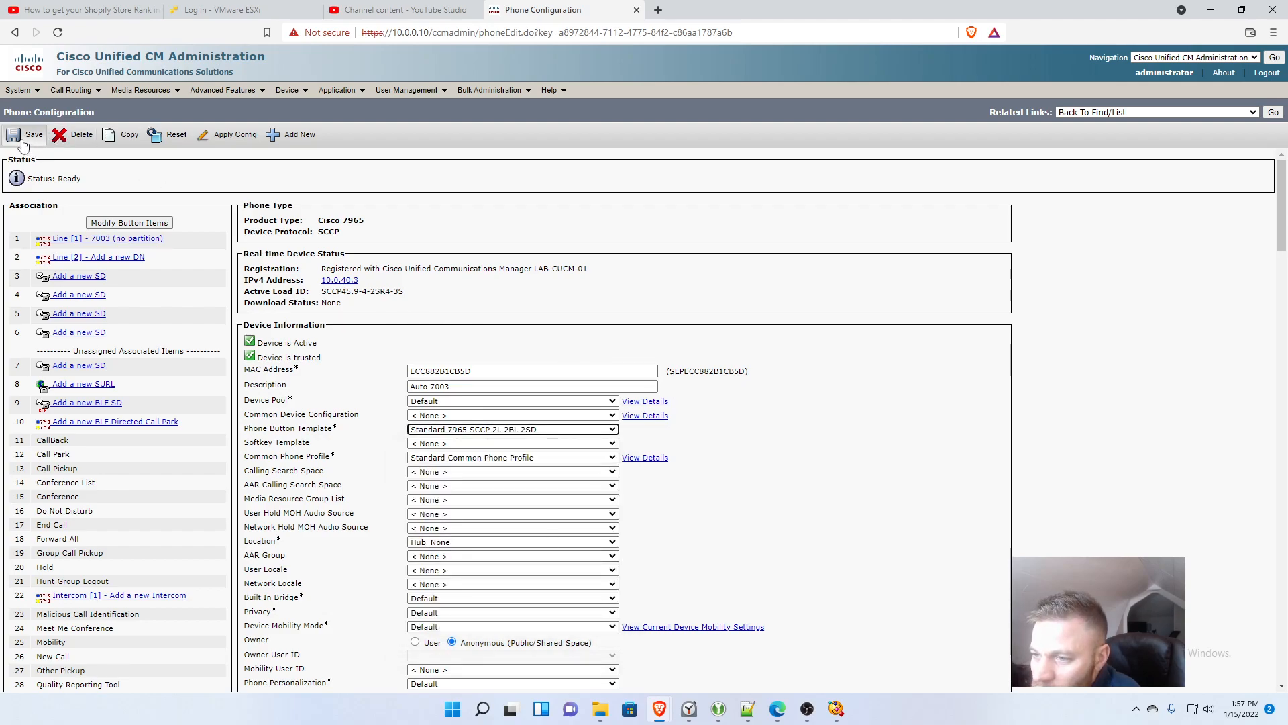
pyautogui.click(25, 140)
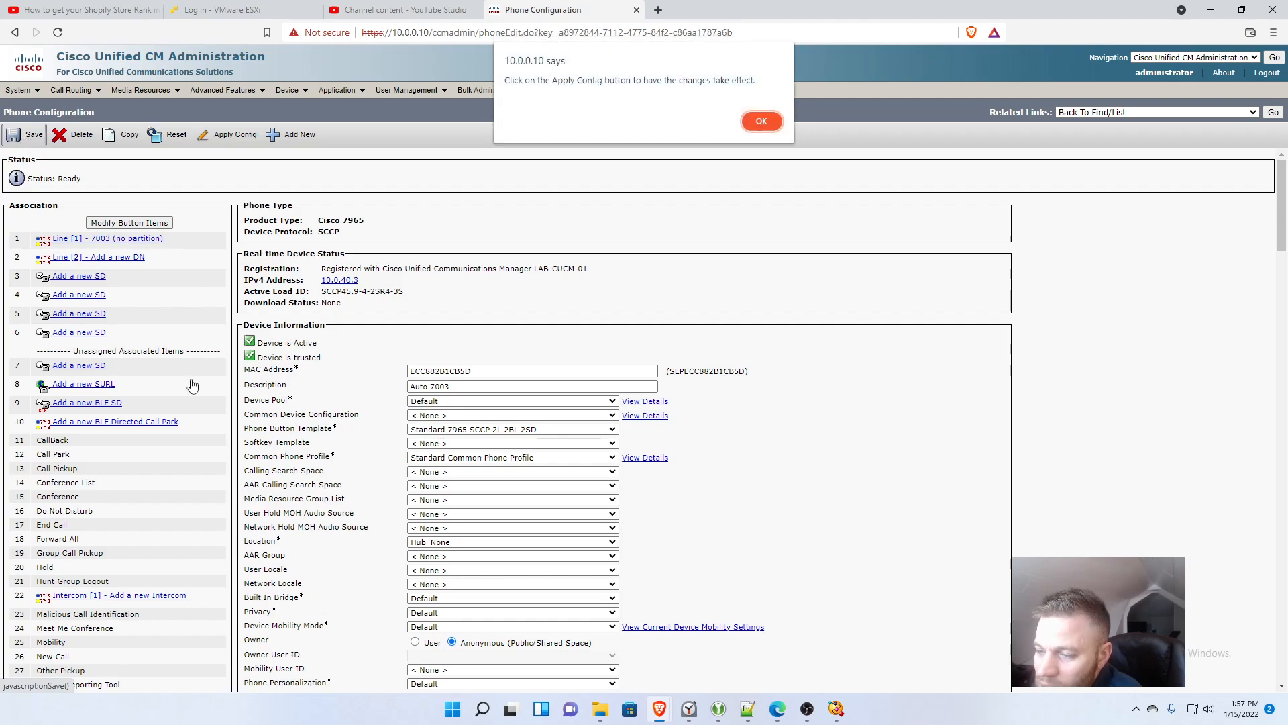
pyautogui.click(761, 121)
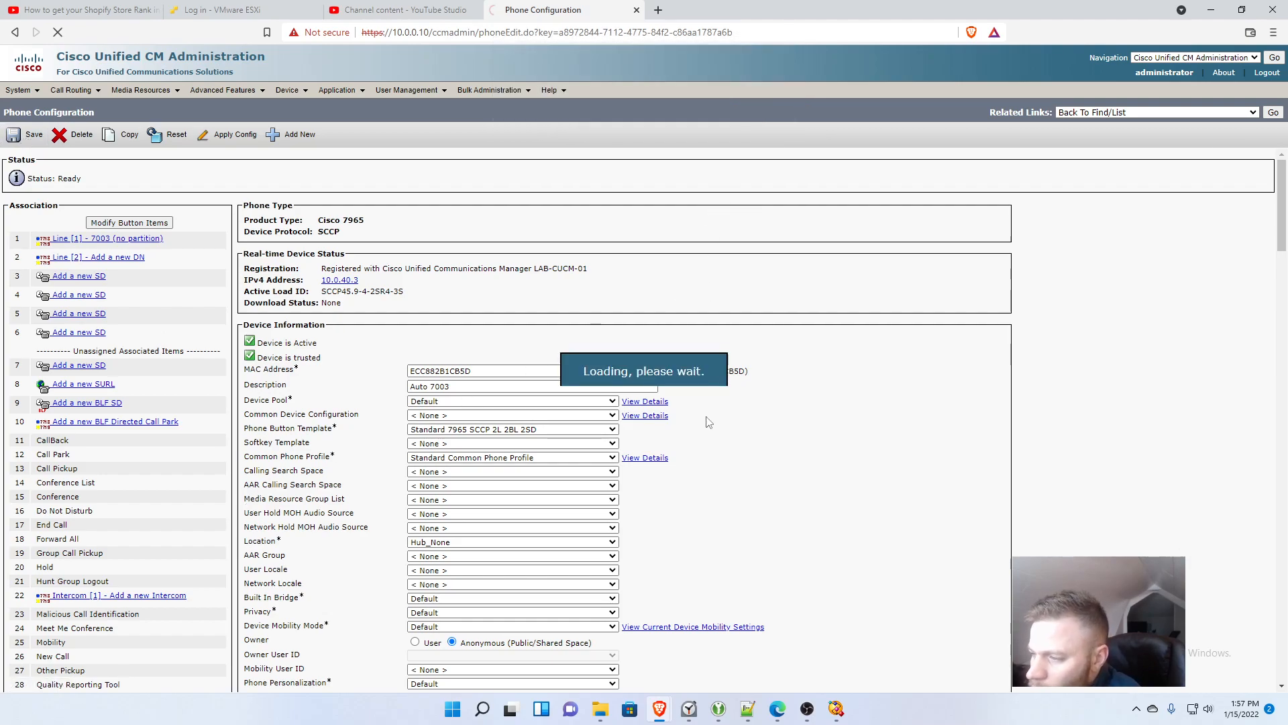
pyautogui.moveTo(676, 297)
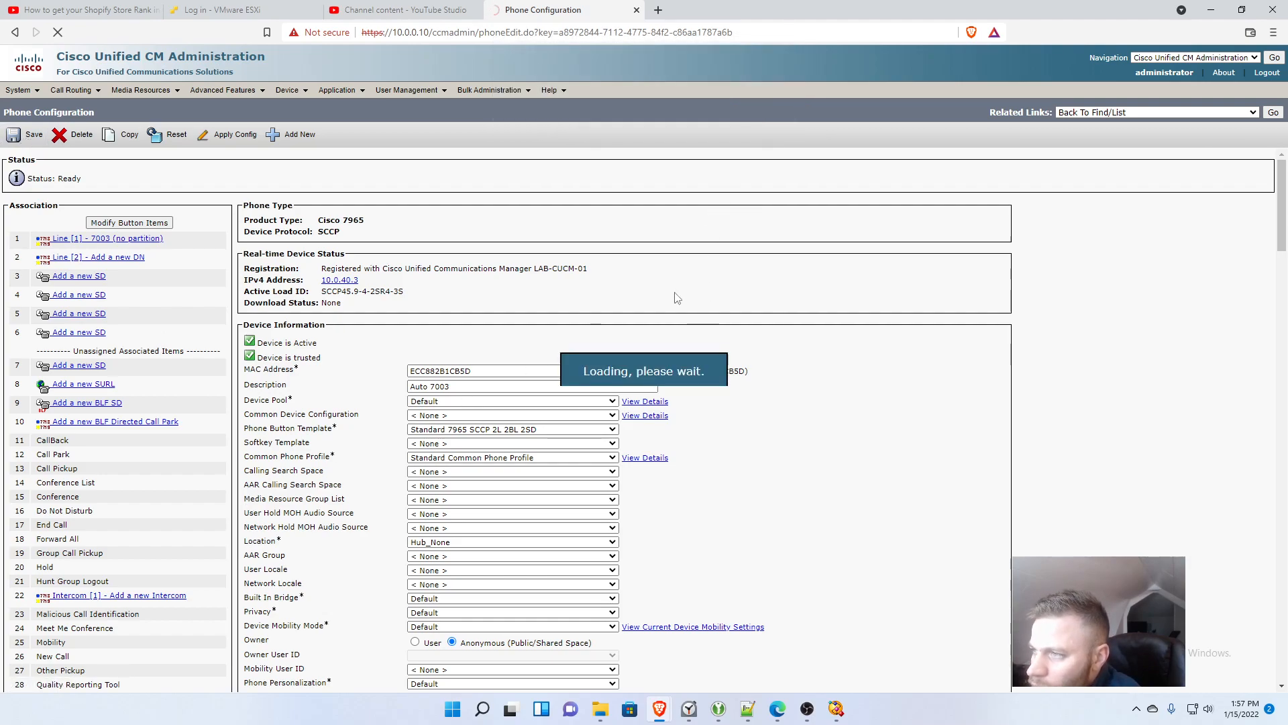
pyautogui.click(25, 134)
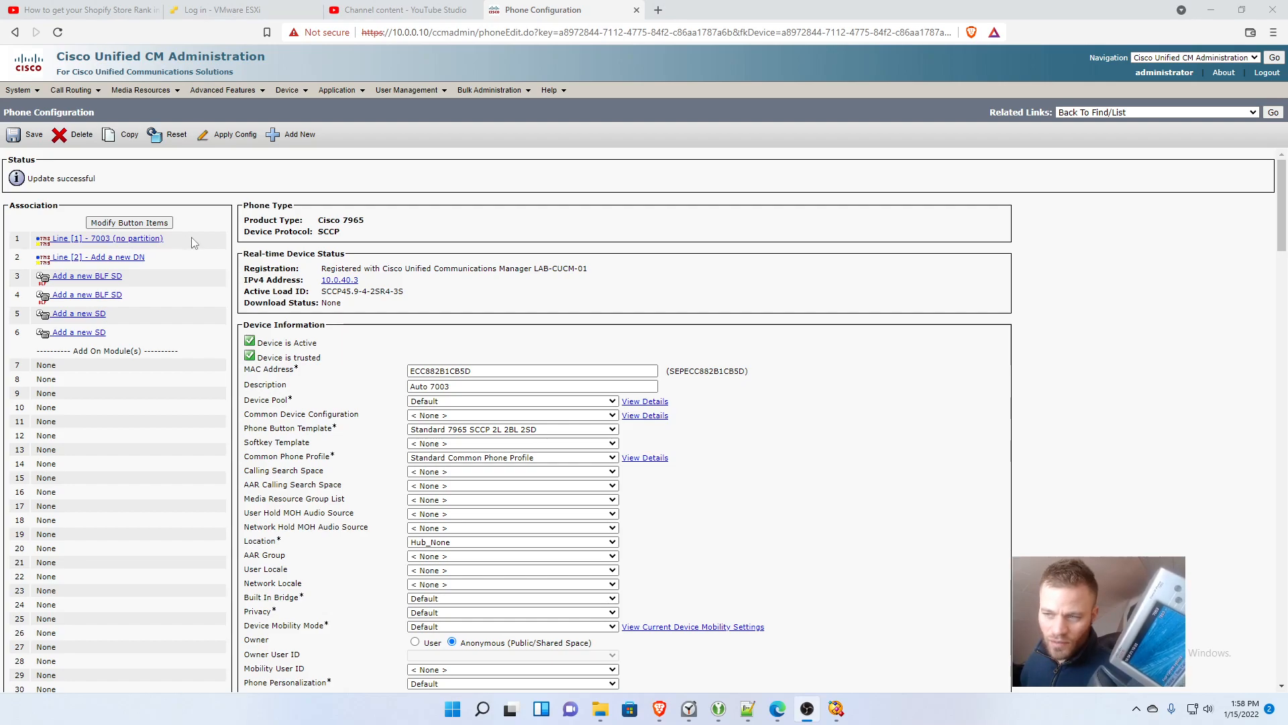
pyautogui.moveTo(117, 204)
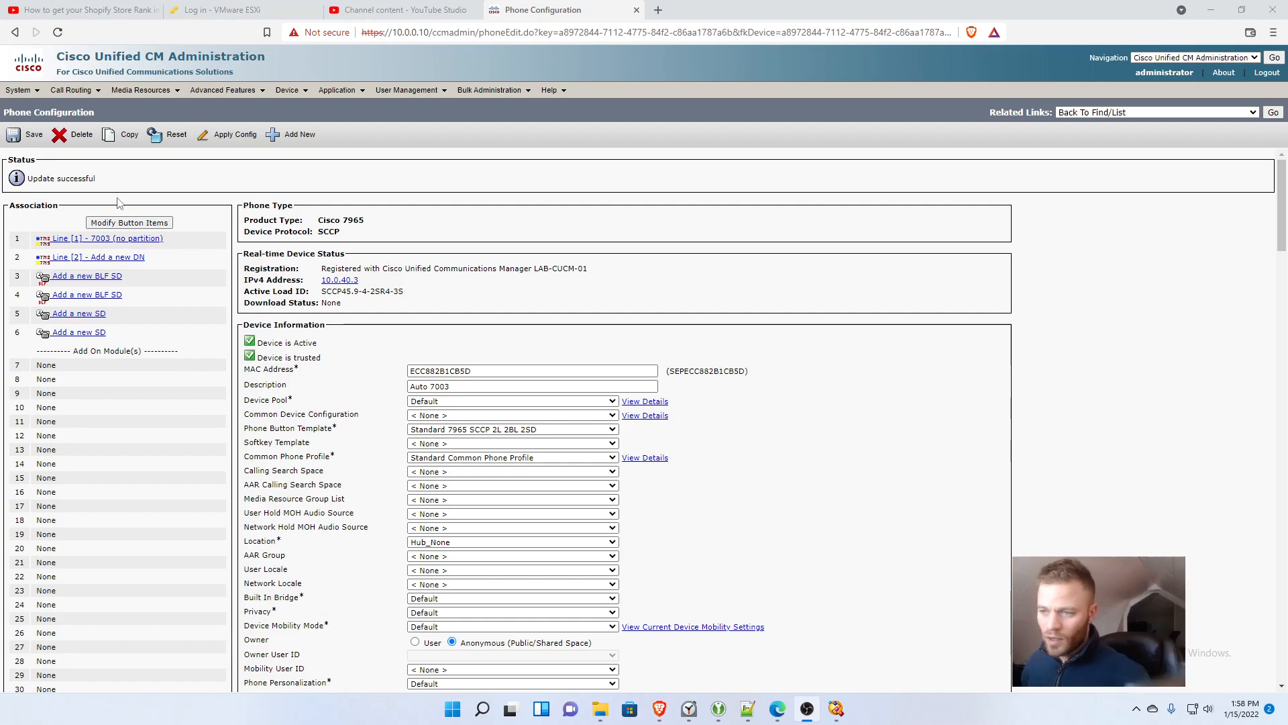
pyautogui.click(96, 256)
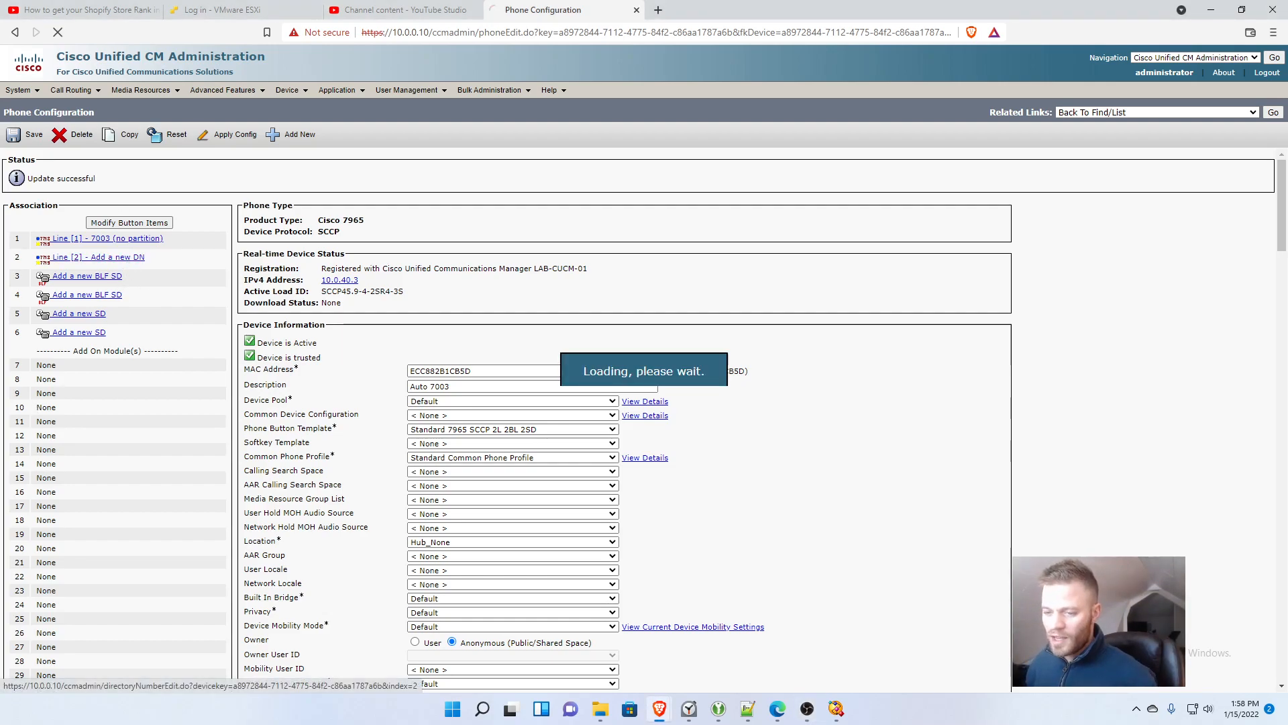
pyautogui.click(105, 238)
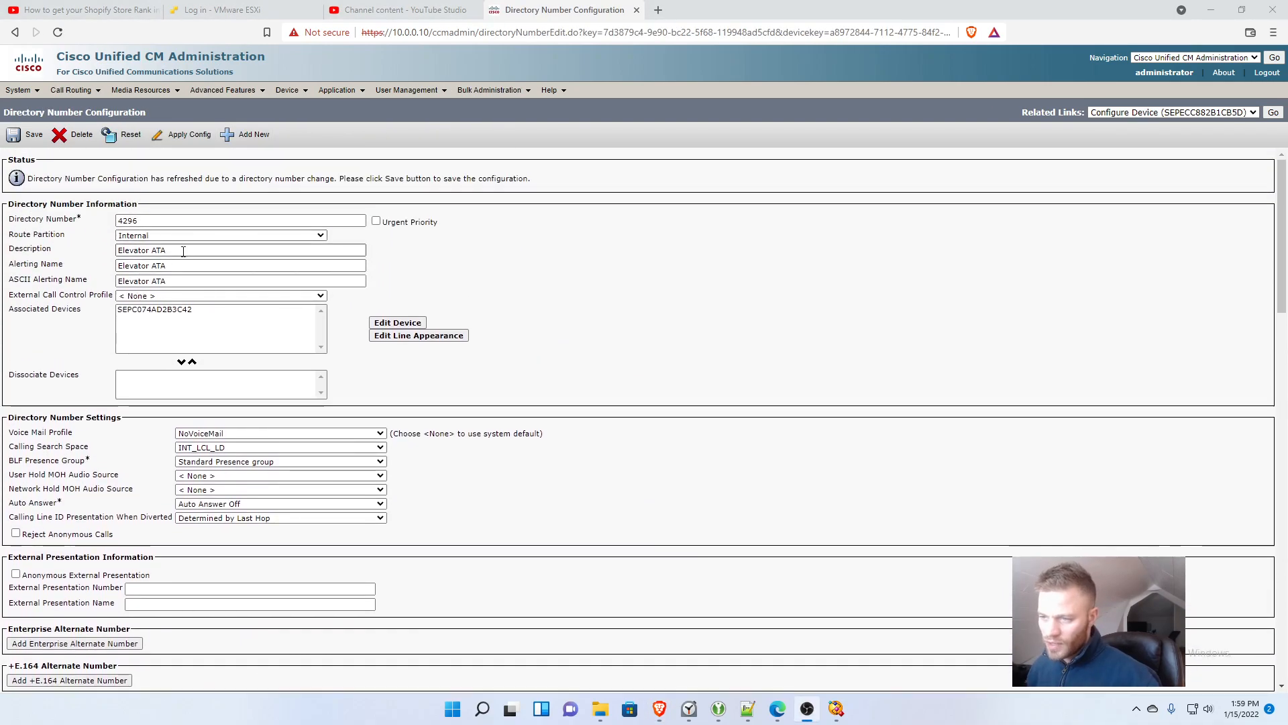
pyautogui.scroll(-3)
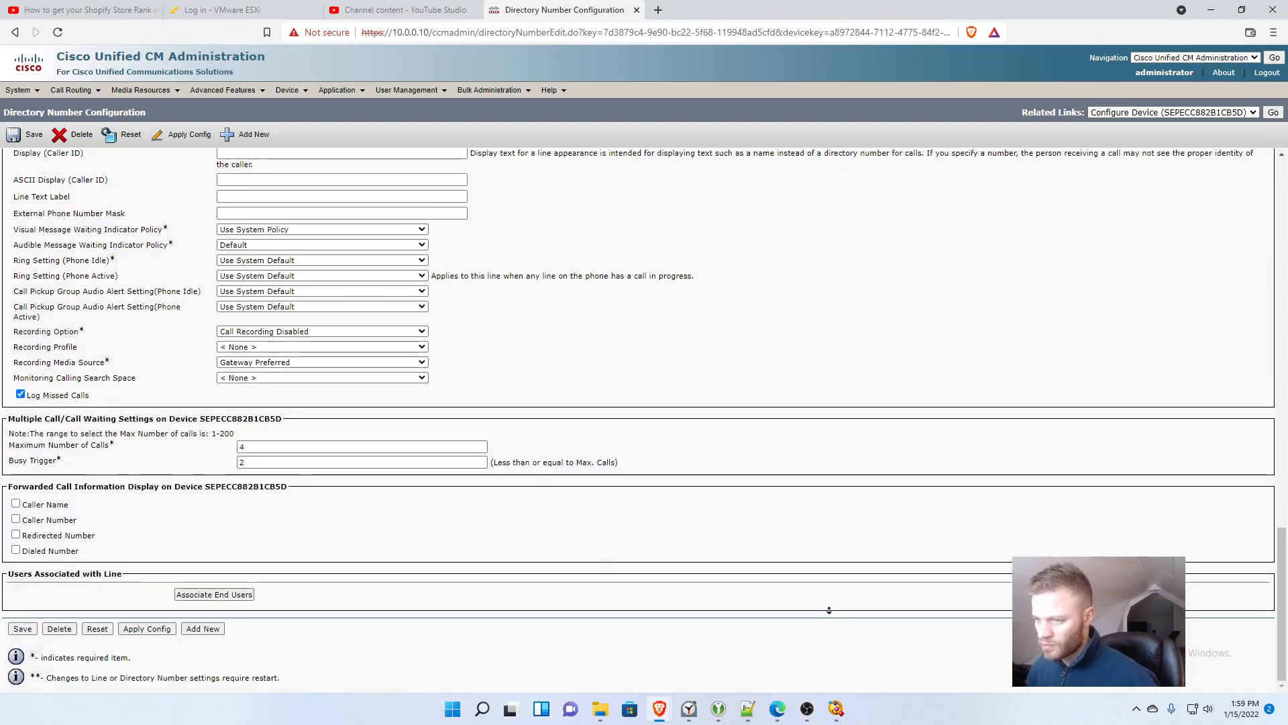
pyautogui.write('Elevator ATA')
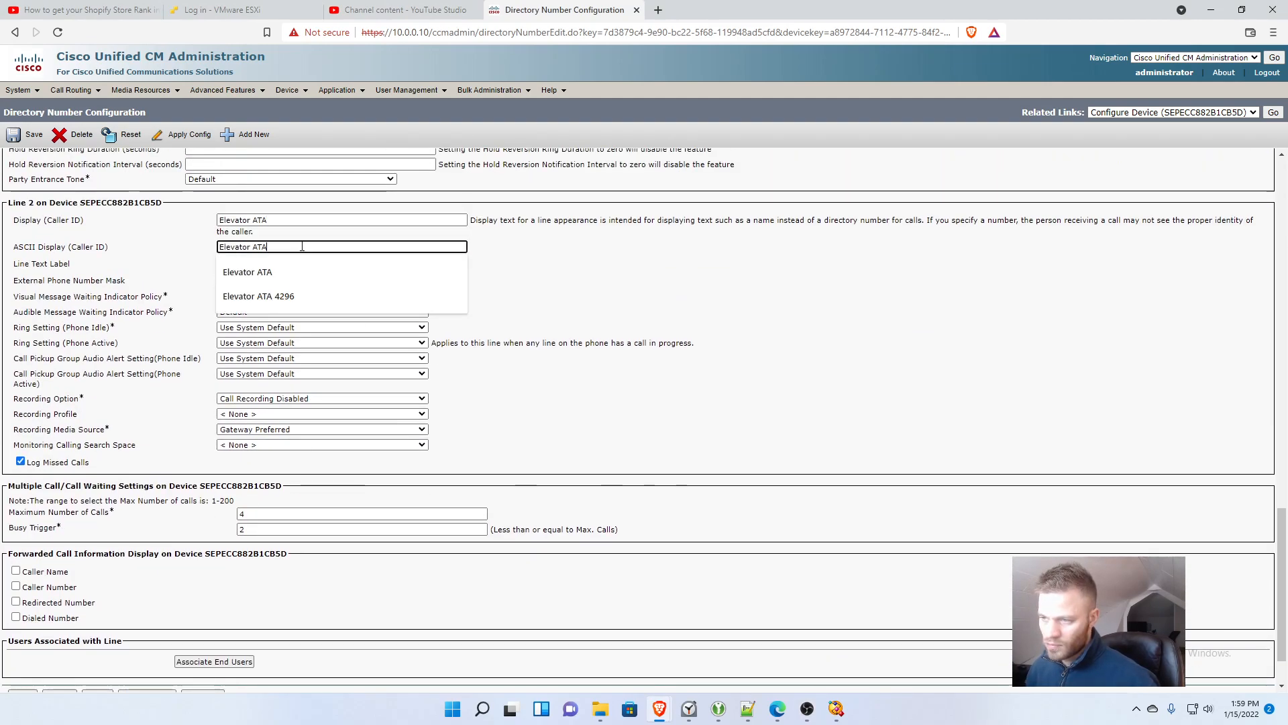
pyautogui.click(247, 272)
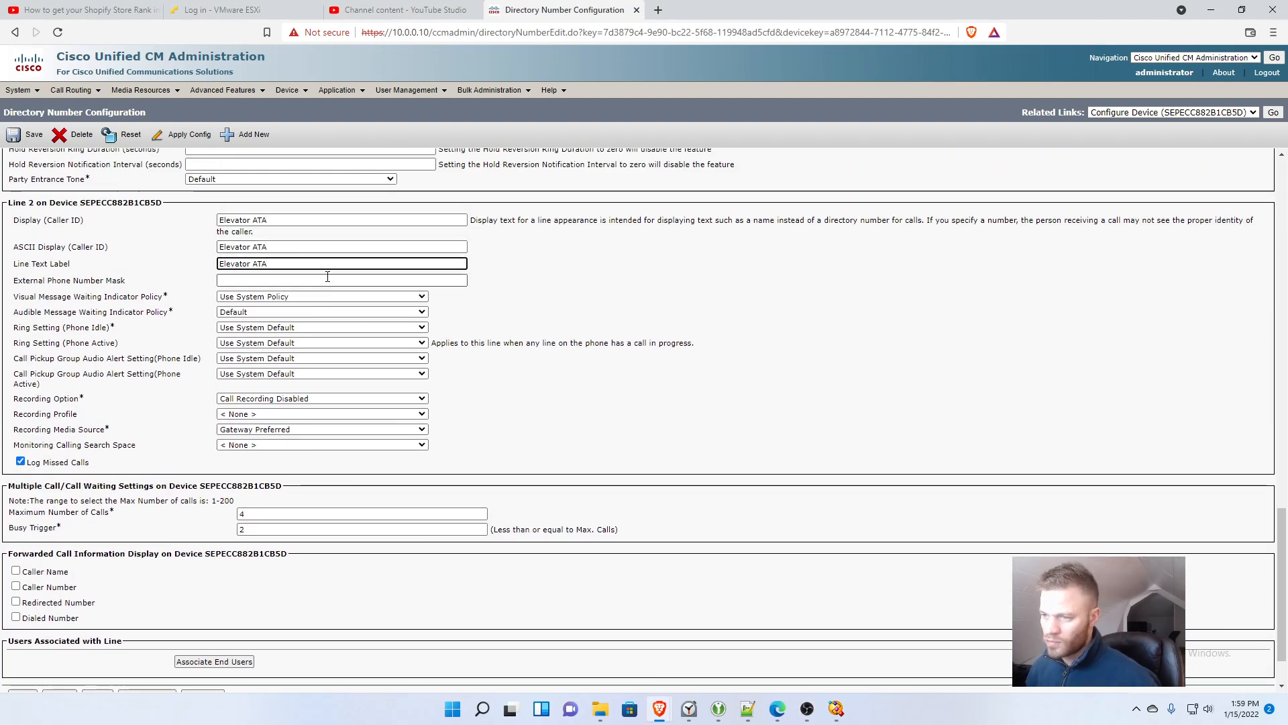
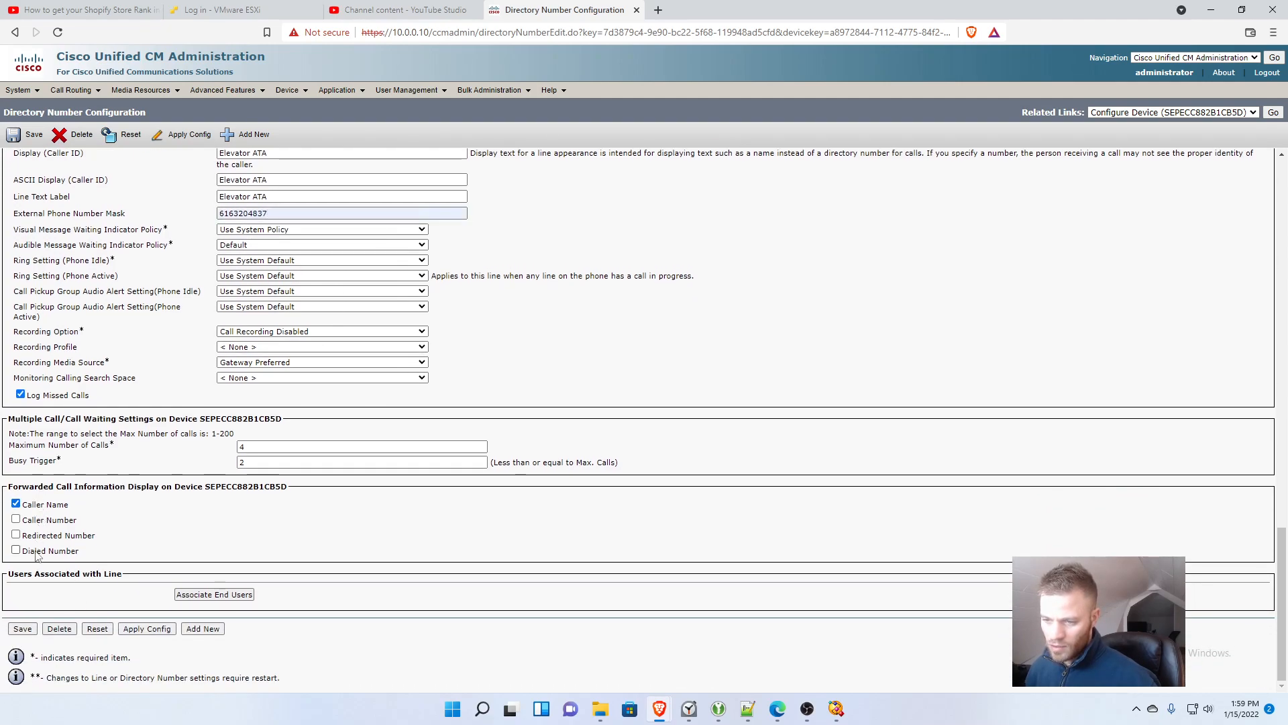
pyautogui.click(15, 551)
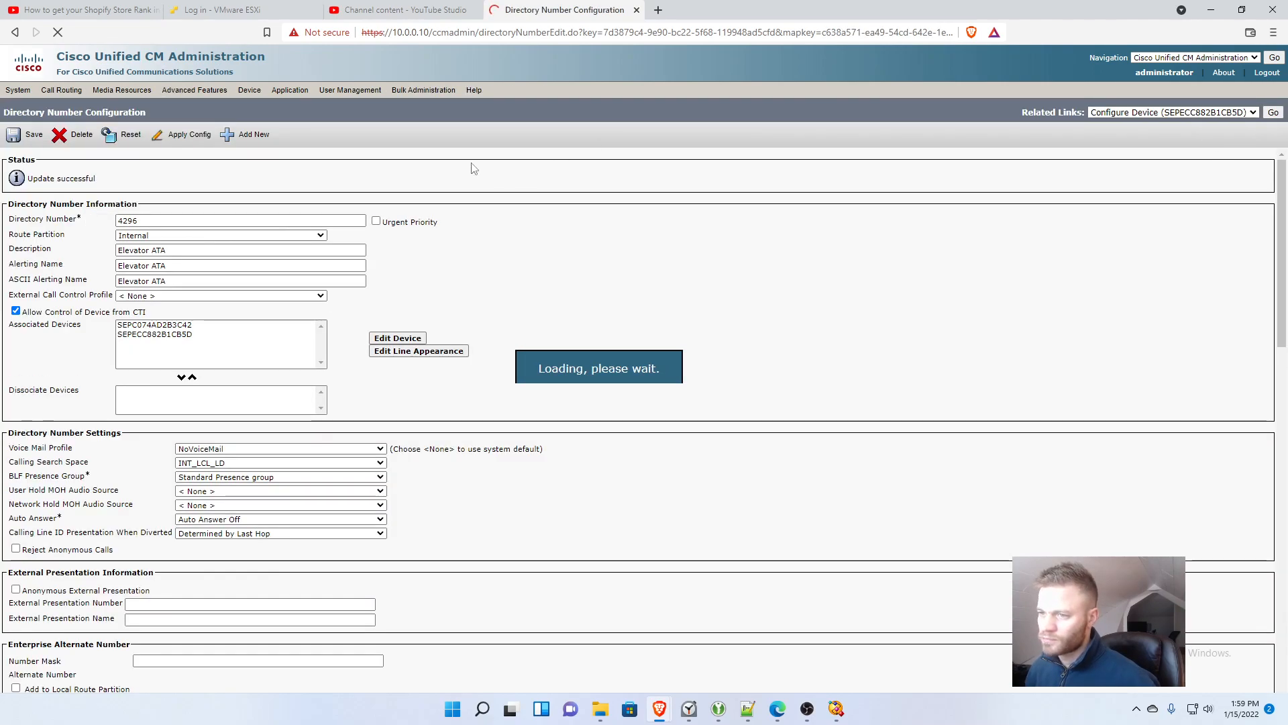
pyautogui.click(188, 134)
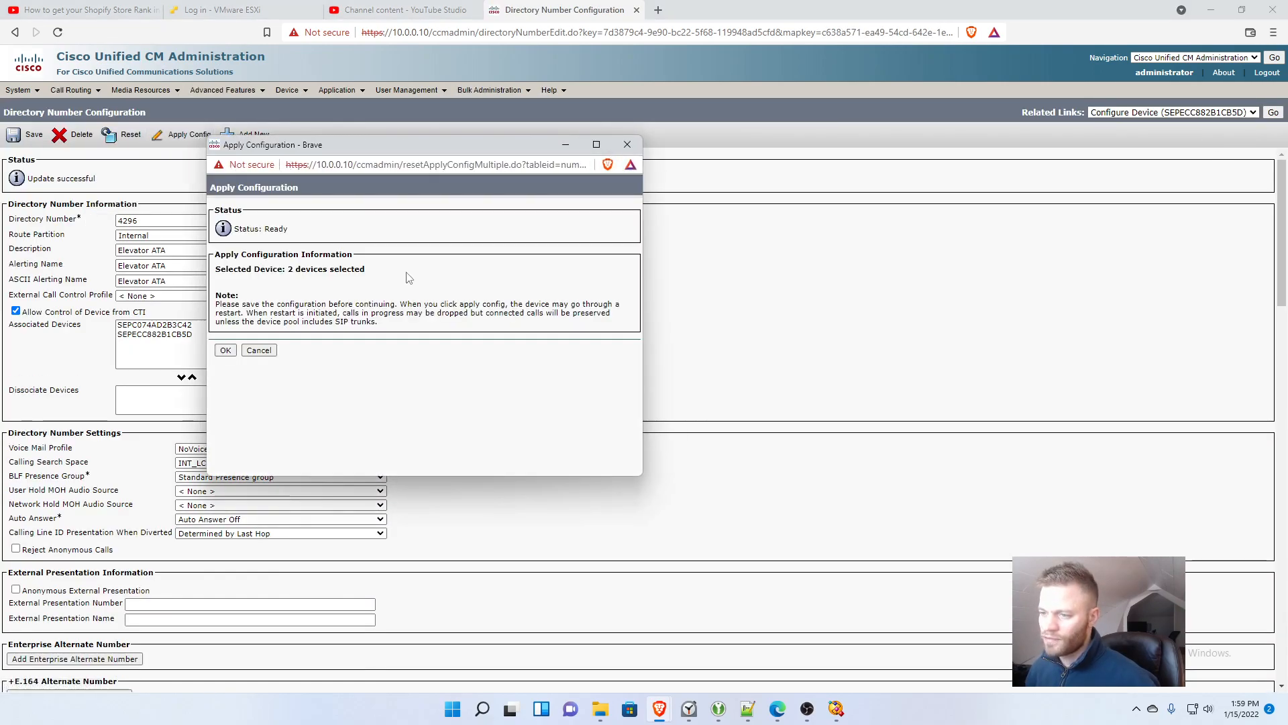
# - Confirm applying line 4296's configuration to both associated devices
pyautogui.click(226, 350)
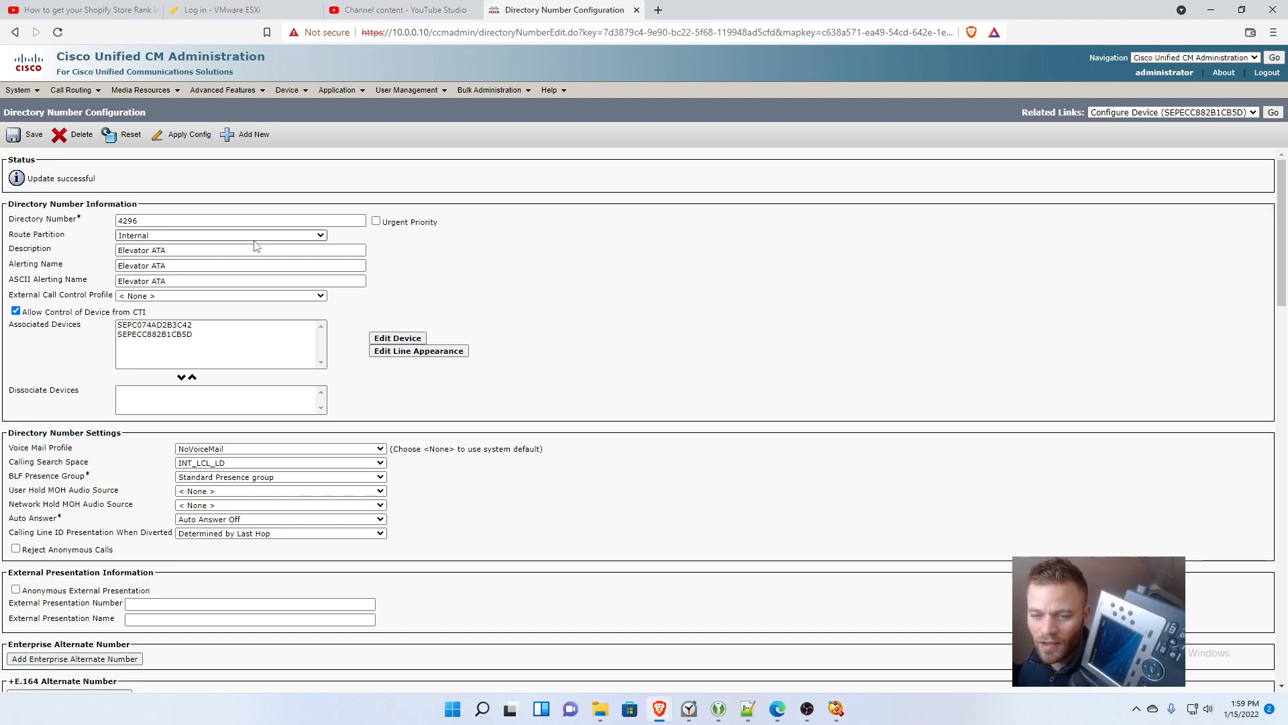
pyautogui.moveTo(710, 231)
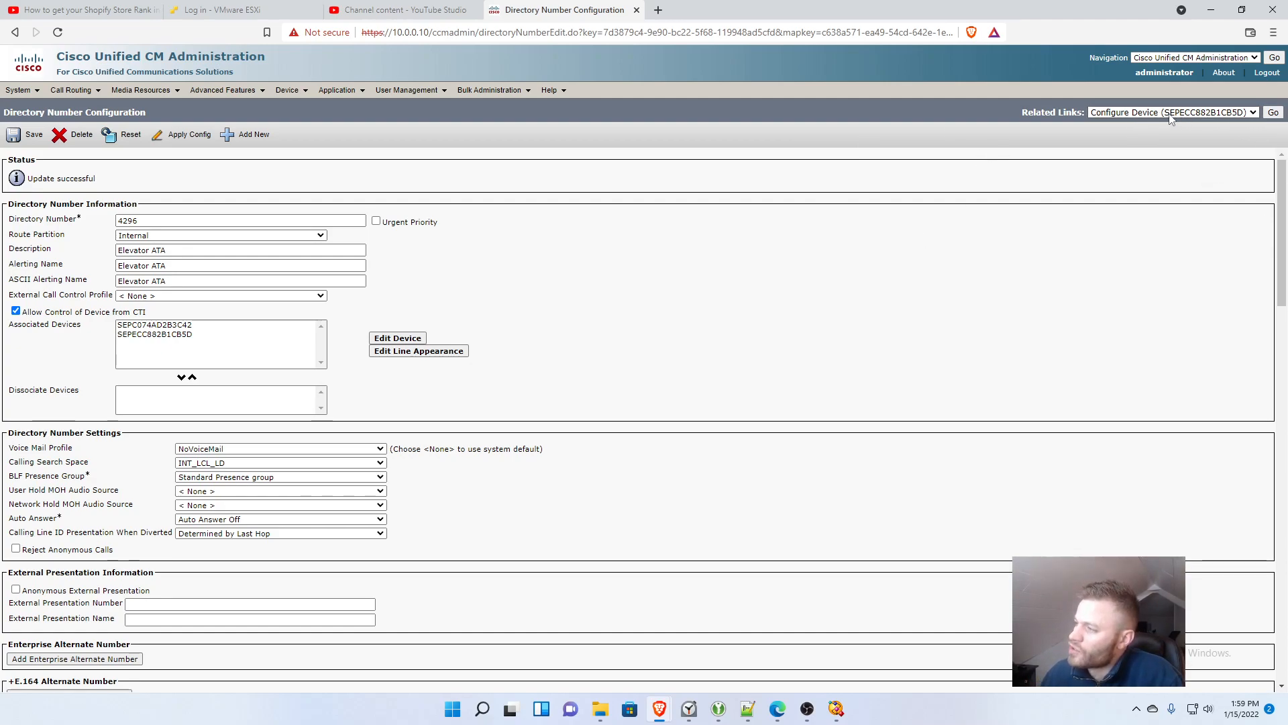
pyautogui.moveTo(600, 375)
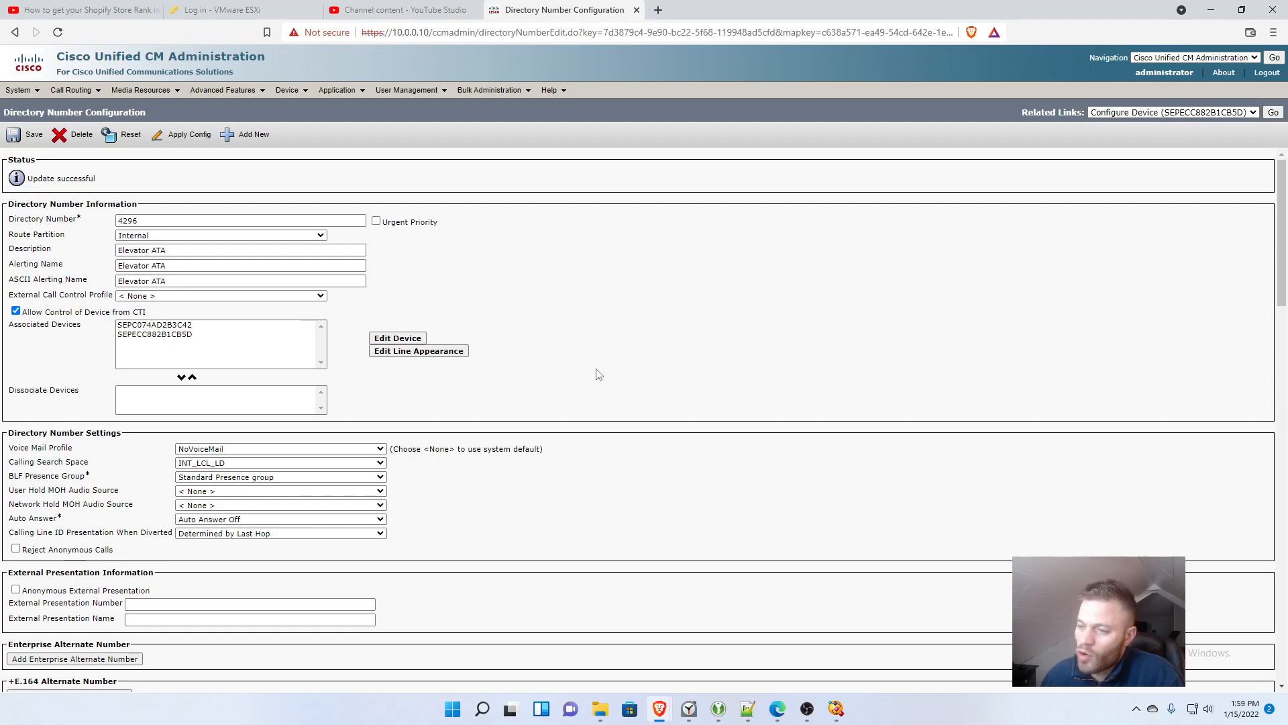
pyautogui.moveTo(488, 438)
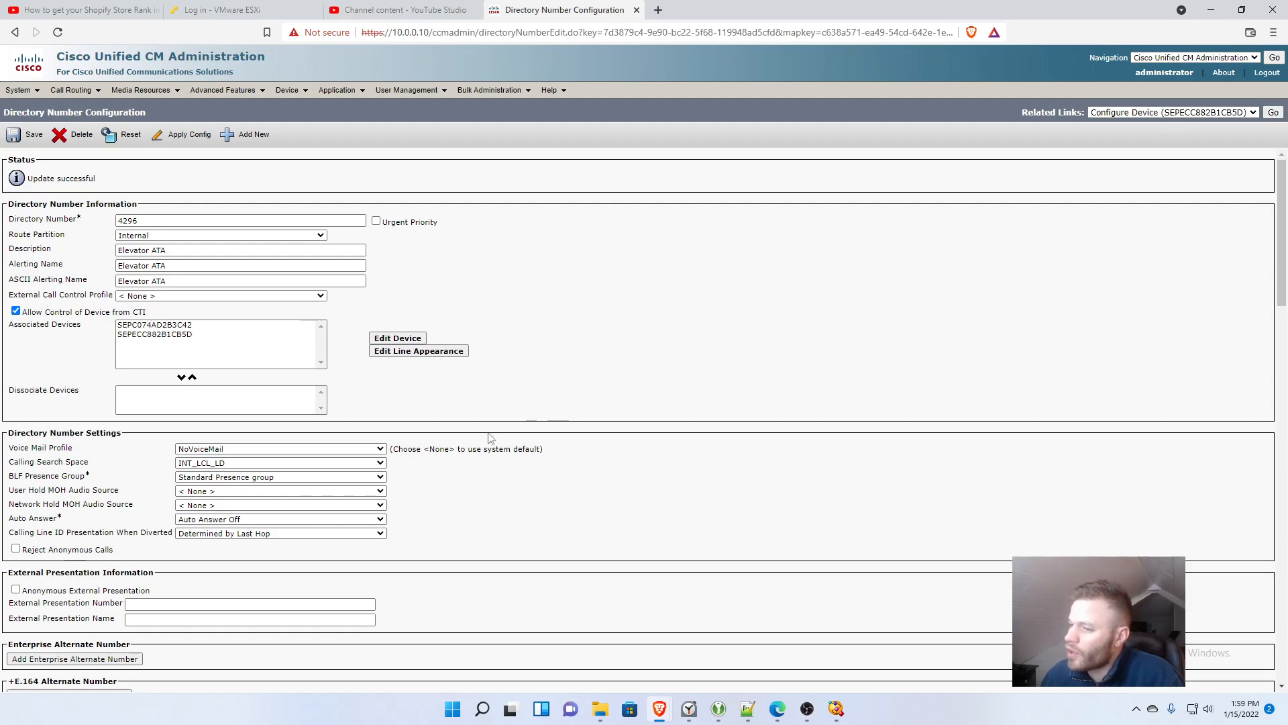
# - Edit associated device SEPECC882B1CB5D and open its Busy Lamp Field speed dial settings
pyautogui.click(154, 334)
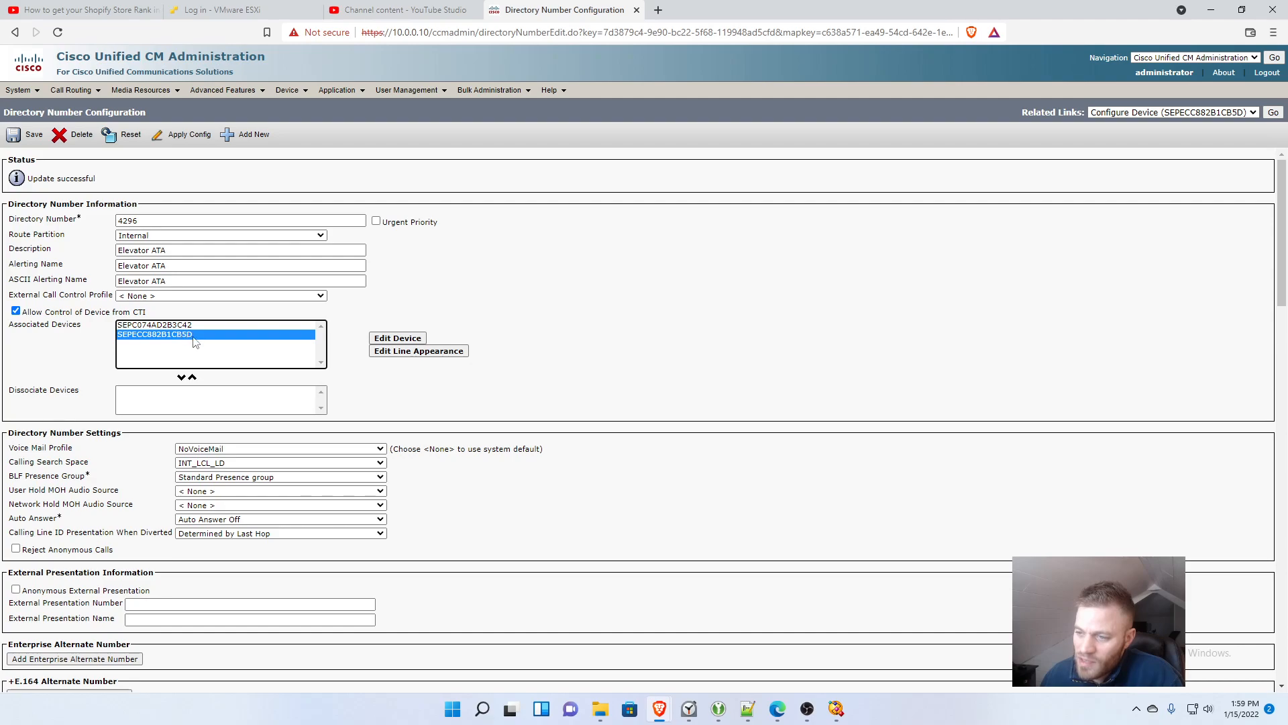
pyautogui.click(154, 325)
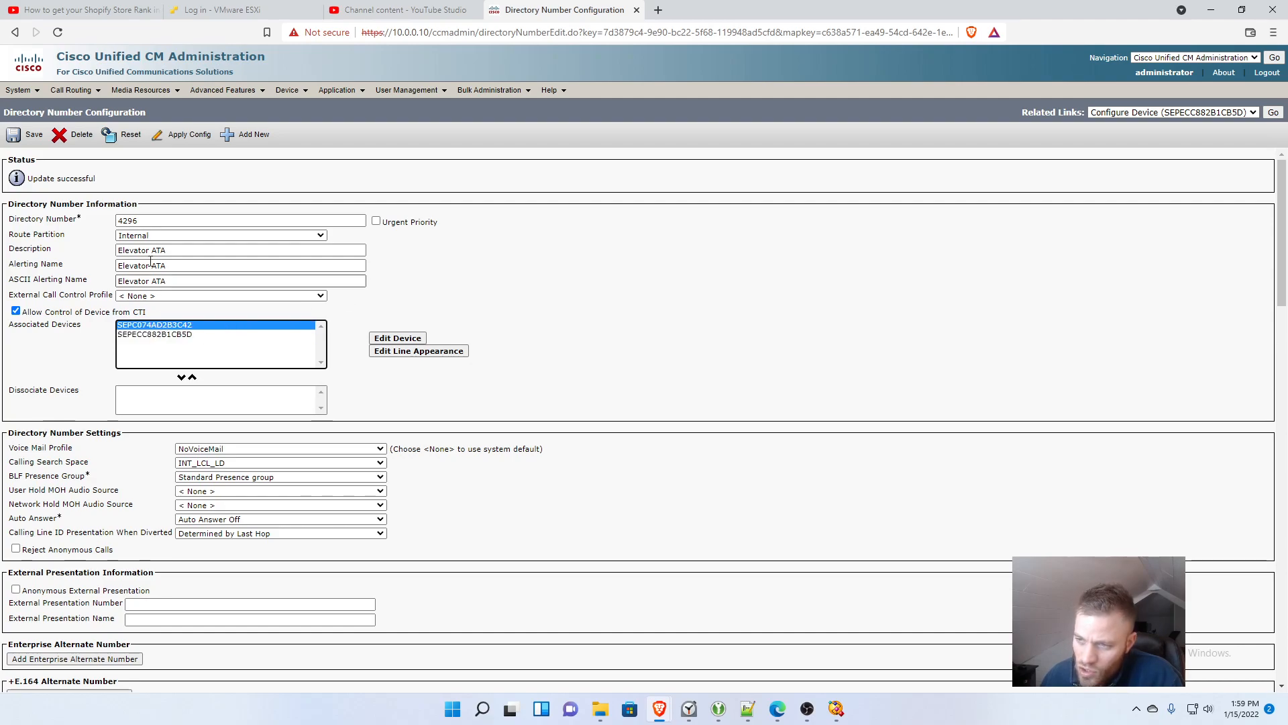
pyautogui.click(154, 334)
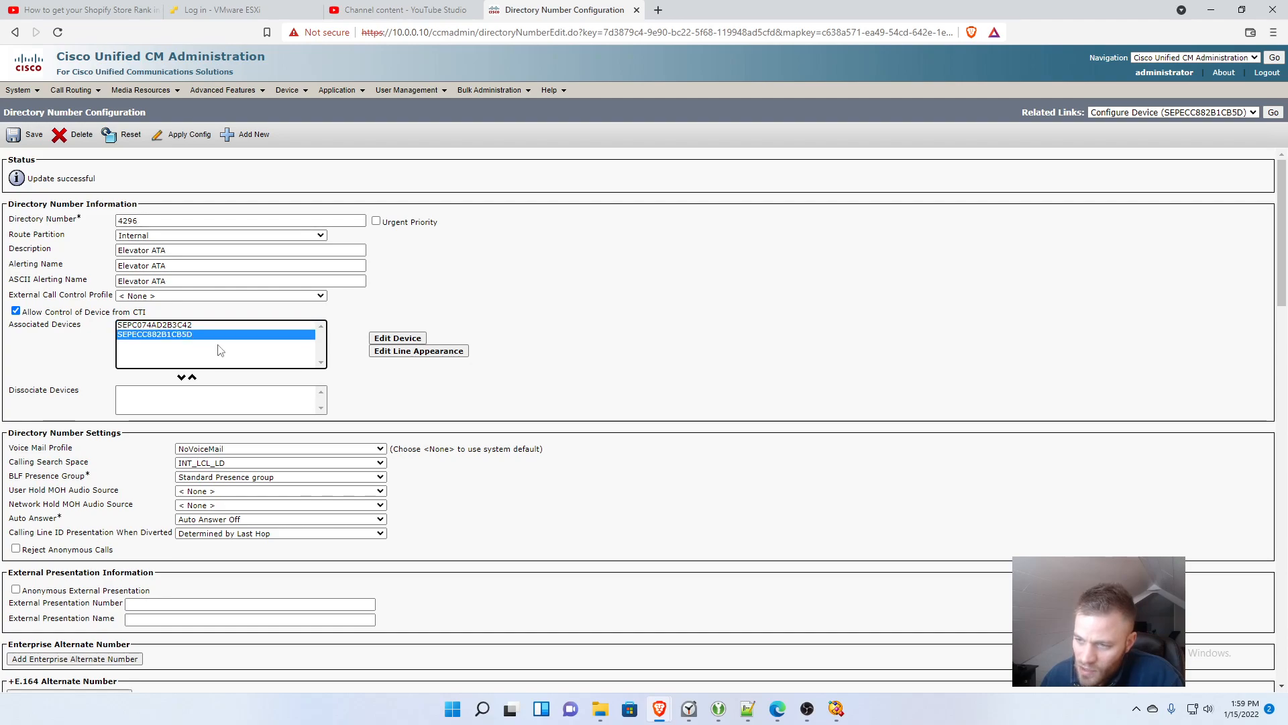
pyautogui.moveTo(684, 329)
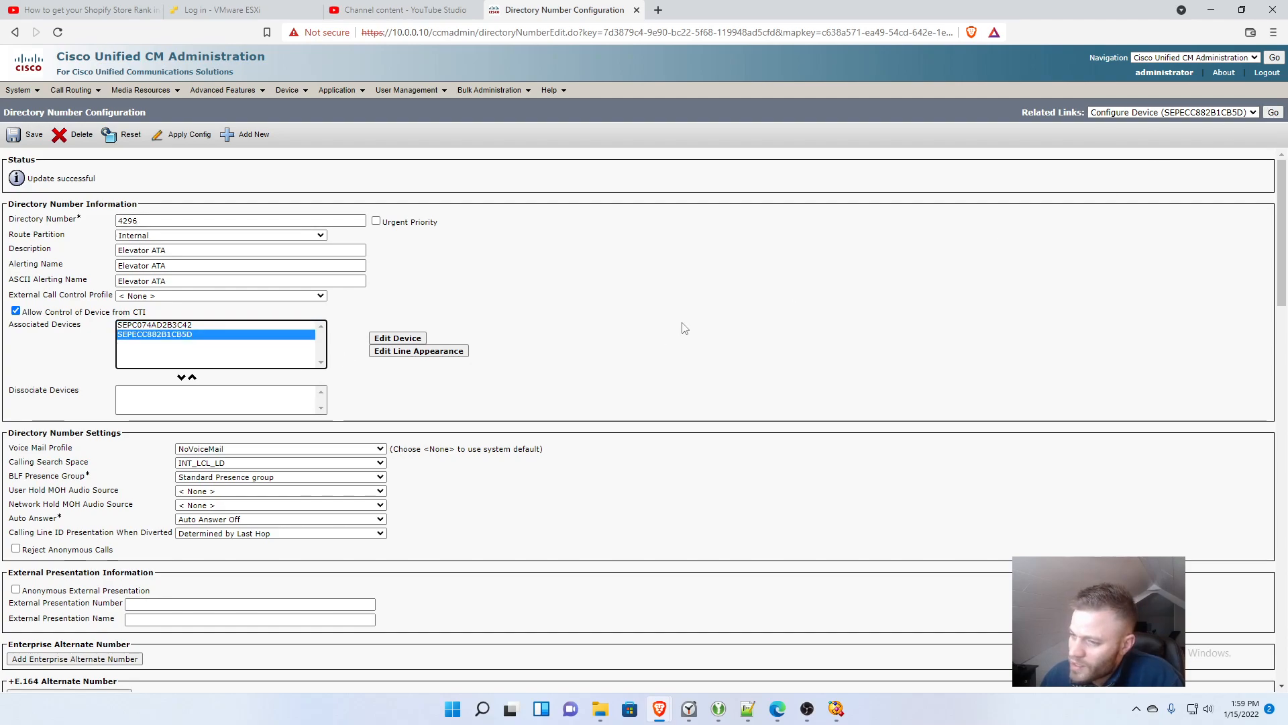
pyautogui.click(418, 351)
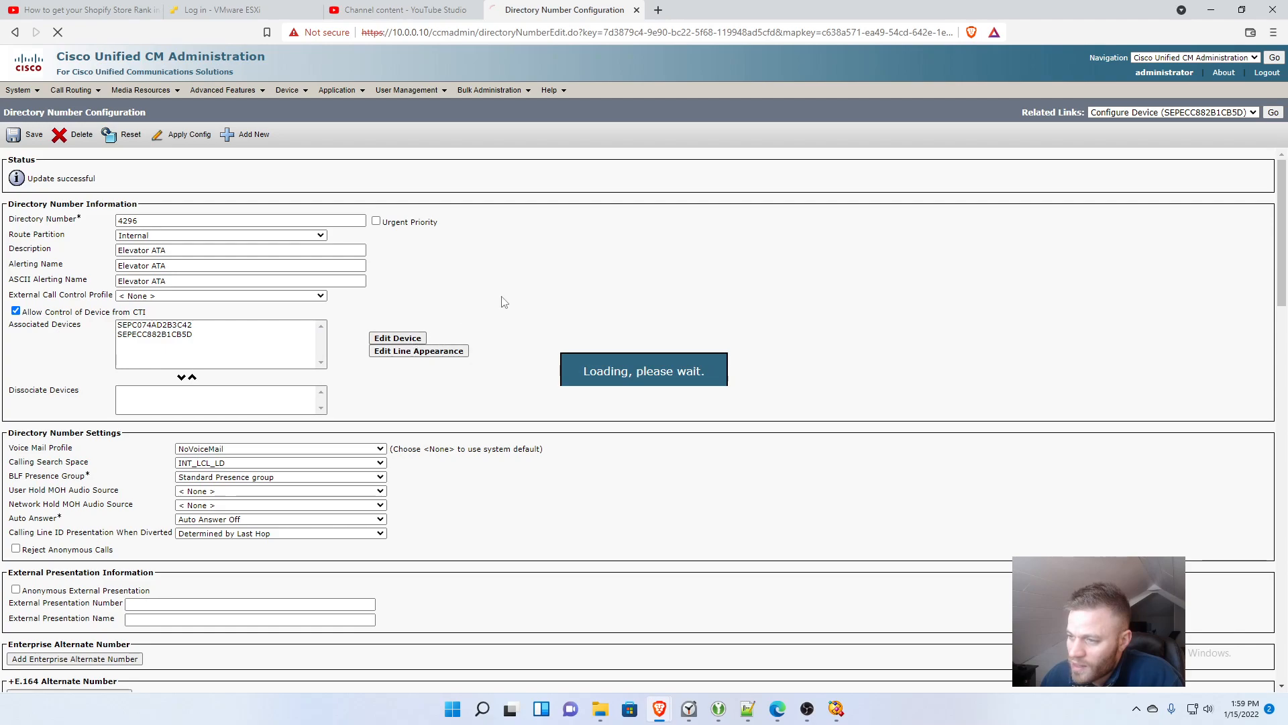
pyautogui.click(398, 337)
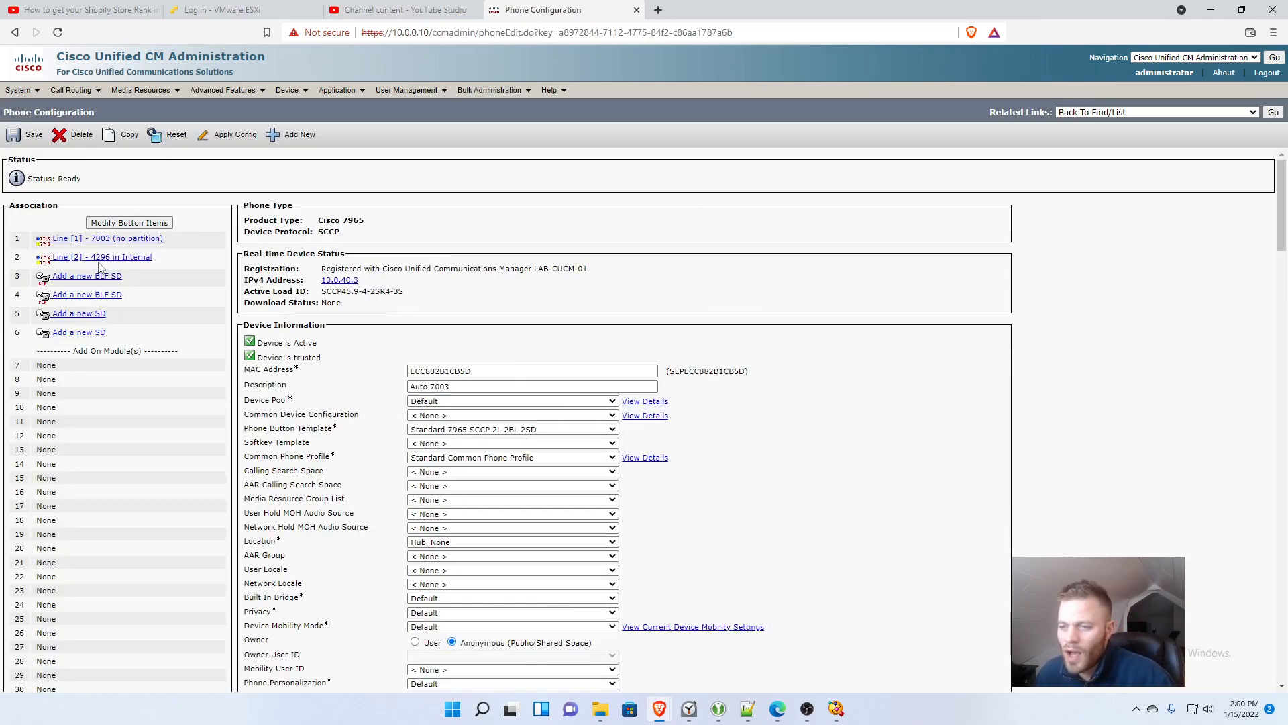
pyautogui.moveTo(136, 222)
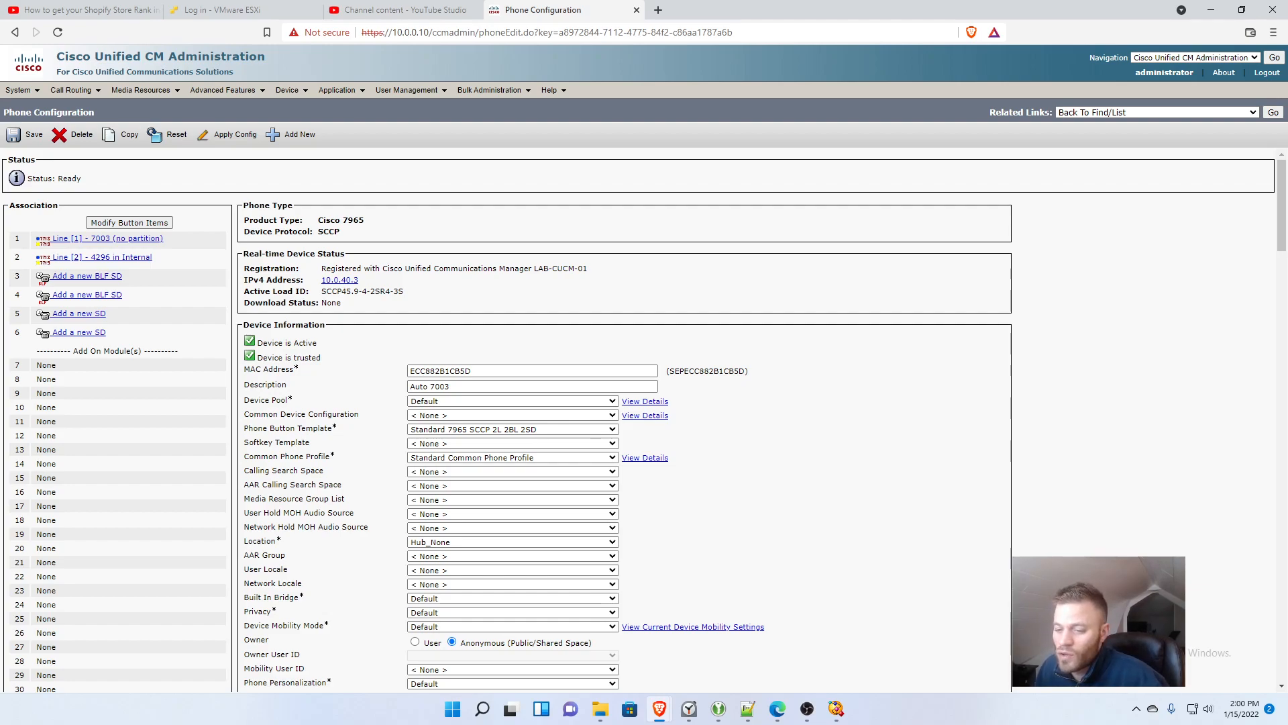
pyautogui.click(77, 313)
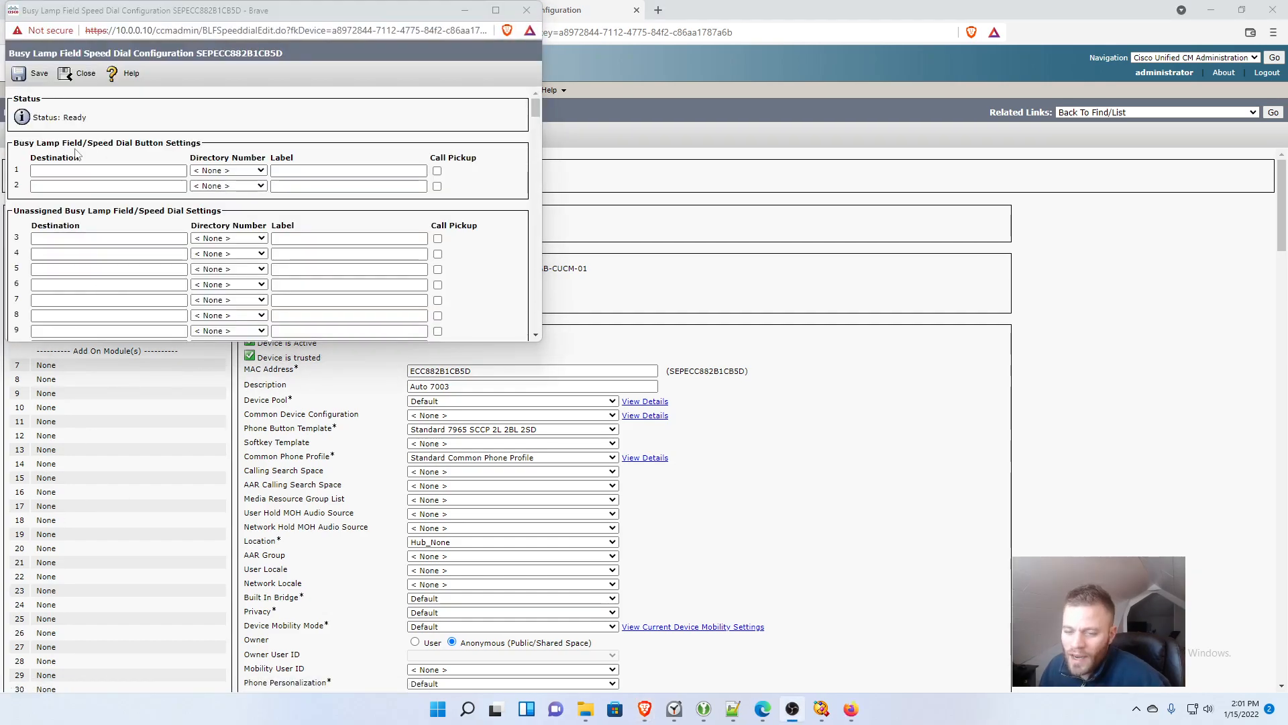
pyautogui.moveTo(158, 197)
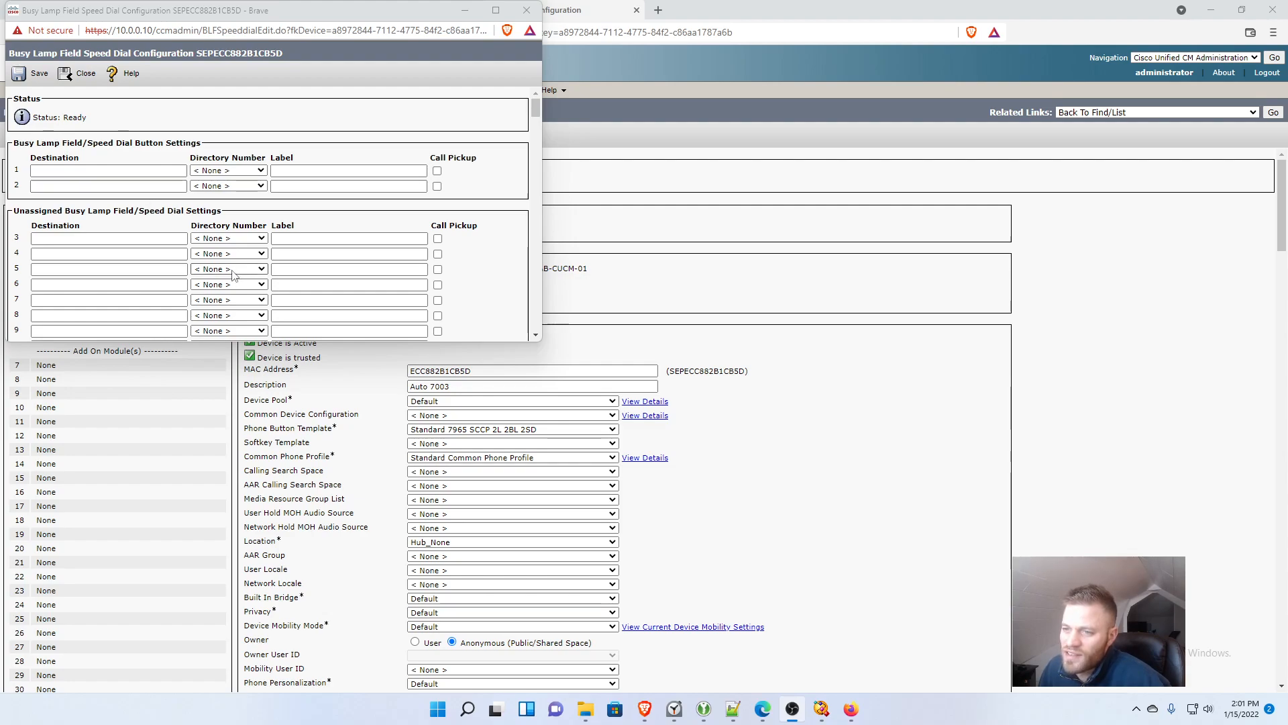
# - Enter BLF speed dials 4295 labelled 'Martin' and 7000 labelled 'UCCX Agent', and save
pyautogui.click(108, 170)
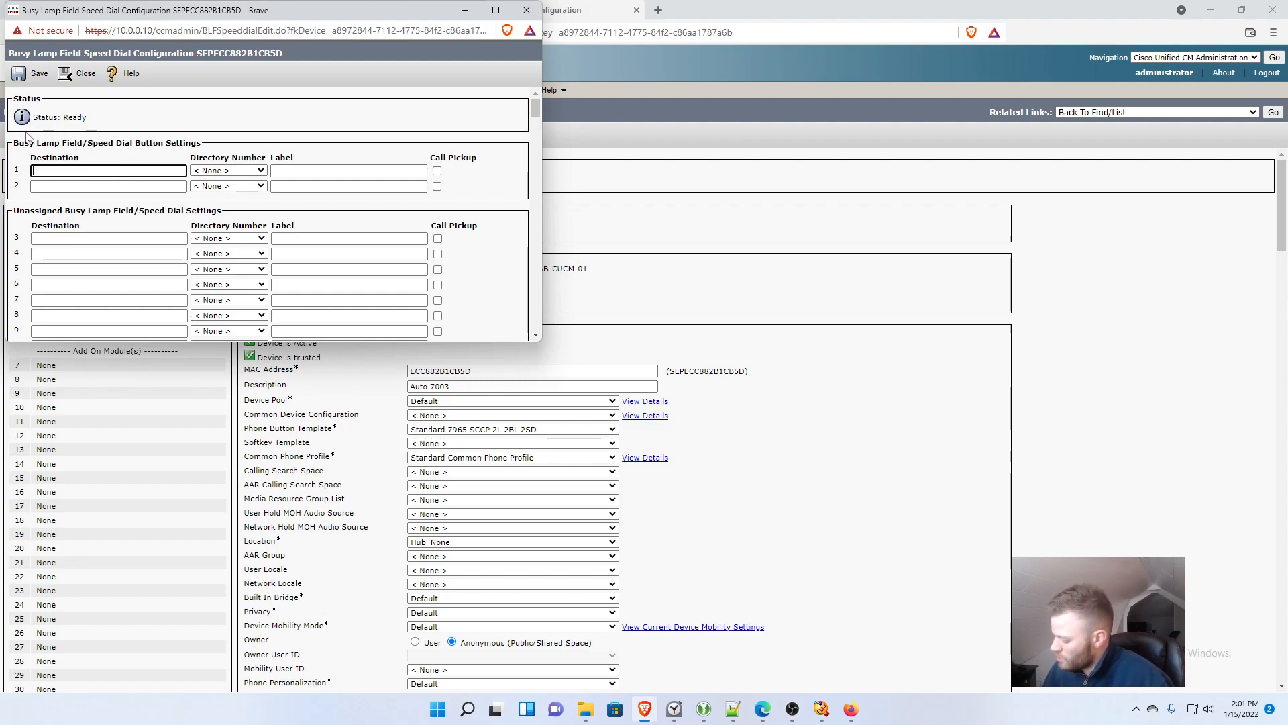
pyautogui.write('4295')
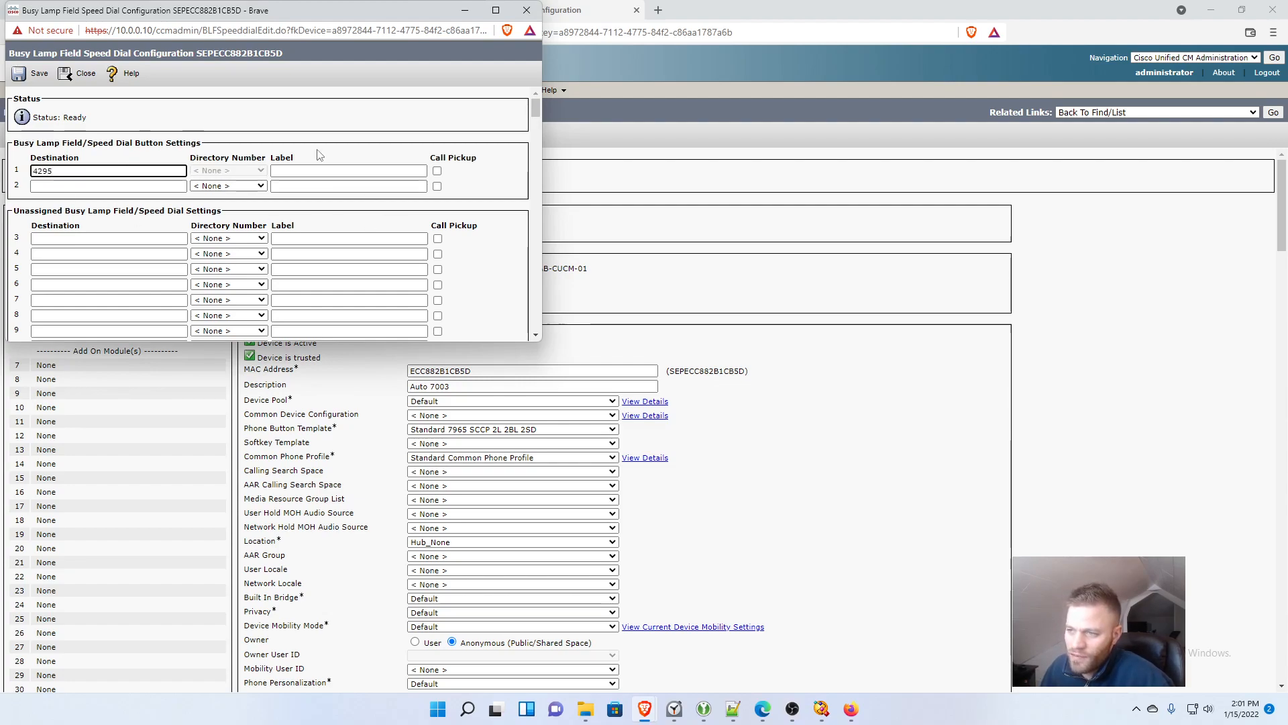
pyautogui.click(347, 170)
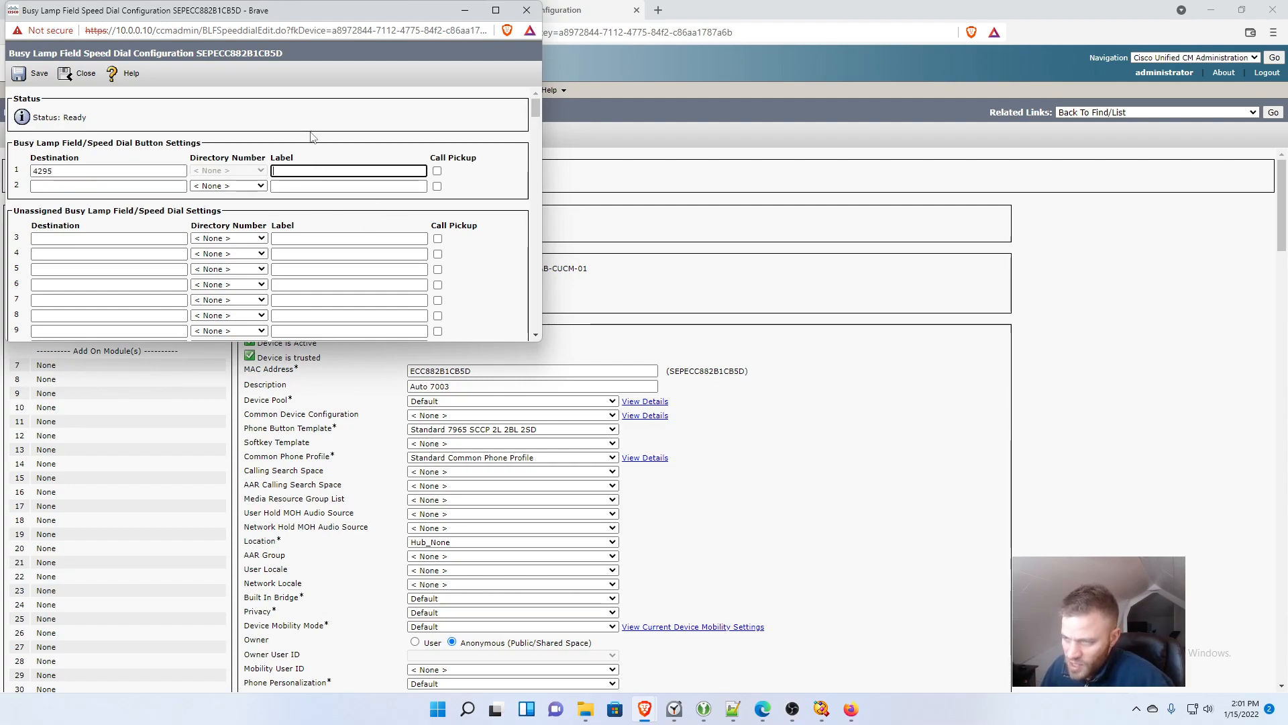
pyautogui.moveTo(394, 127)
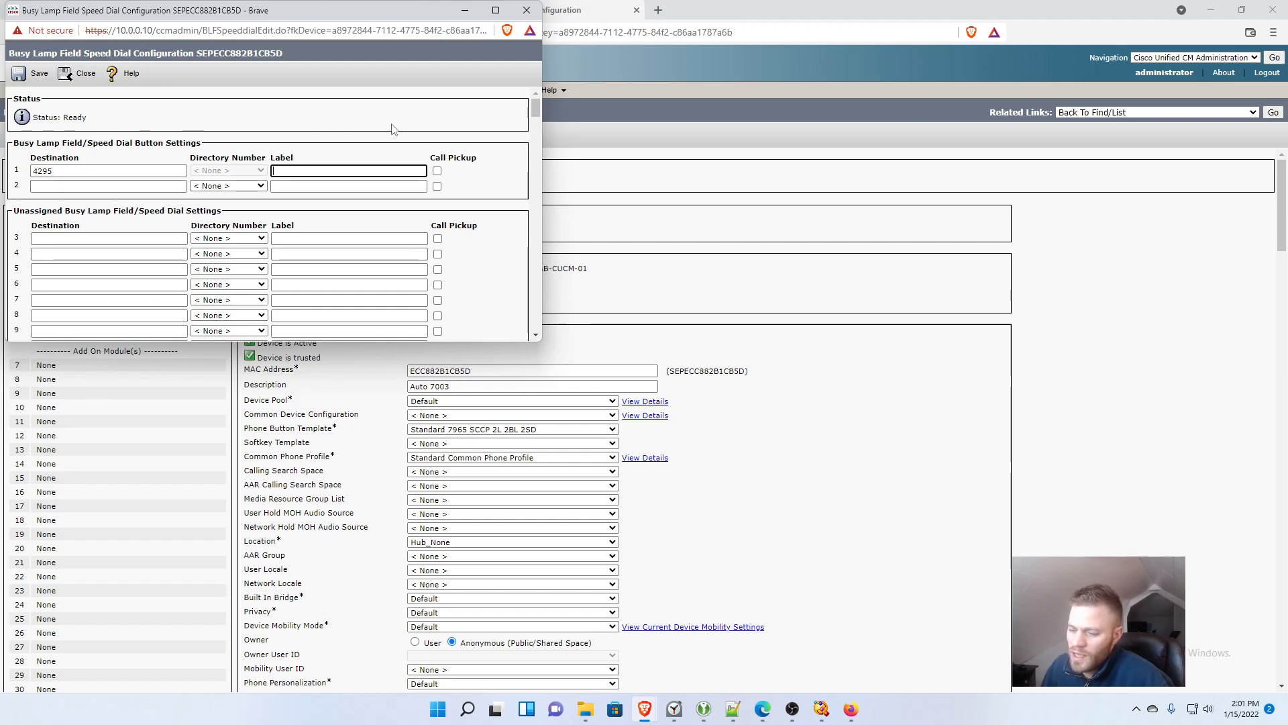
pyautogui.write('Martin')
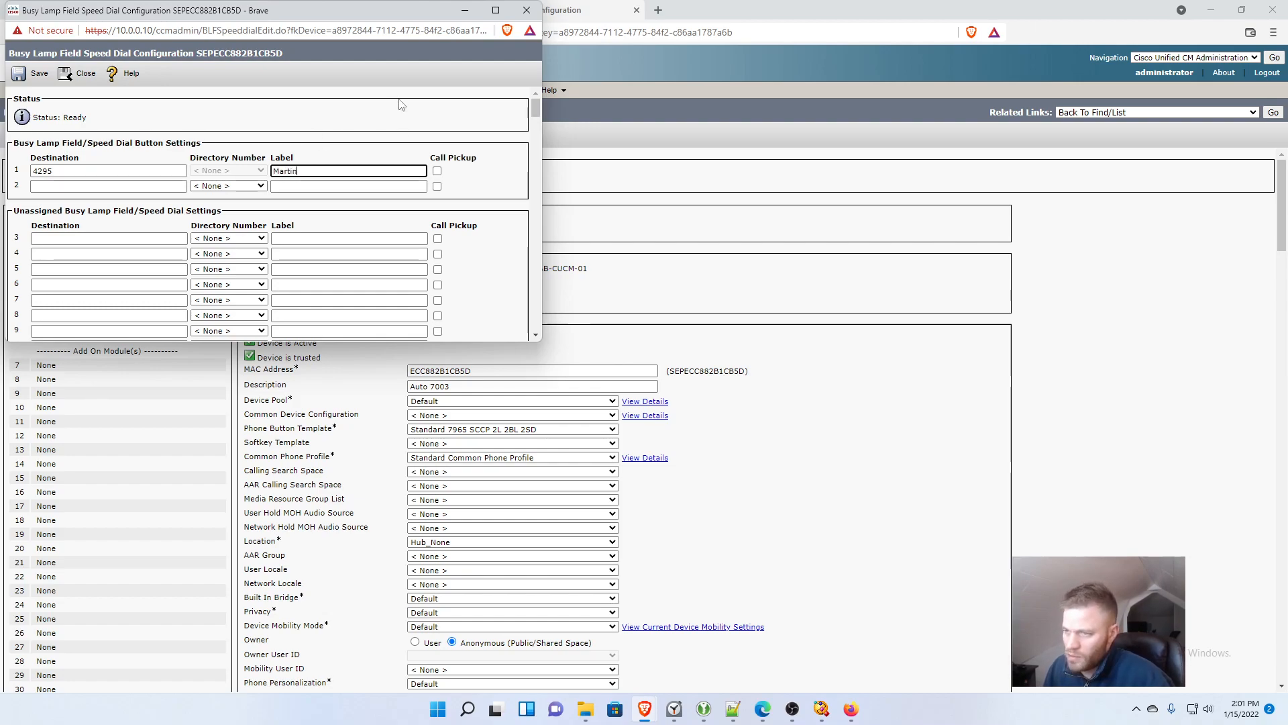
pyautogui.click(107, 186)
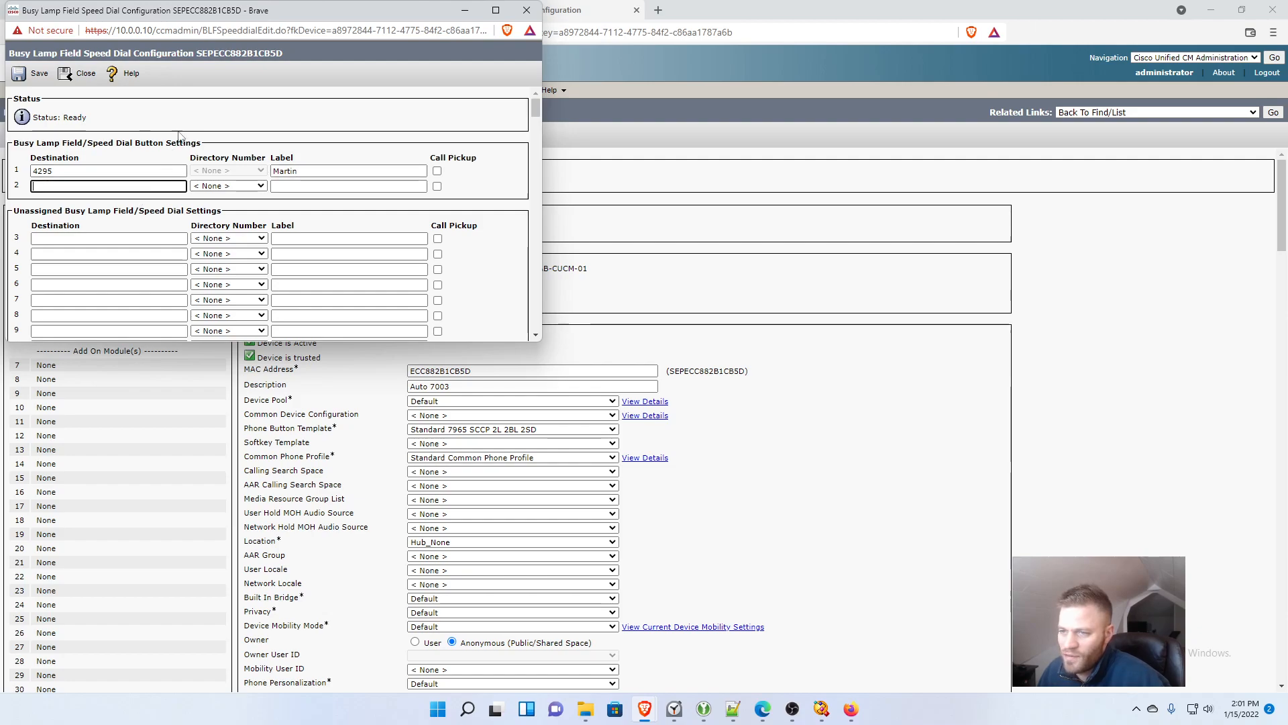
pyautogui.write('7')
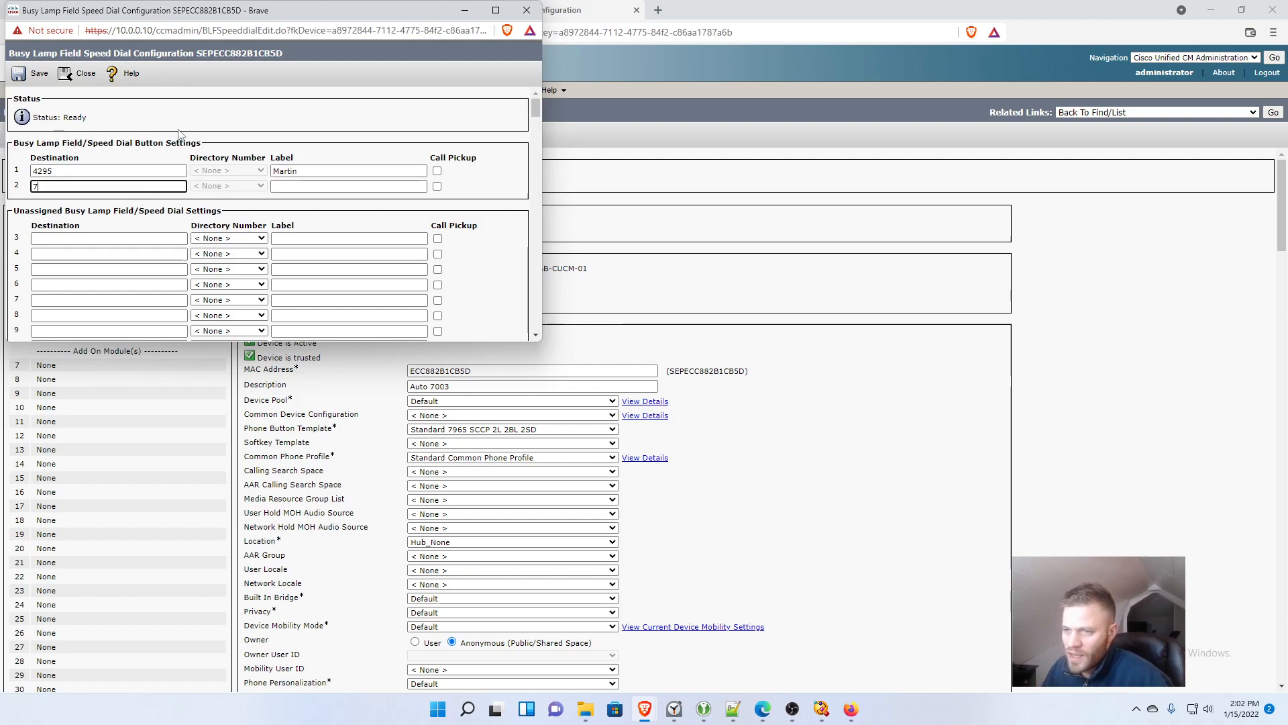
pyautogui.write('000')
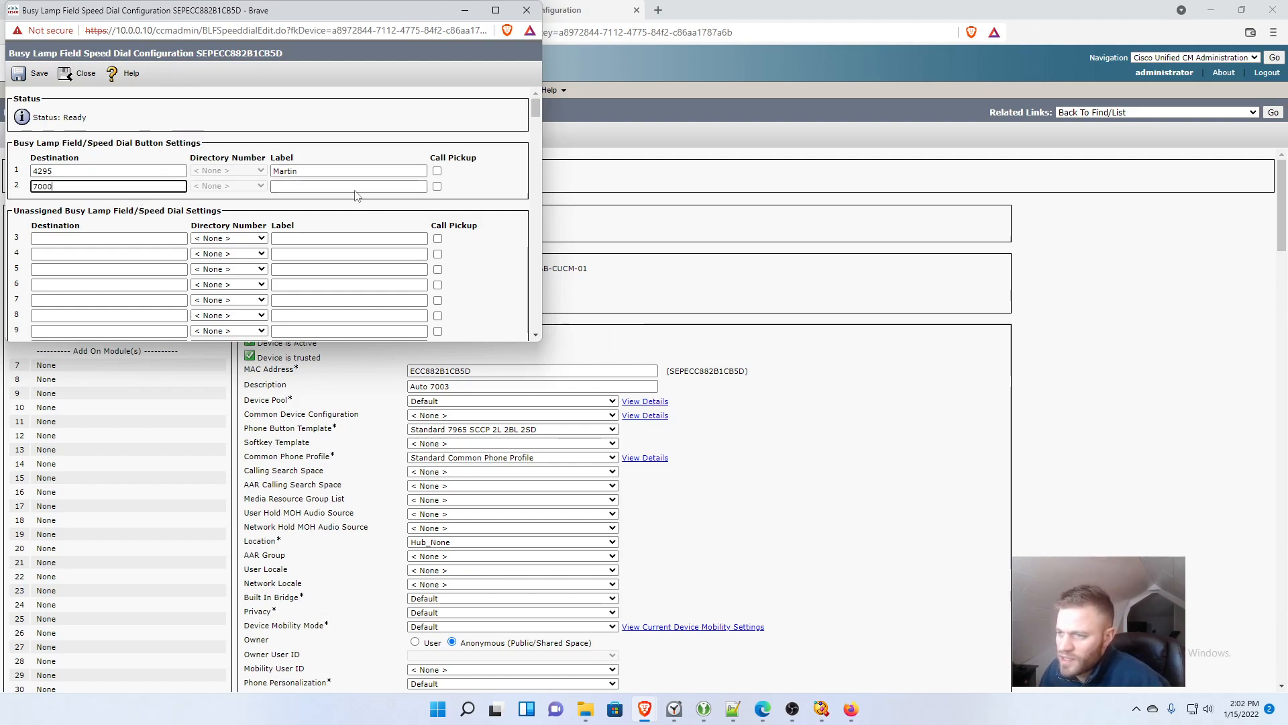
pyautogui.click(348, 185)
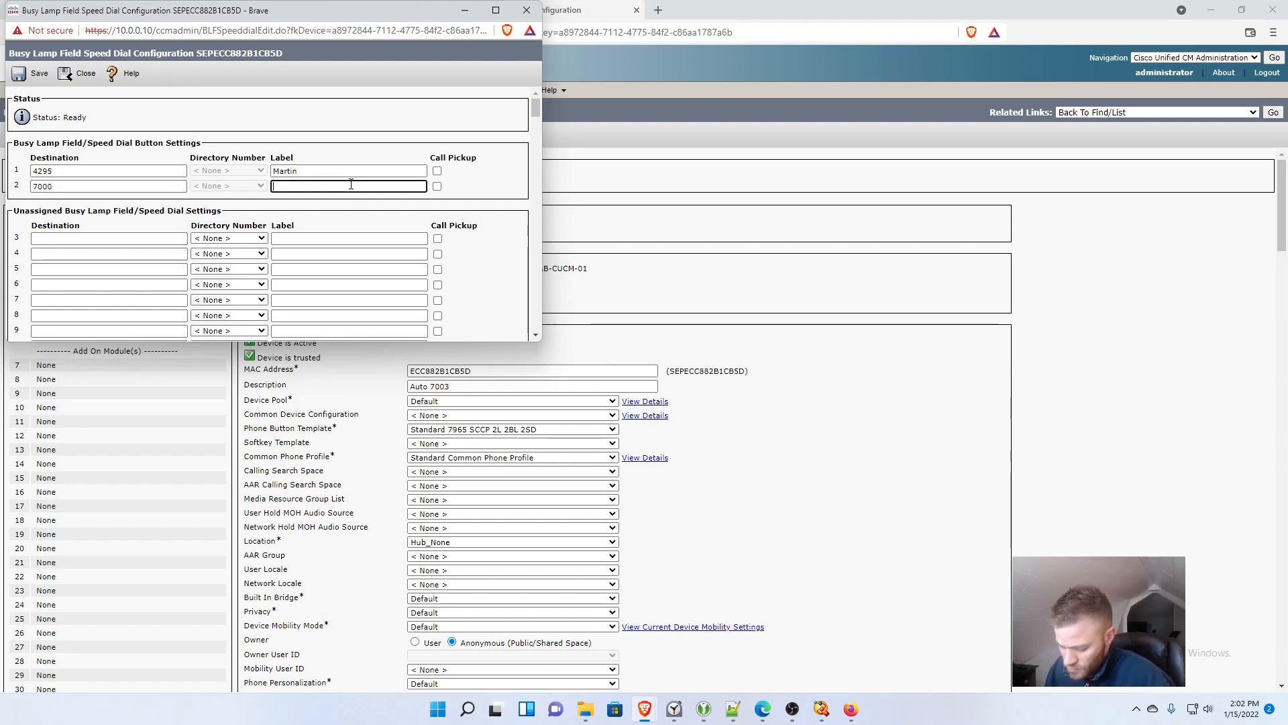
pyautogui.write('UCCX A')
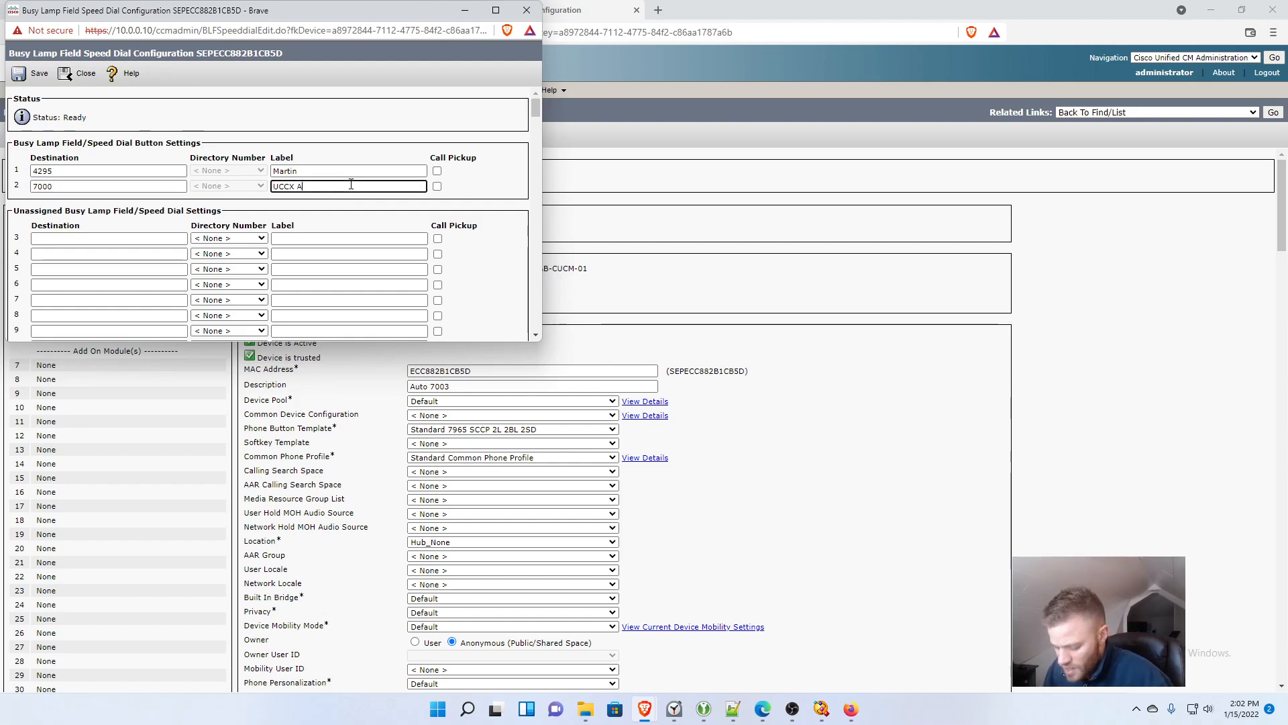
pyautogui.write('gent')
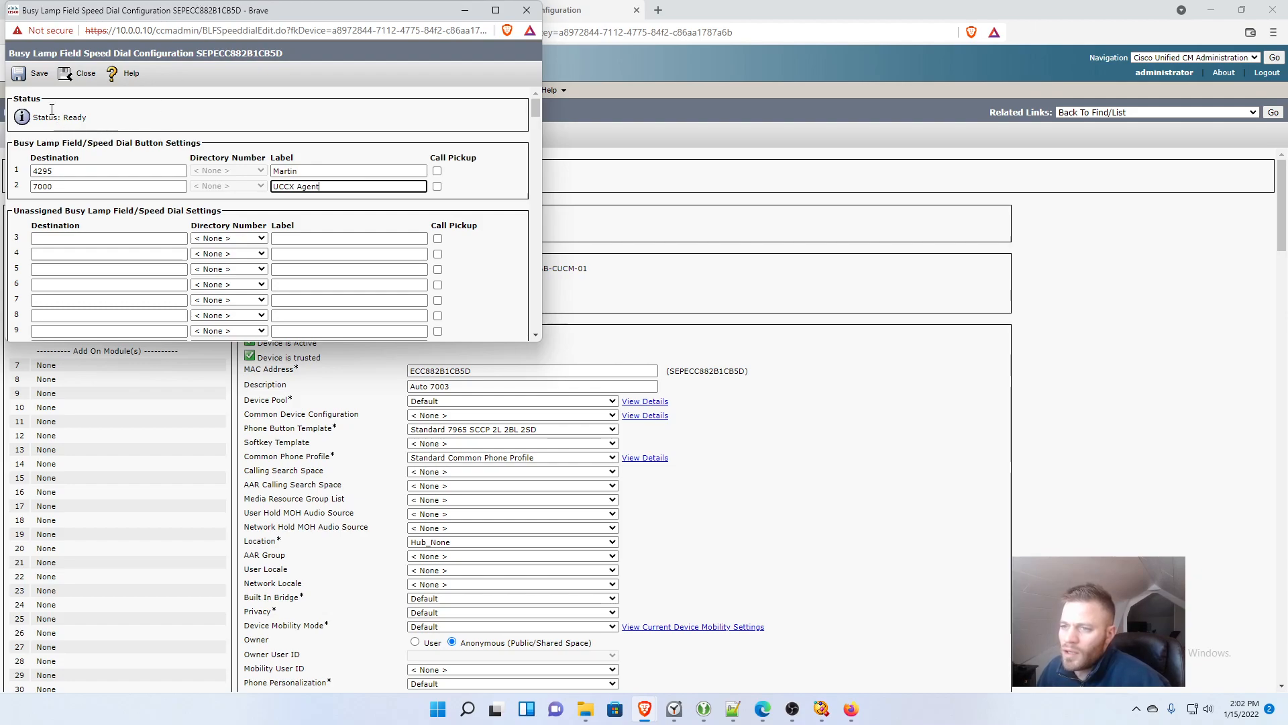
pyautogui.click(39, 73)
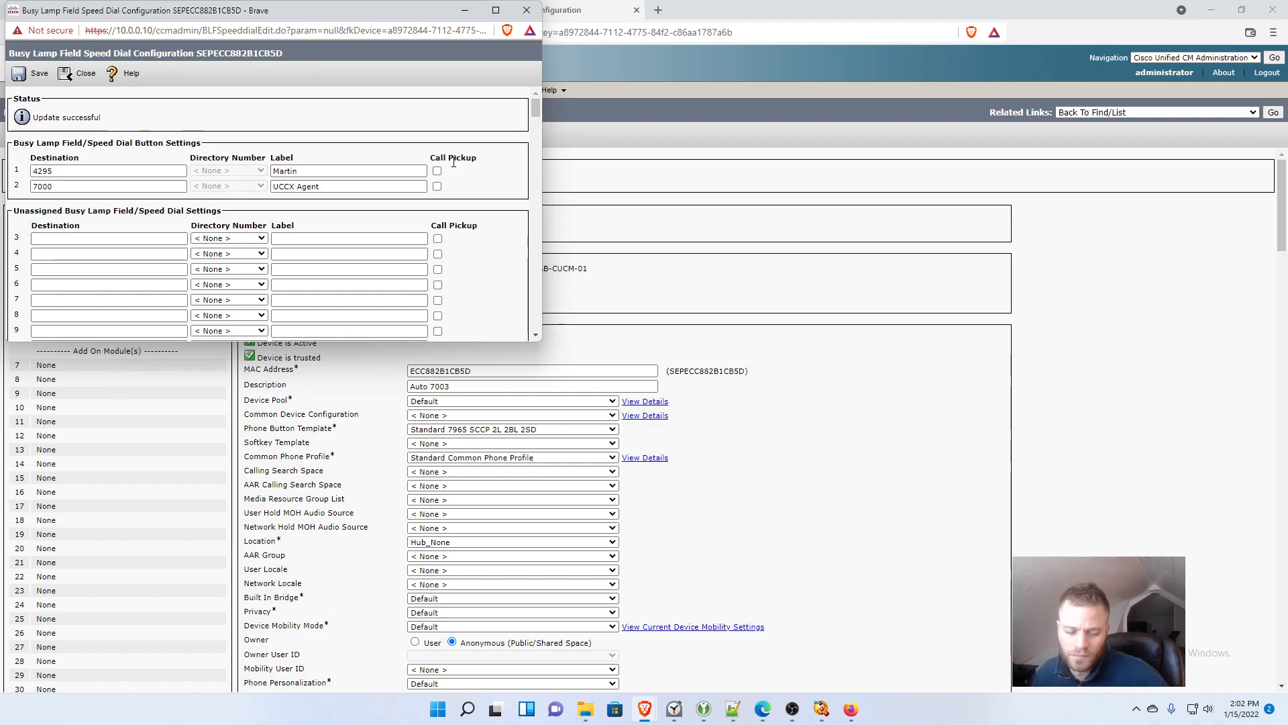
pyautogui.moveTo(261, 170)
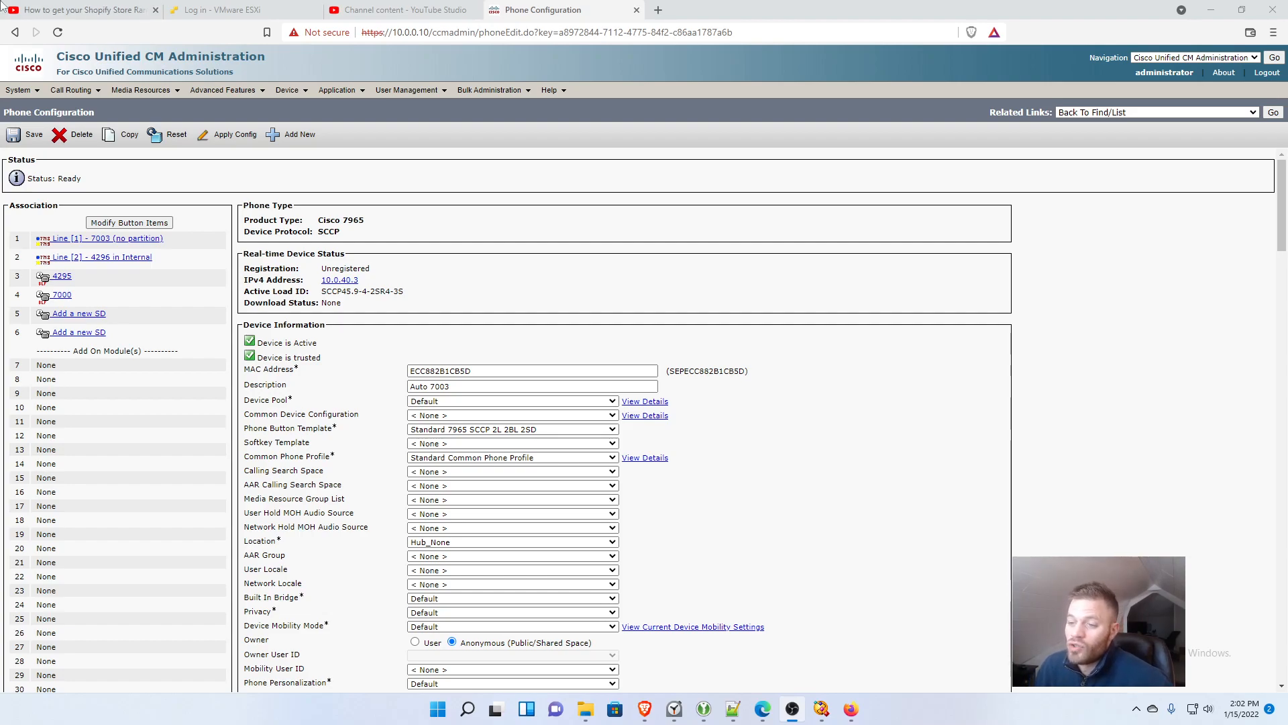
pyautogui.moveTo(163, 383)
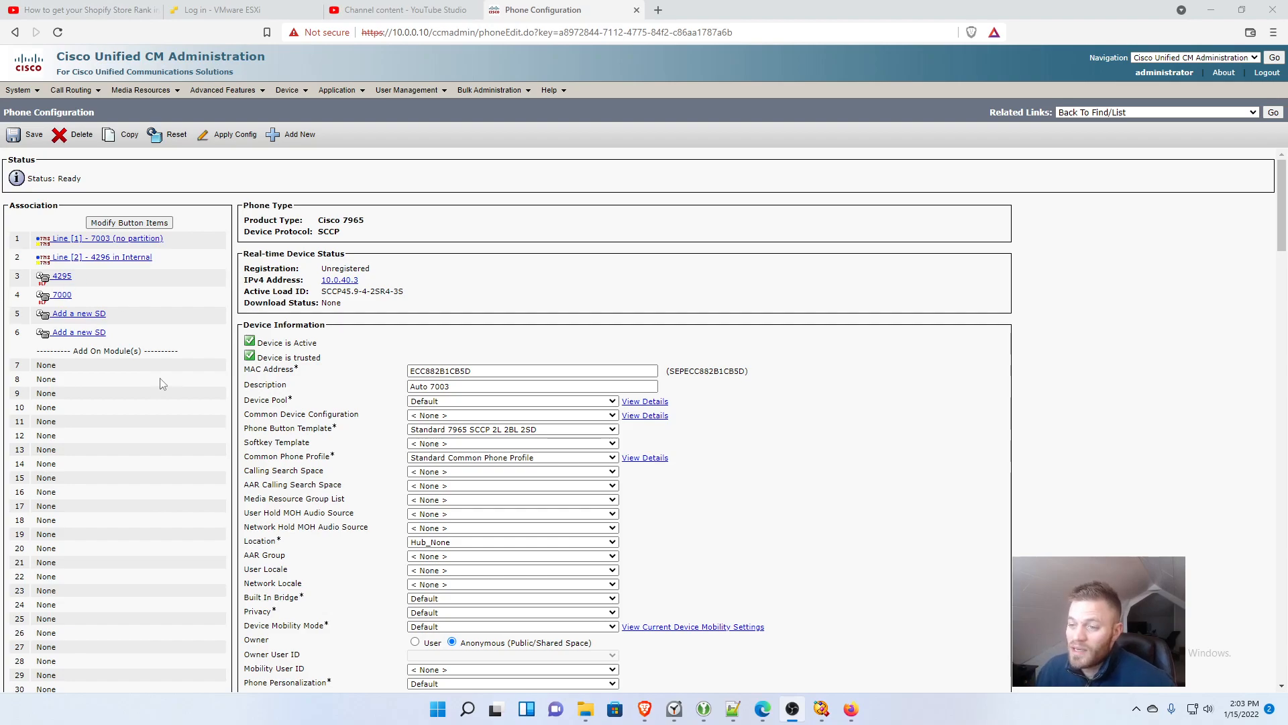
pyautogui.moveTo(77, 313)
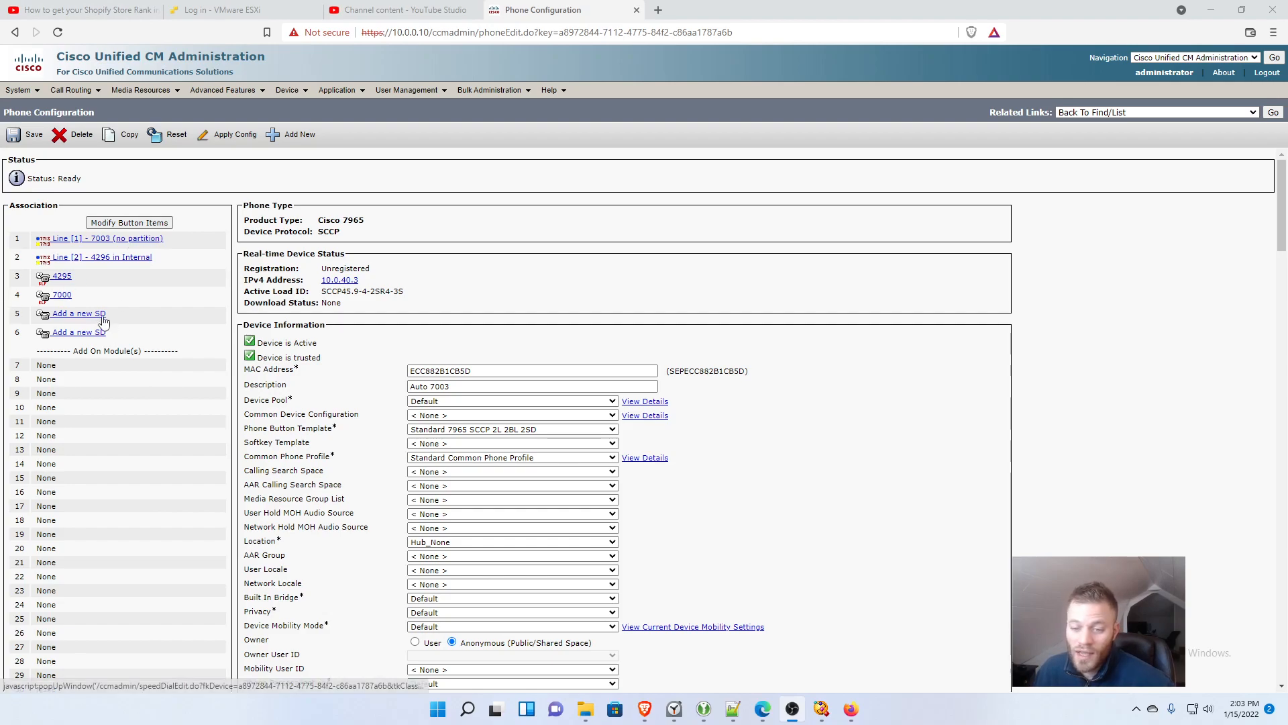
pyautogui.click(77, 313)
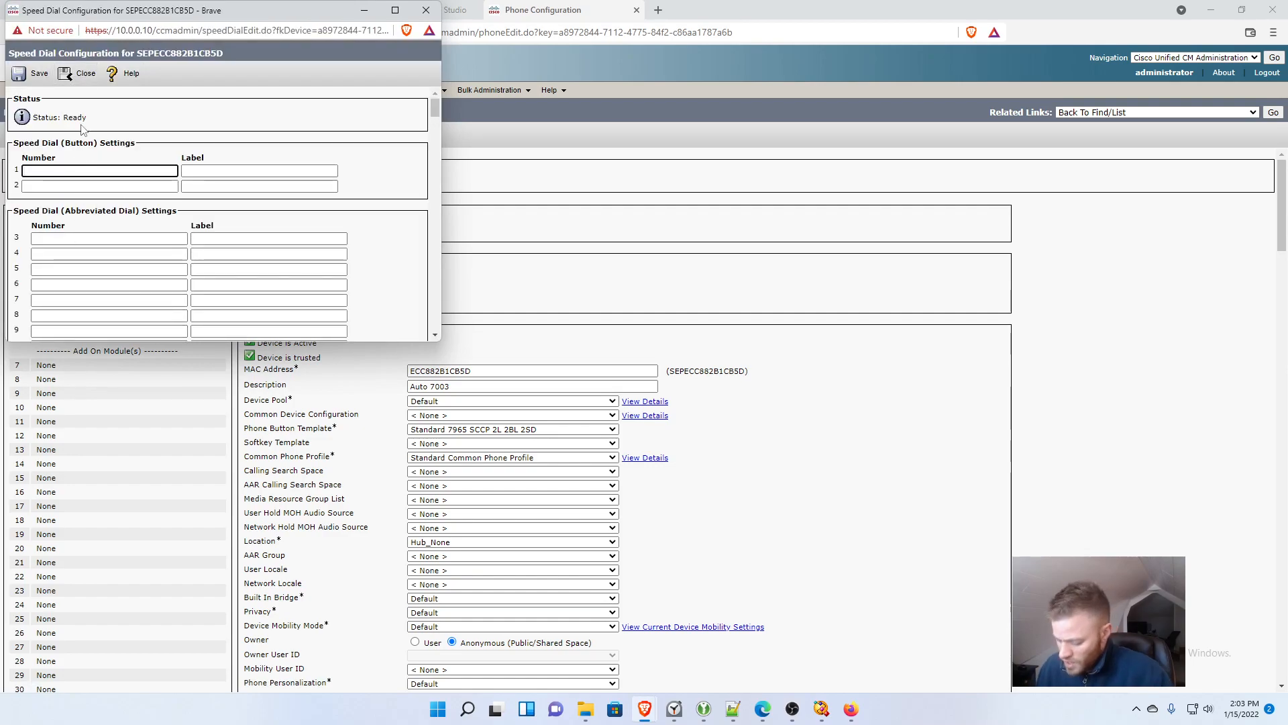
pyautogui.write('912345678901')
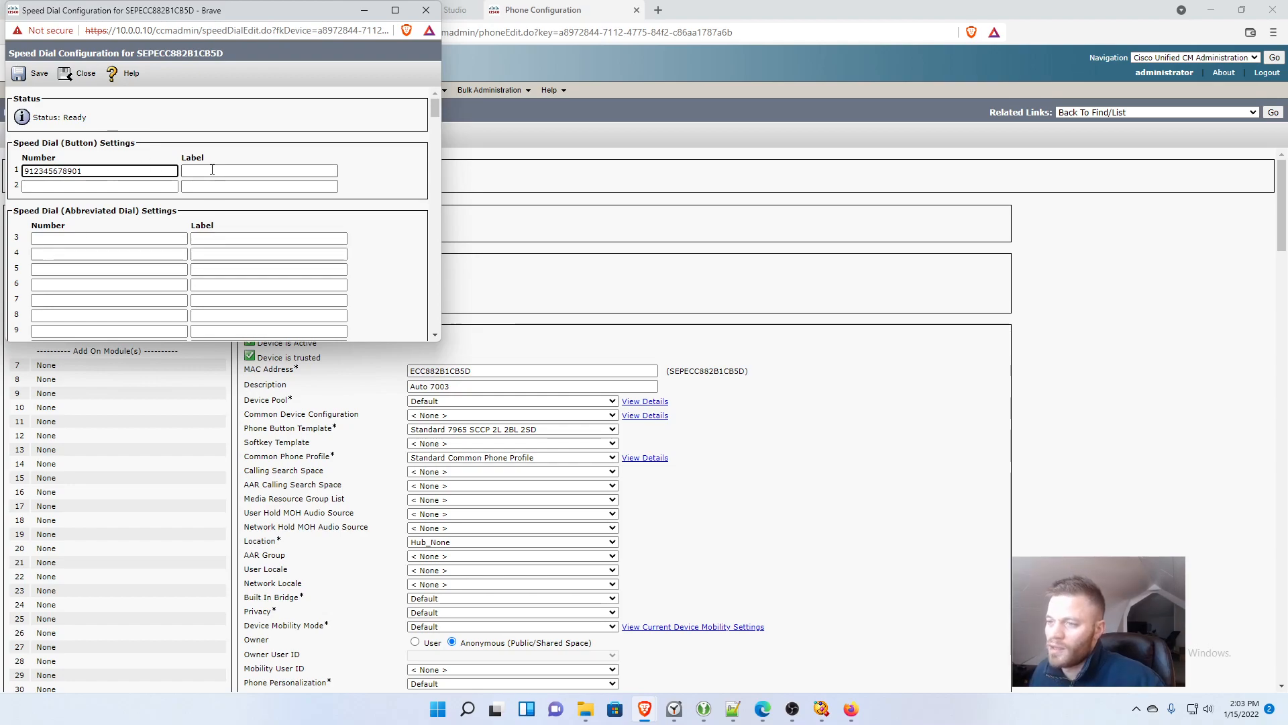
pyautogui.write('Pizza')
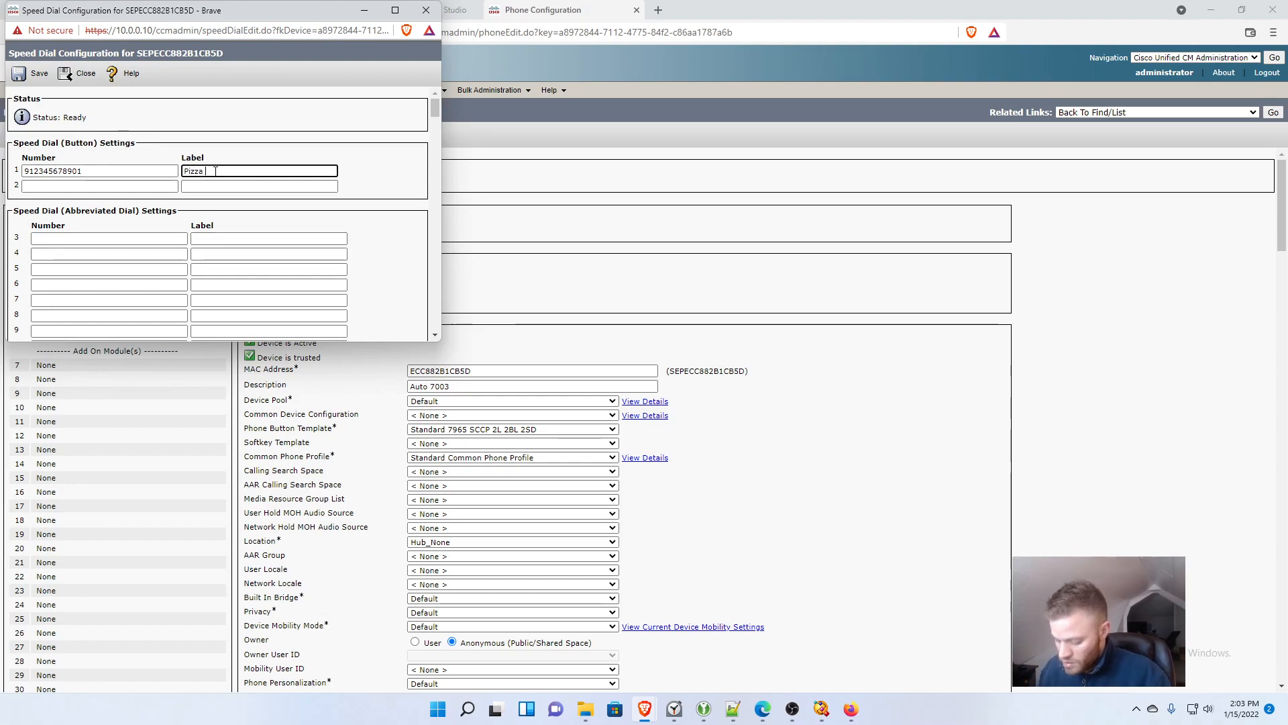
pyautogui.write('Hut')
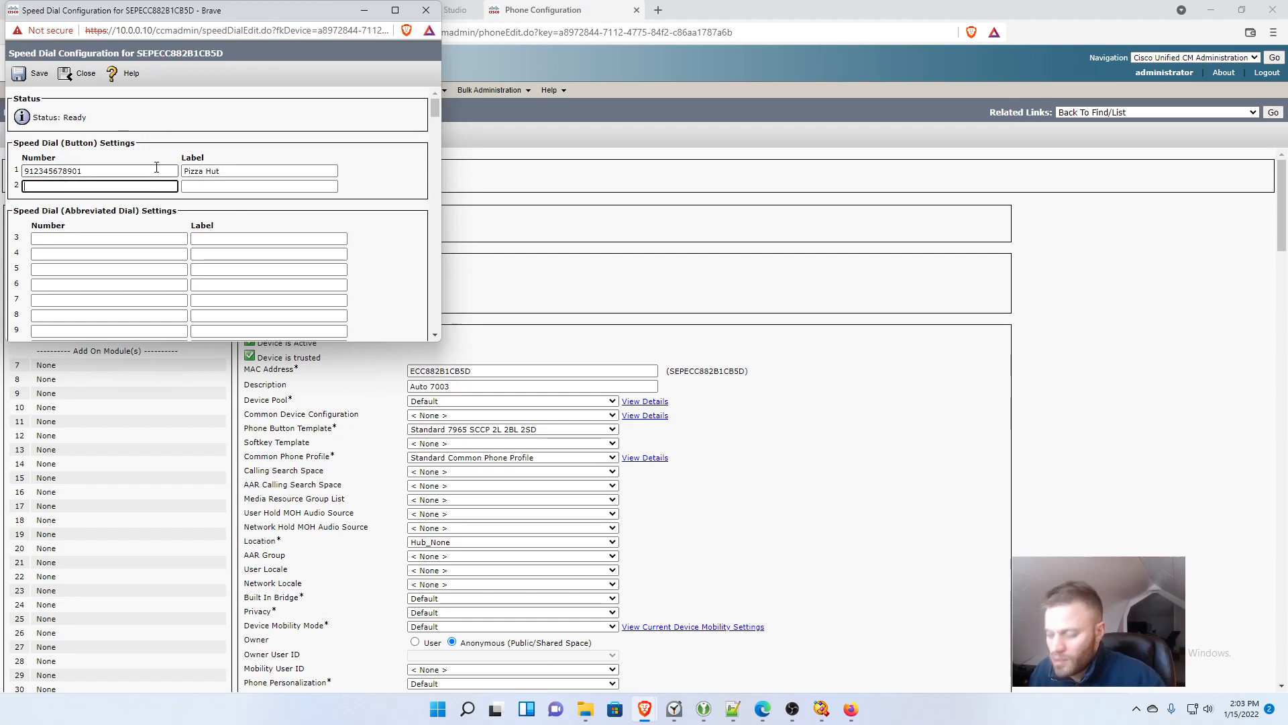
pyautogui.write('9187')
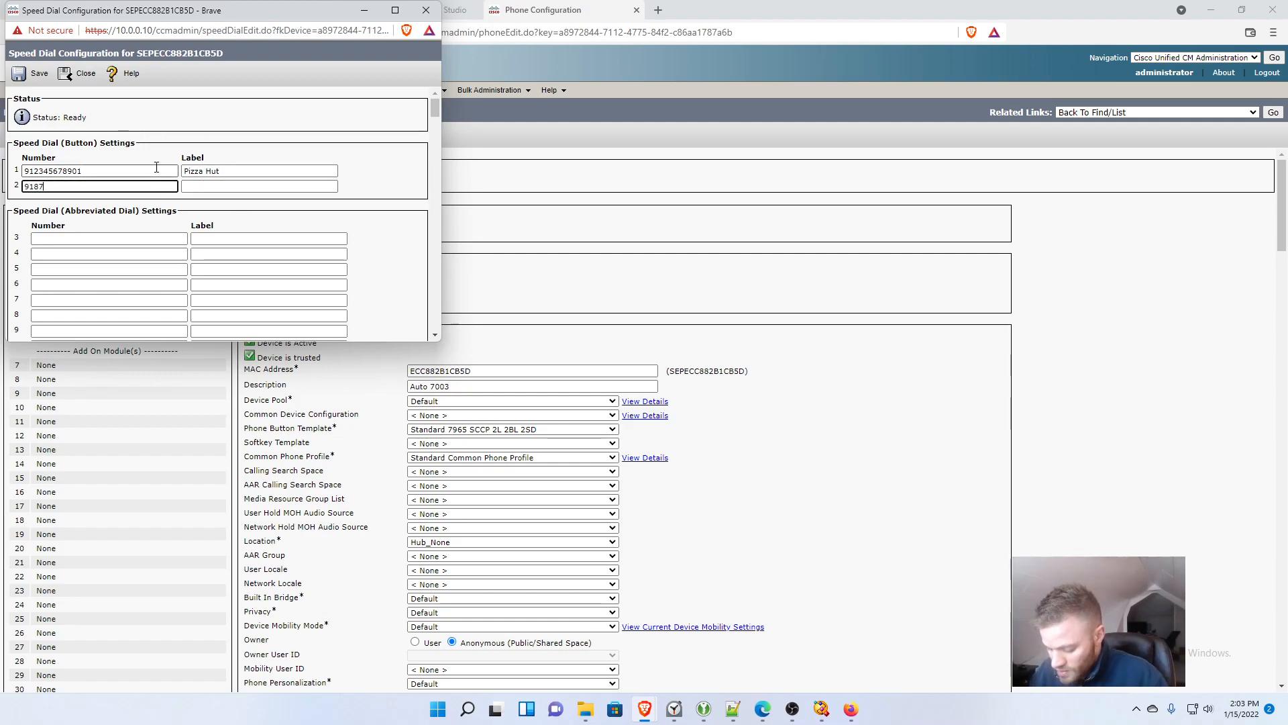
pyautogui.write('65432134')
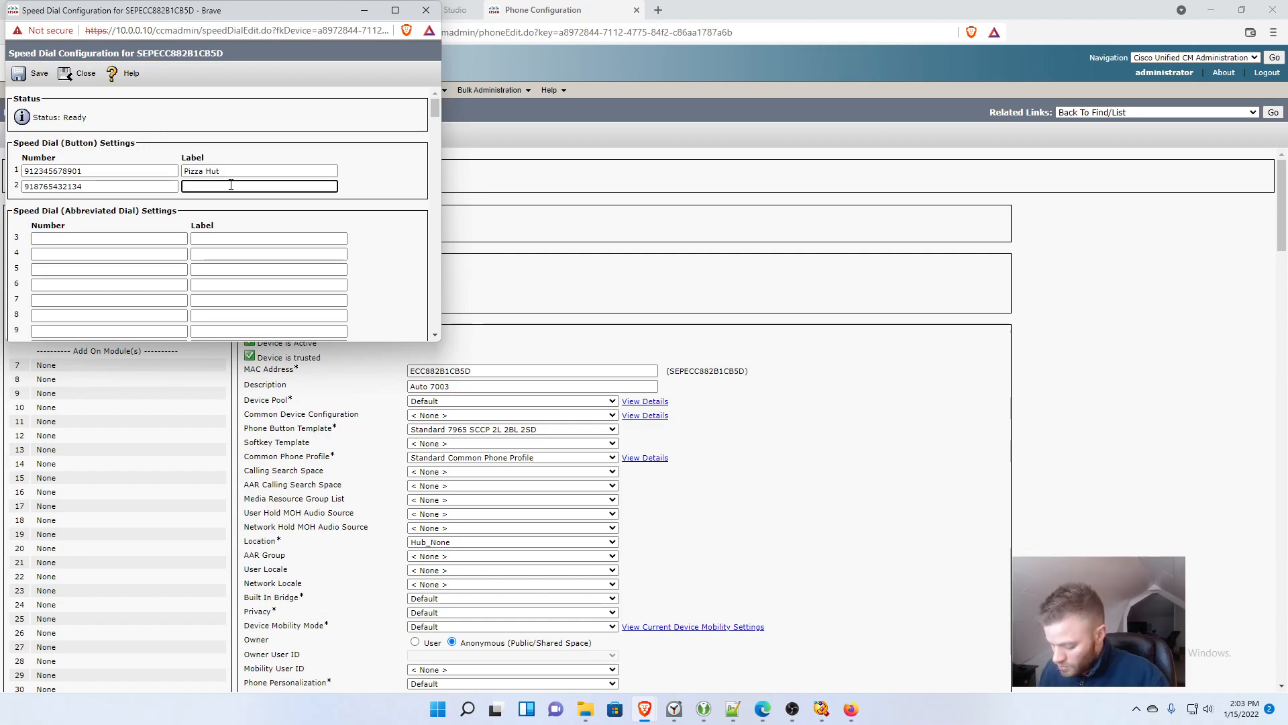
pyautogui.write('Littl')
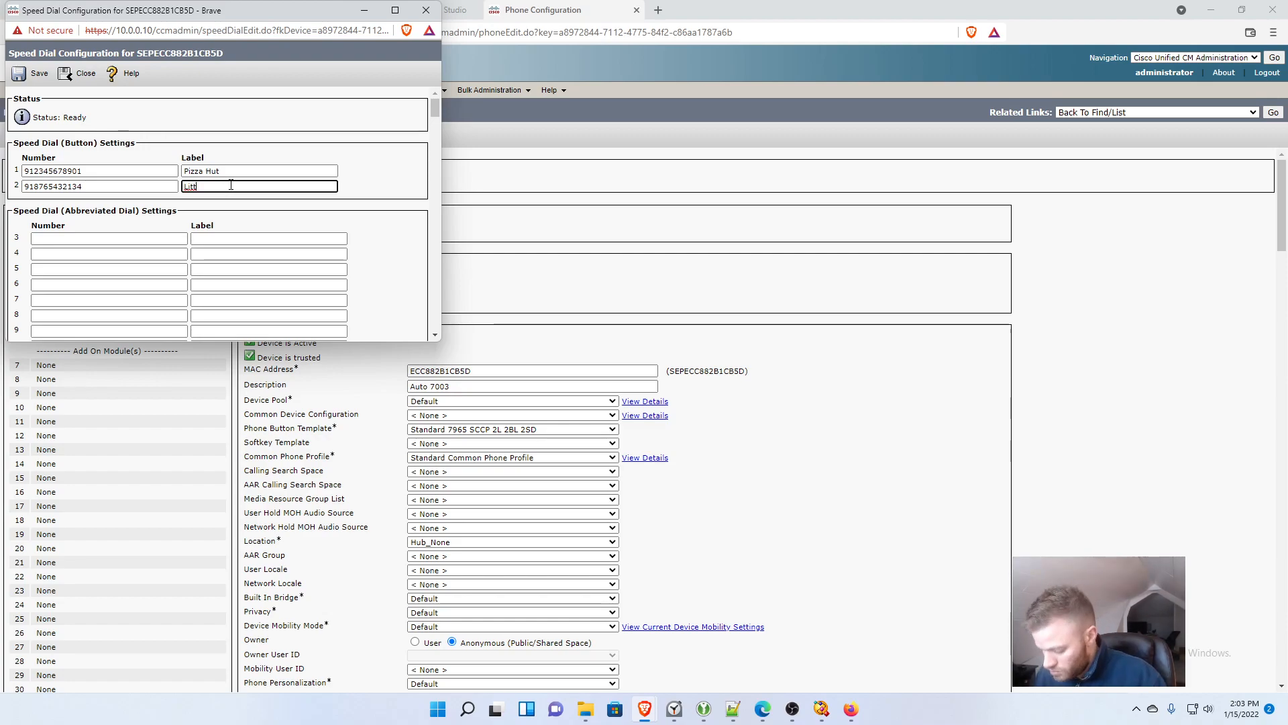
pyautogui.write('tle Ceas')
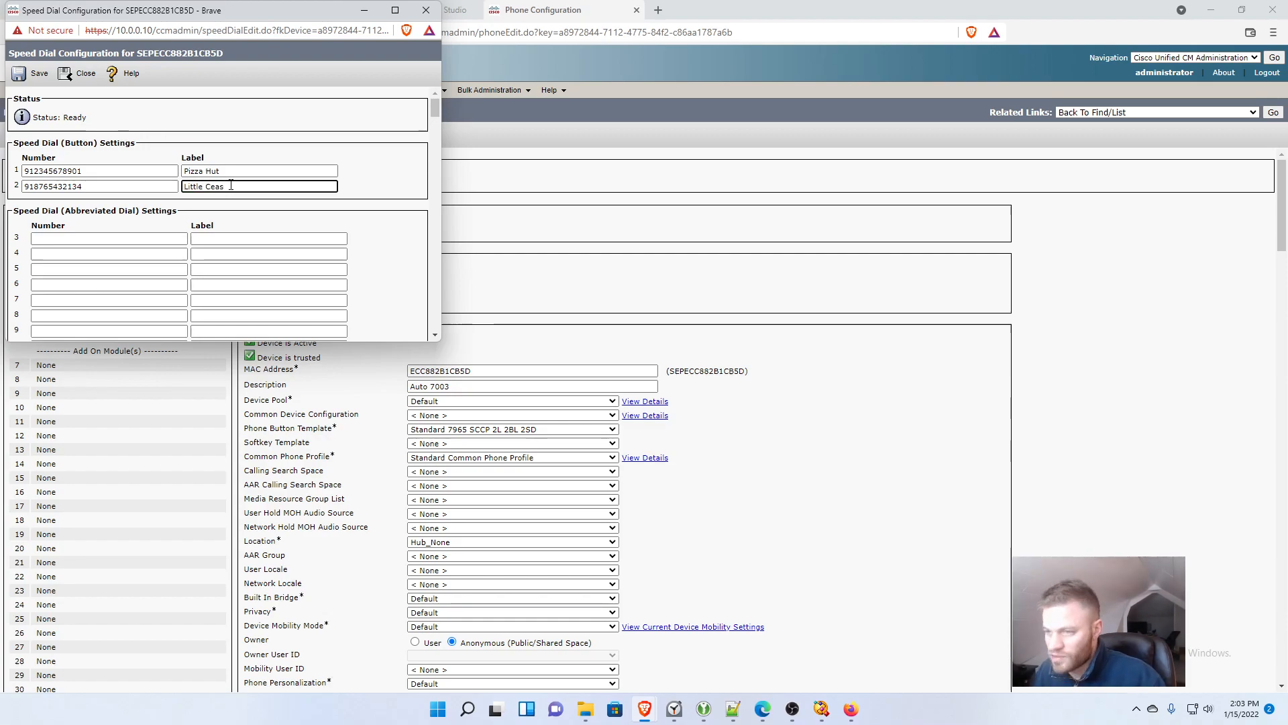
pyautogui.write('ab')
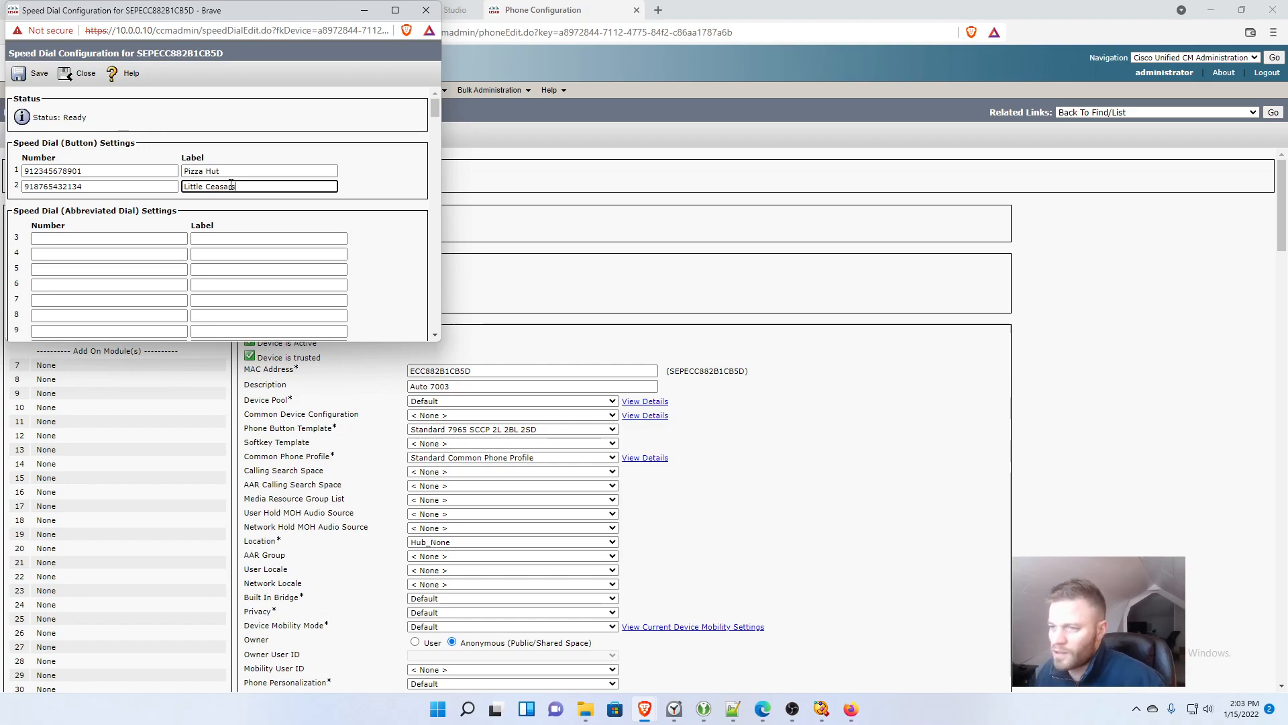
pyautogui.click(33, 73)
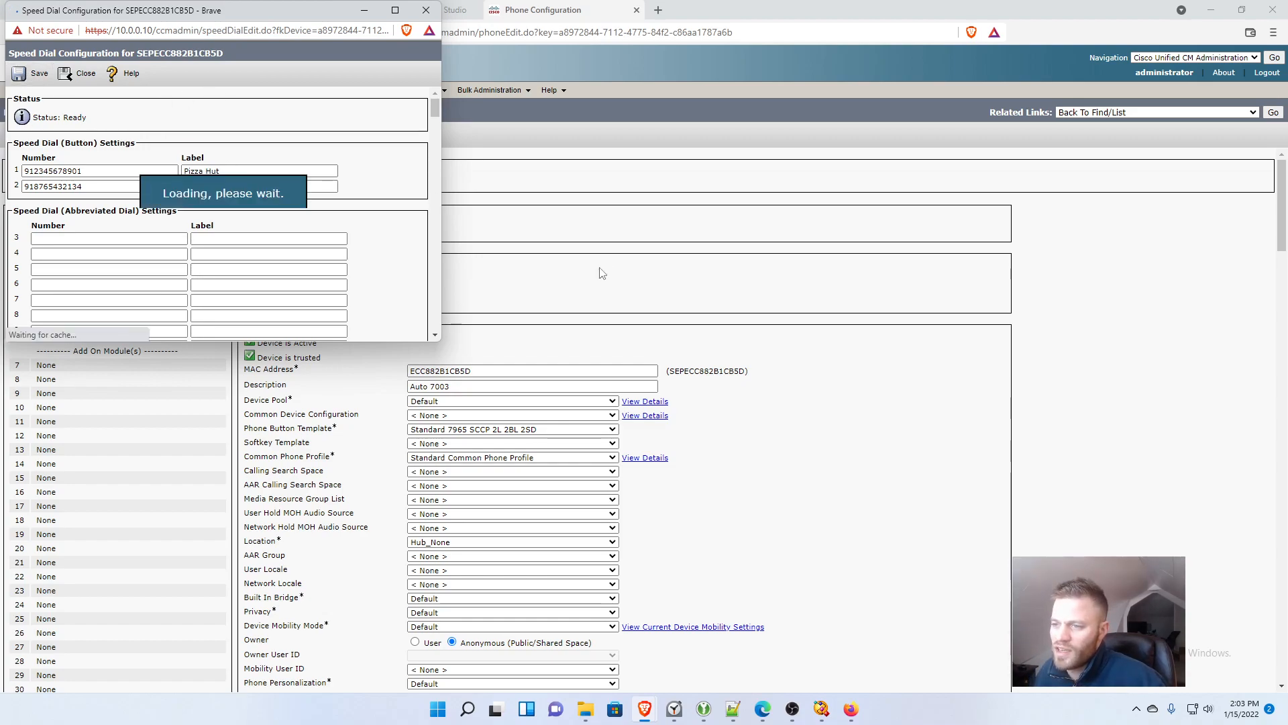
pyautogui.click(39, 73)
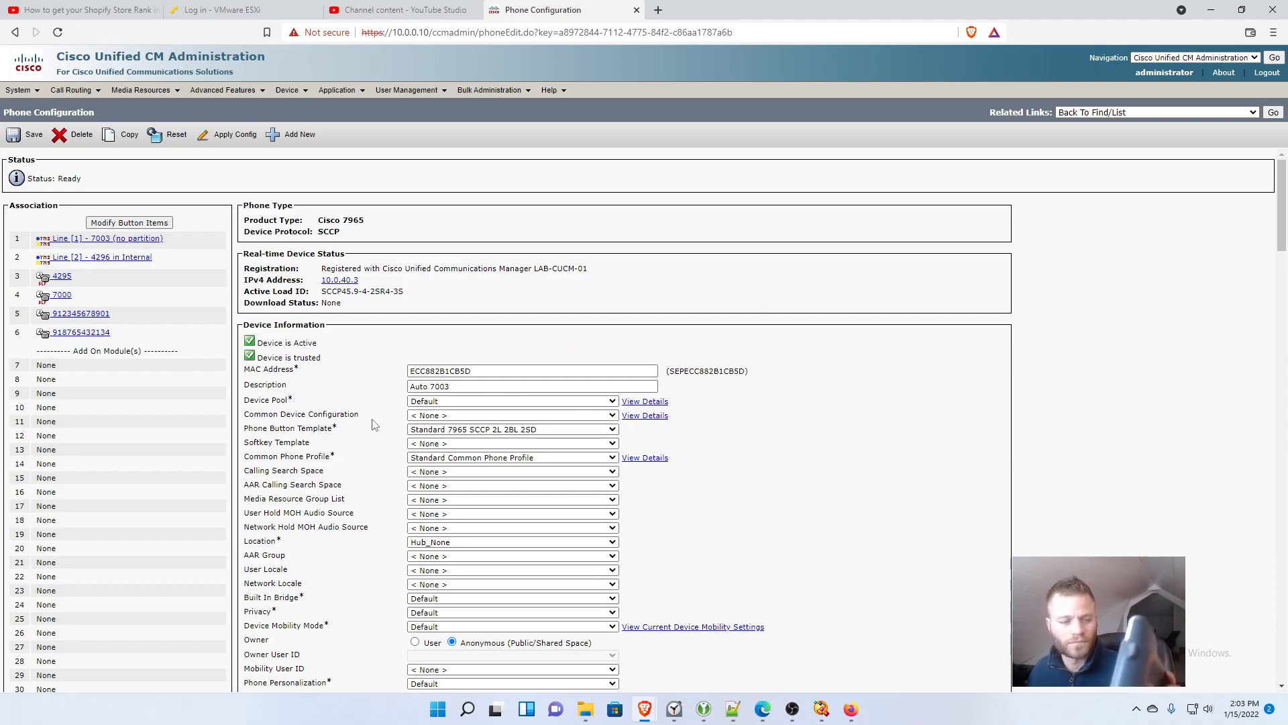
pyautogui.moveTo(386, 386)
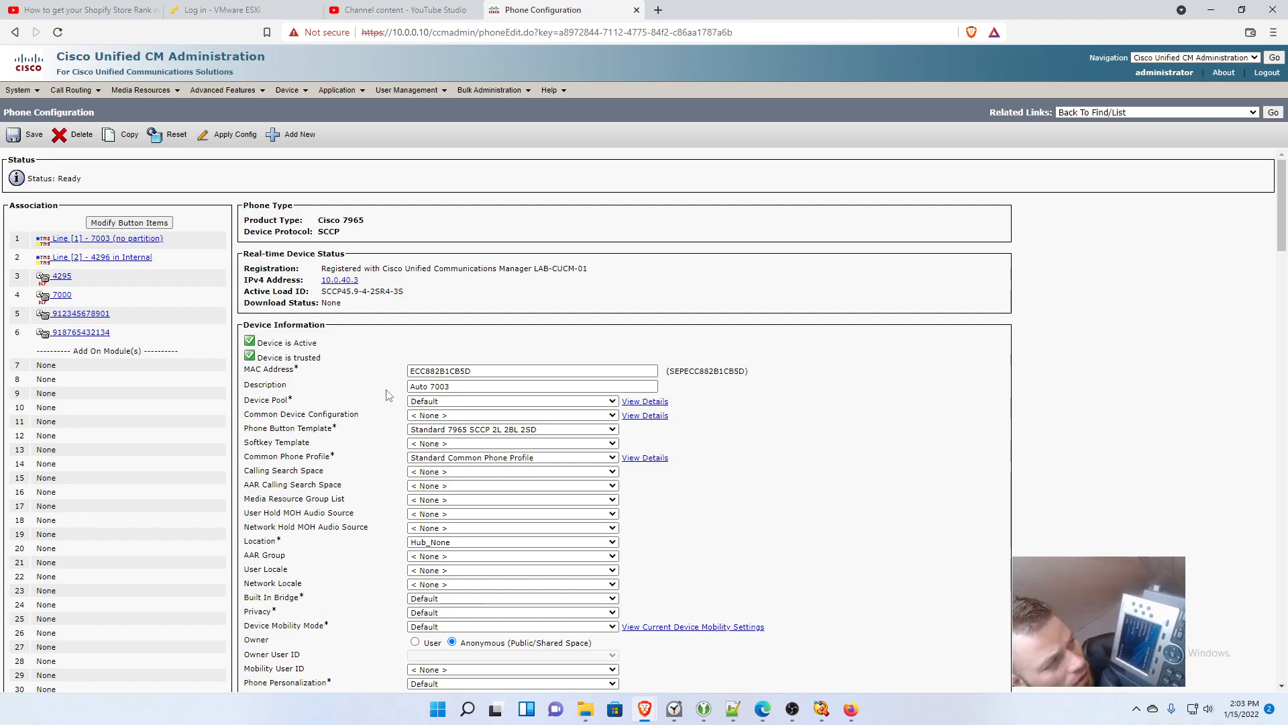
pyautogui.moveTo(380, 400)
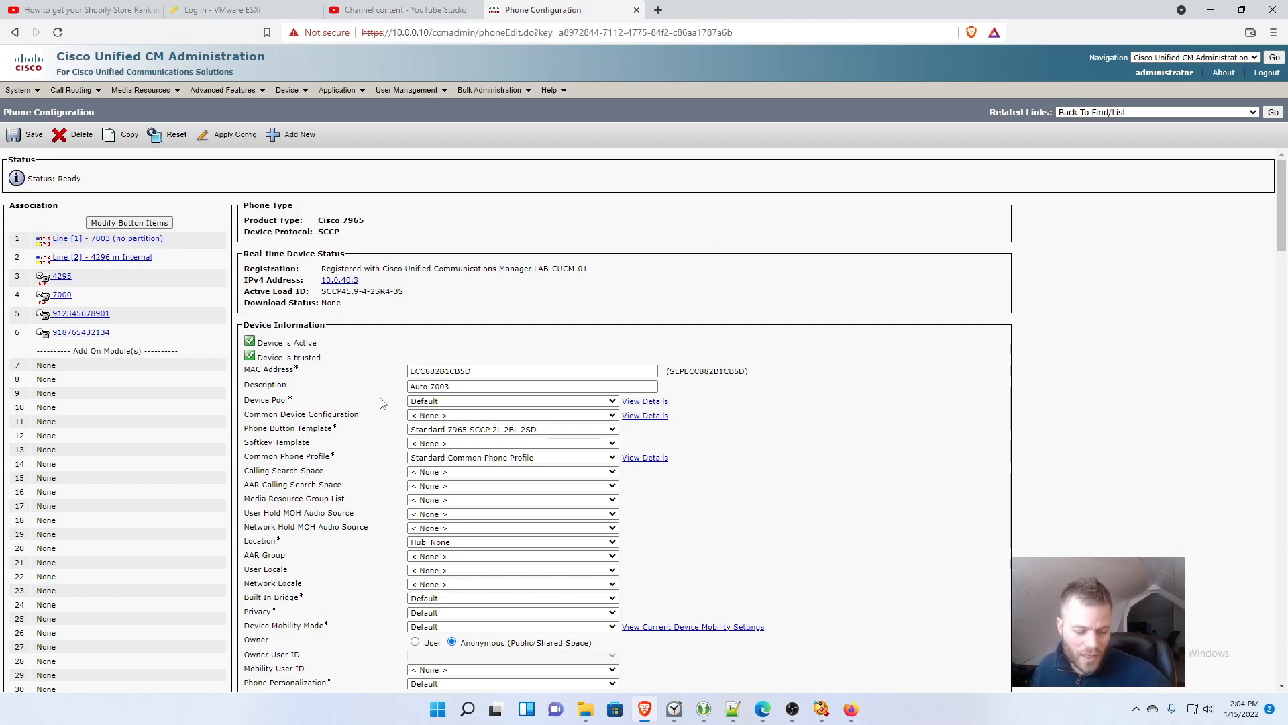
pyautogui.moveTo(61, 293)
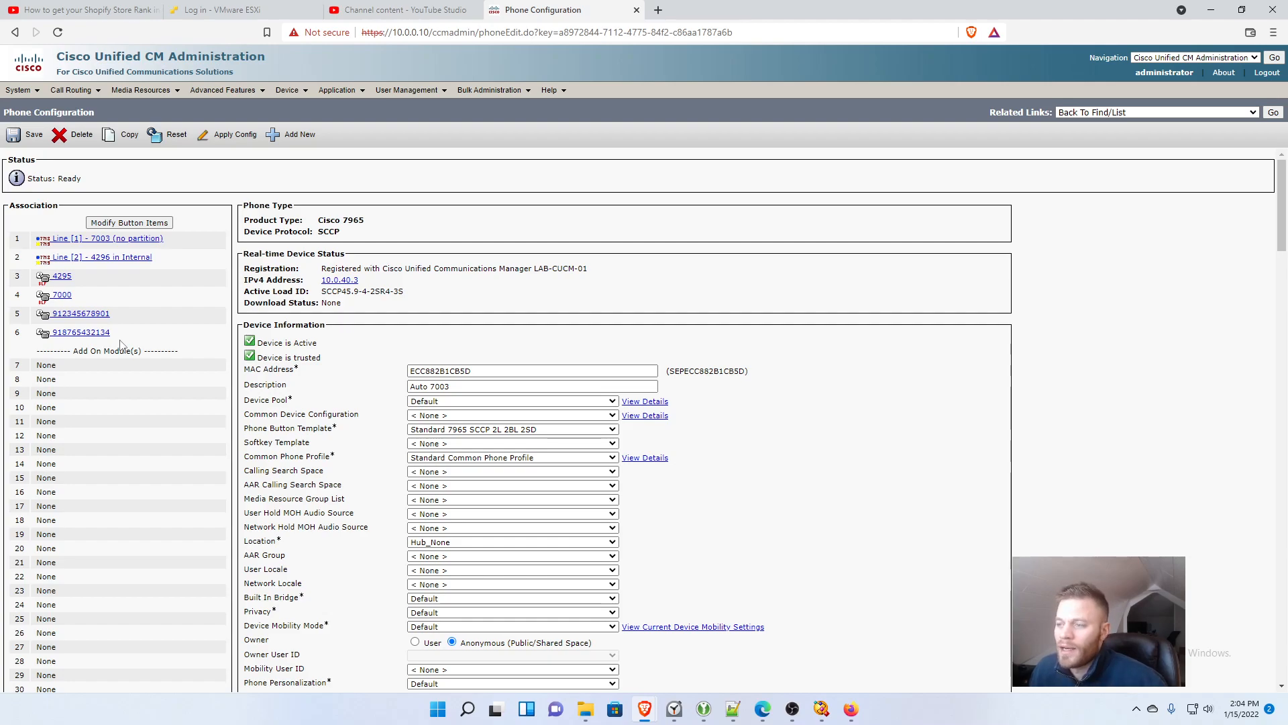
pyautogui.moveTo(344, 461)
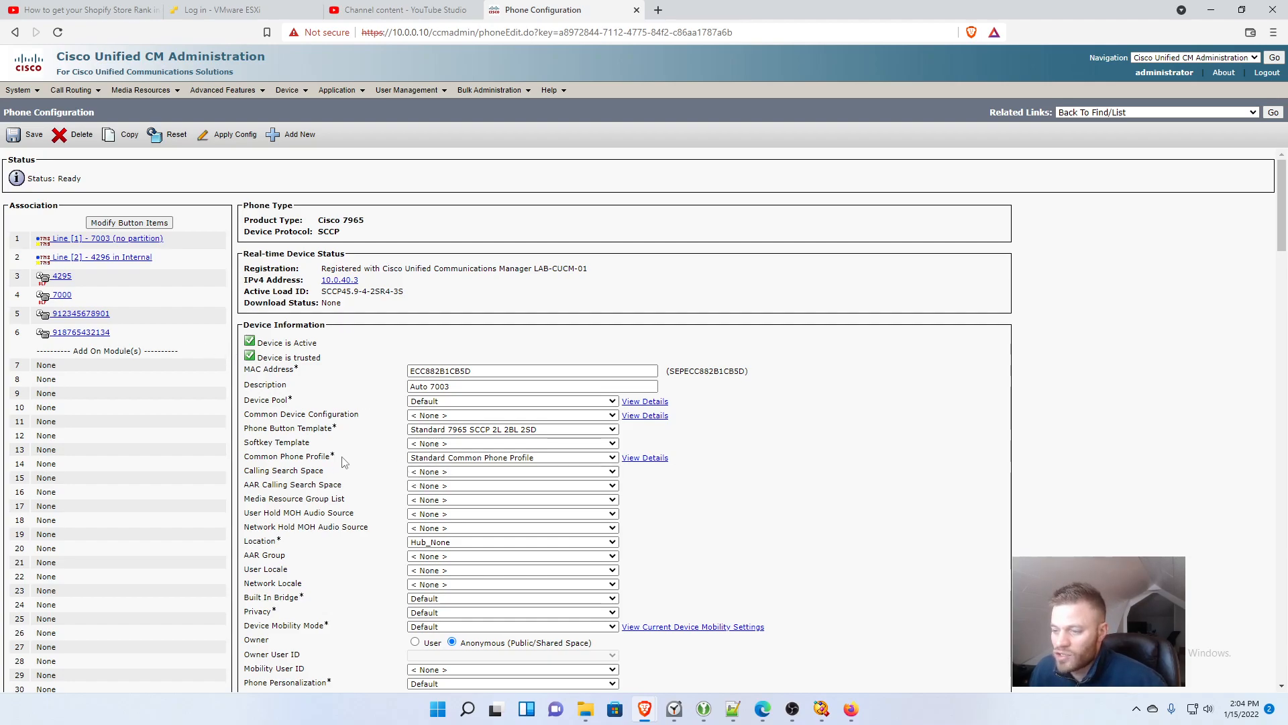
pyautogui.moveTo(323, 442)
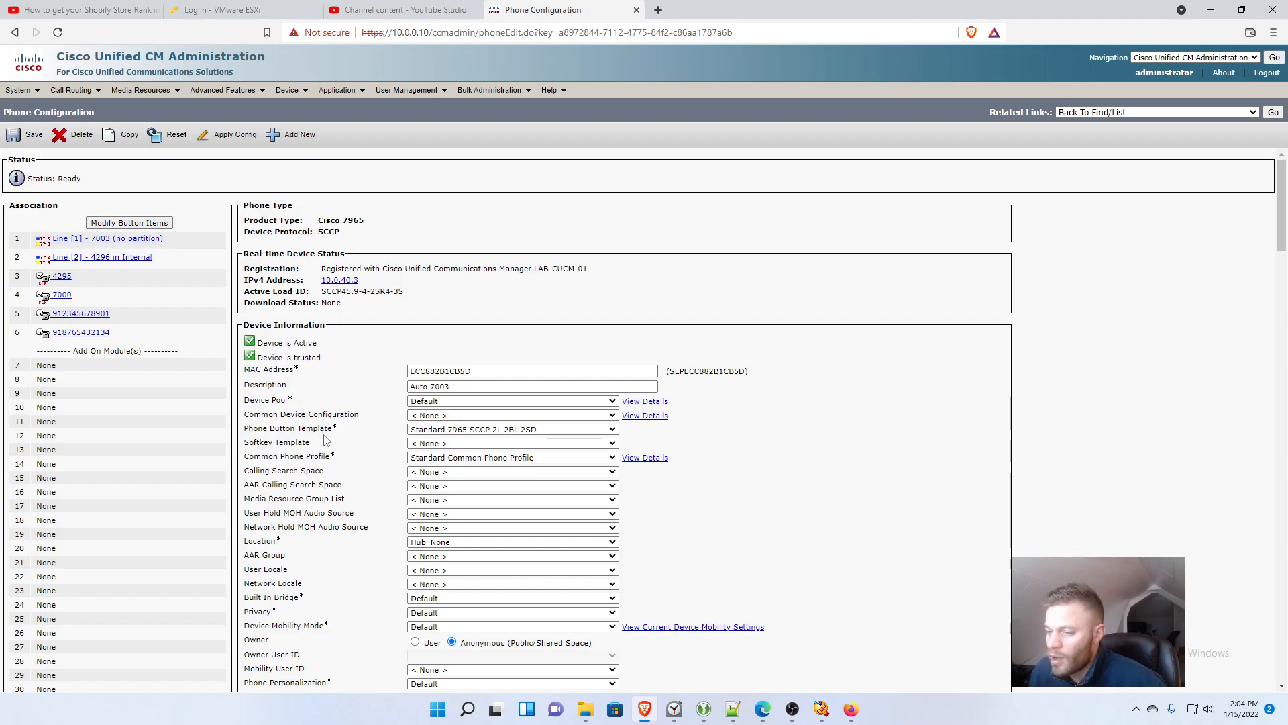
pyautogui.doubleClick(288, 428)
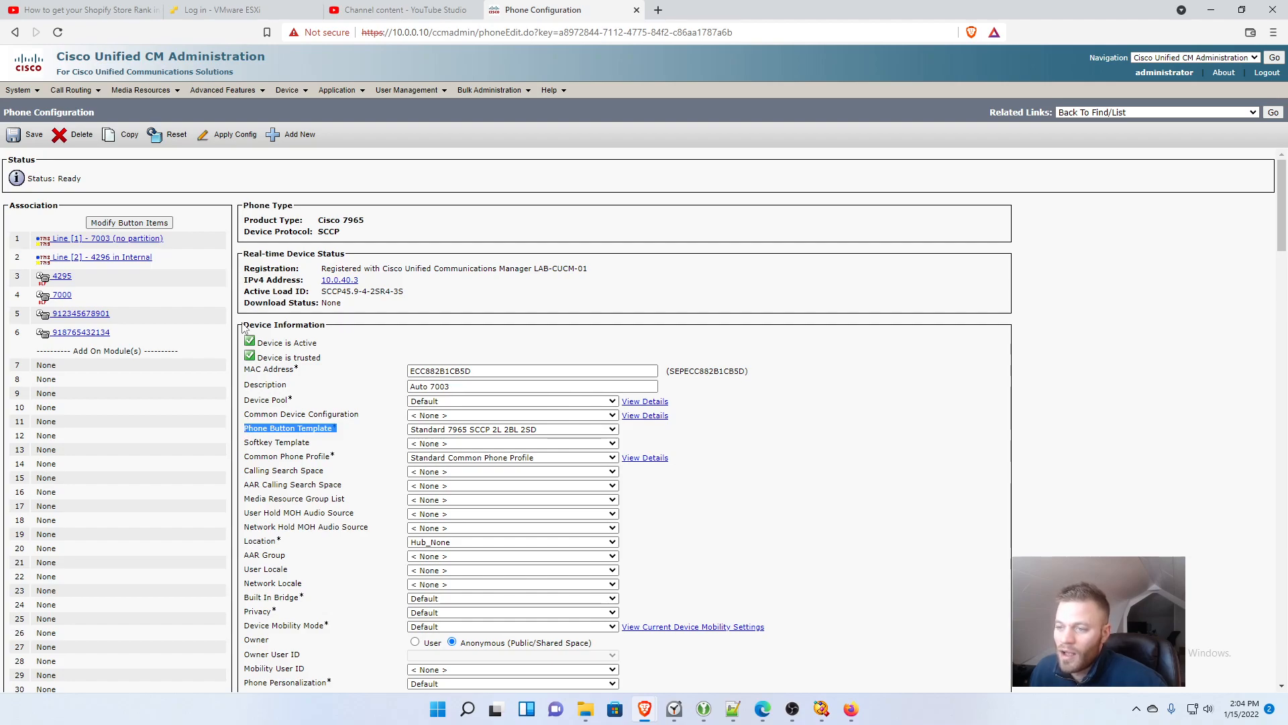
pyautogui.moveTo(172, 200)
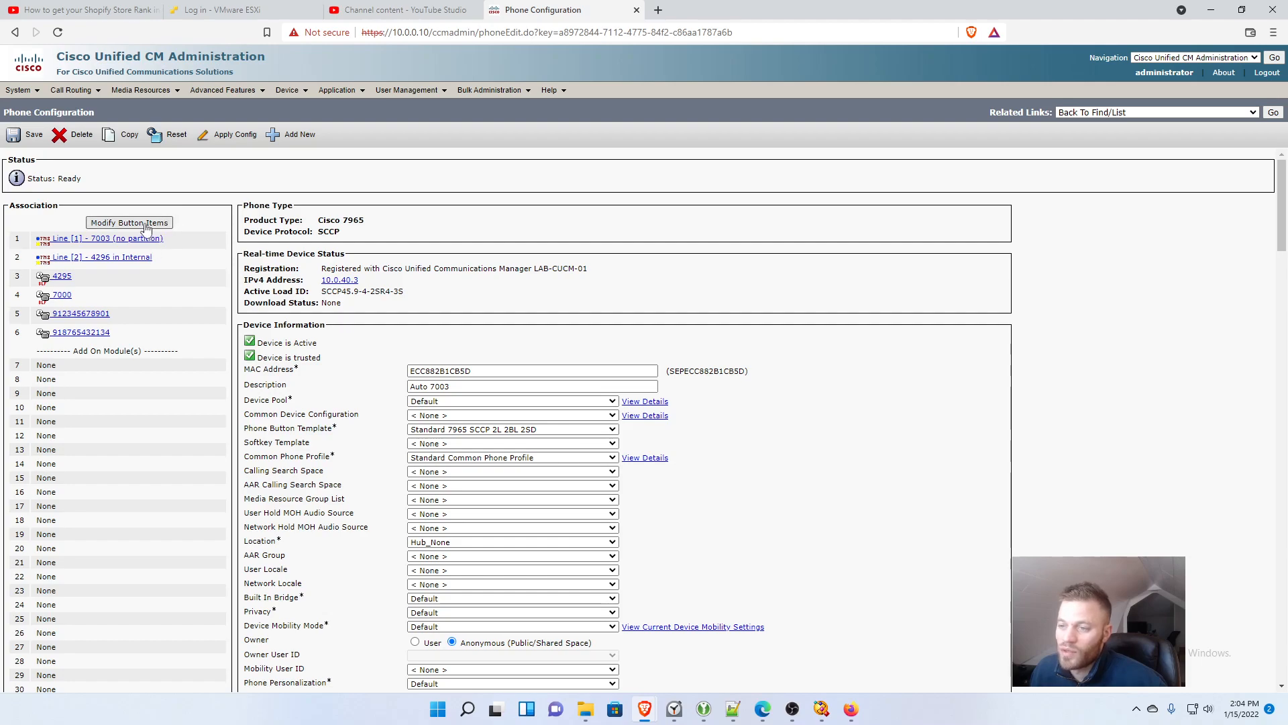
# - In Modify Button Items, dissociate the 4295 BLF speed dial and add a new speed dial after line 2
pyautogui.click(128, 222)
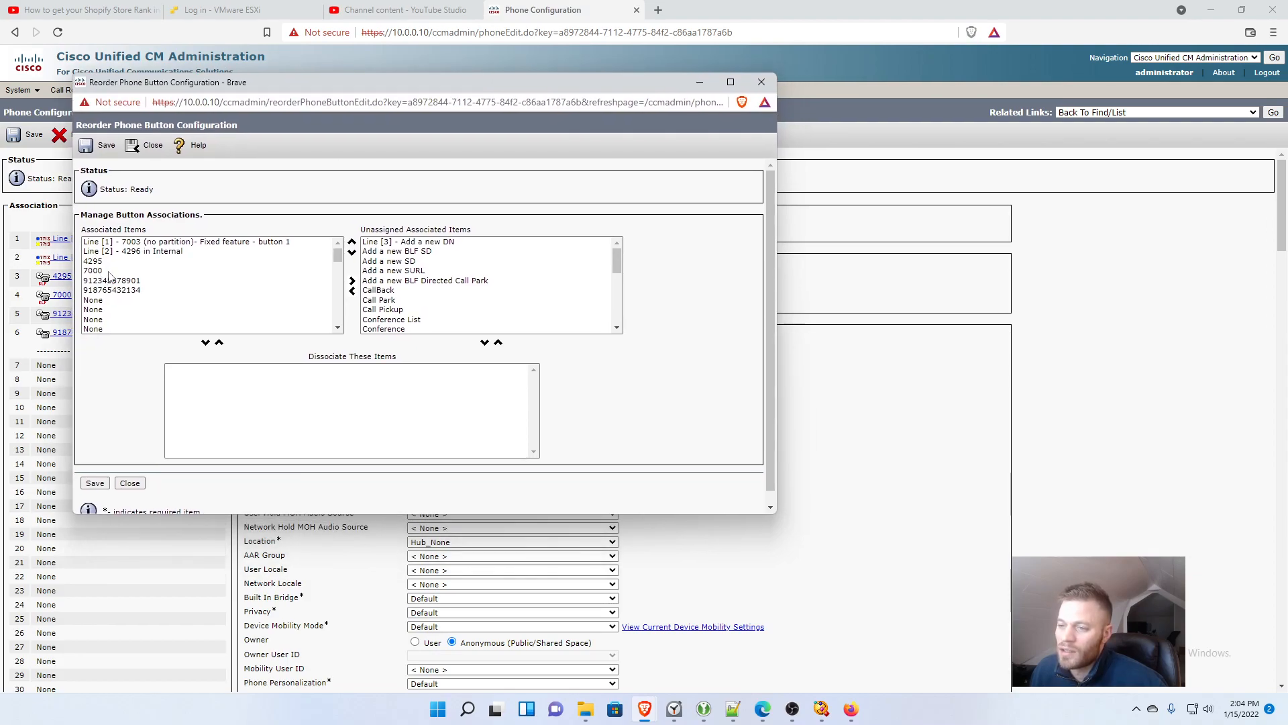
pyautogui.click(112, 280)
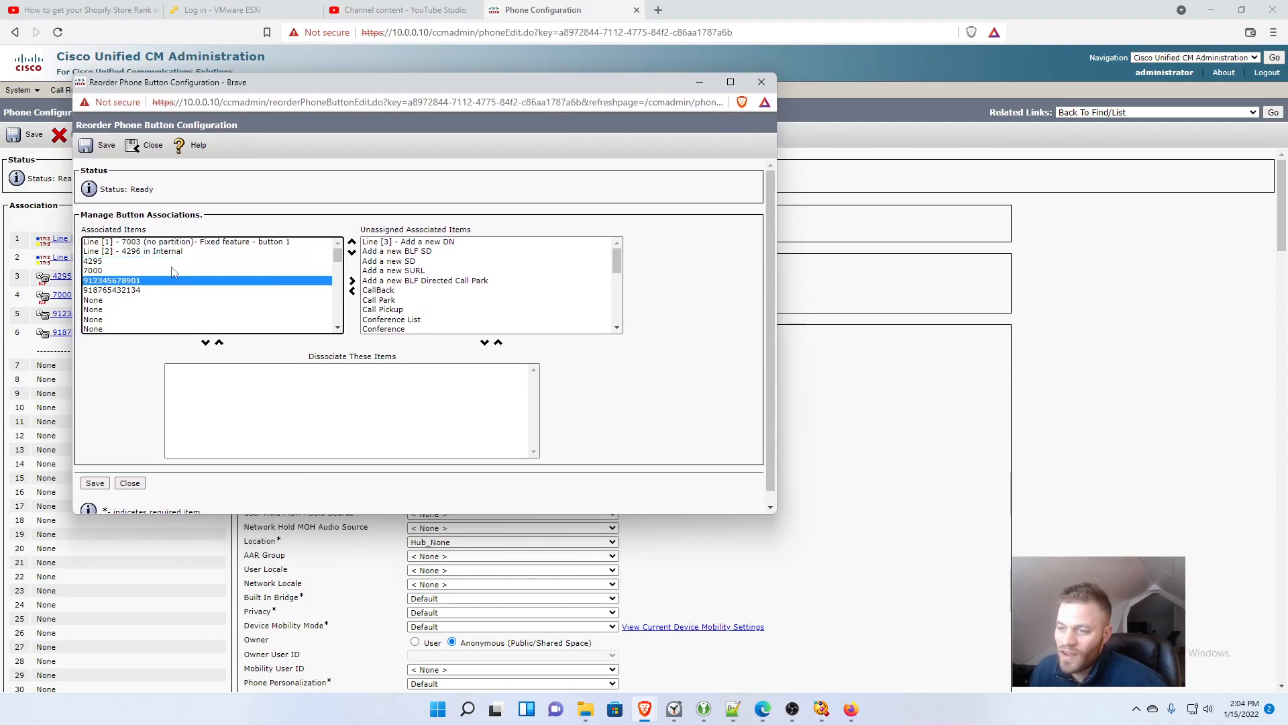
pyautogui.click(92, 260)
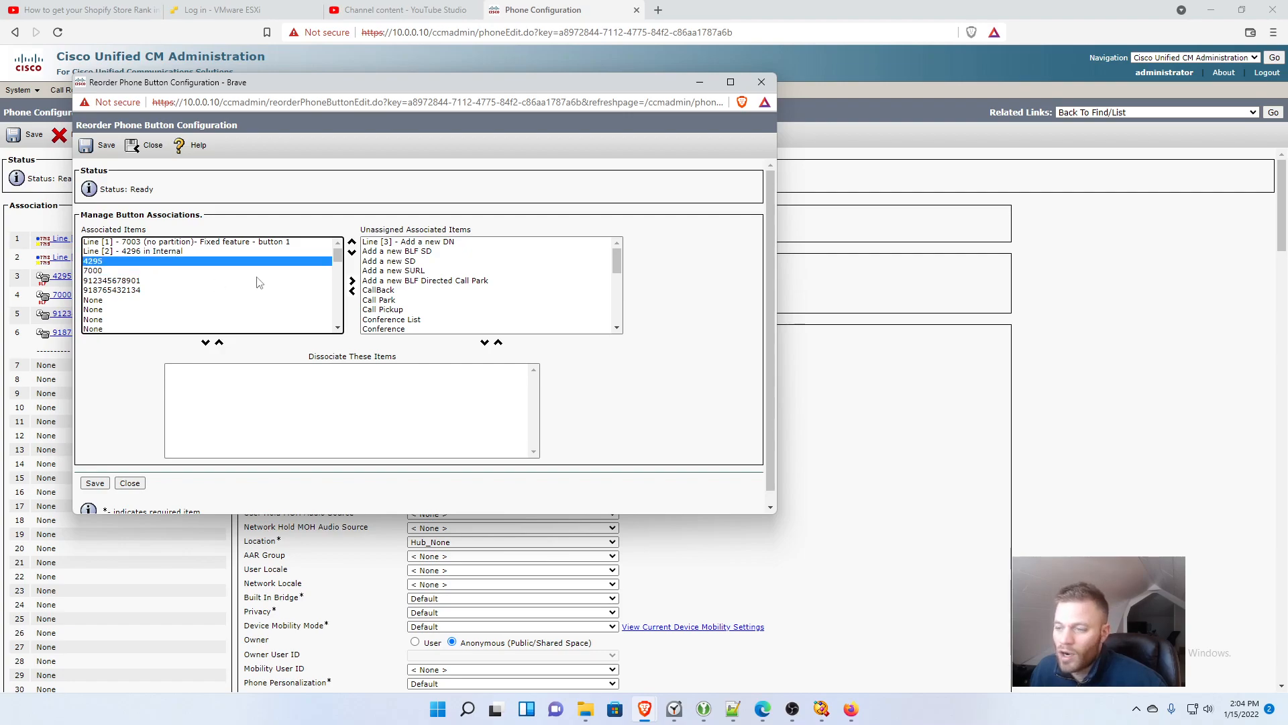
pyautogui.moveTo(147, 279)
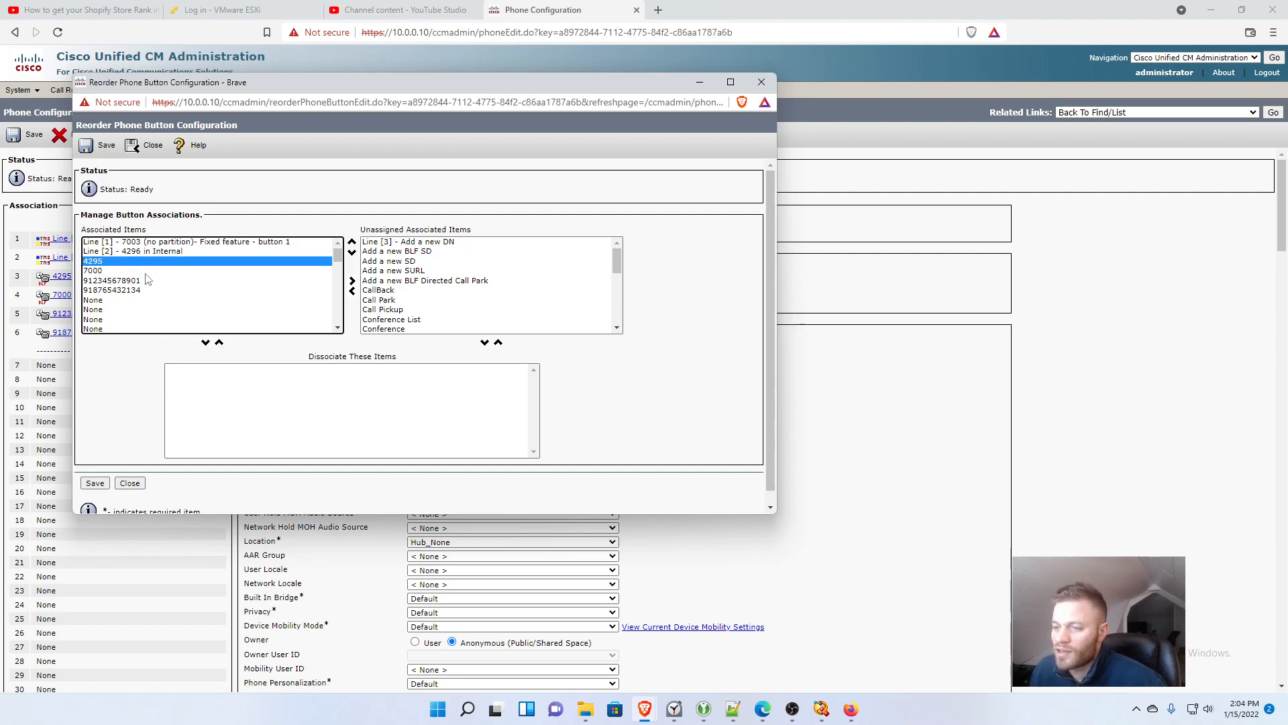
pyautogui.moveTo(204, 345)
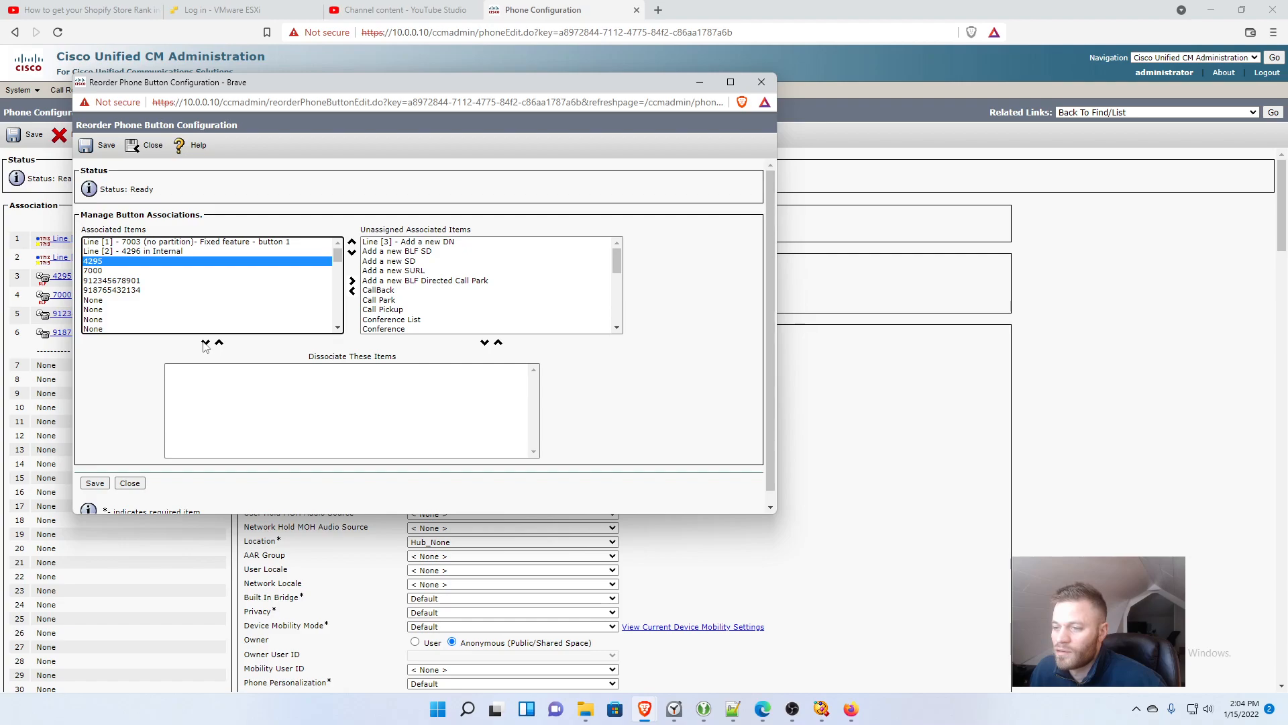
pyautogui.click(205, 343)
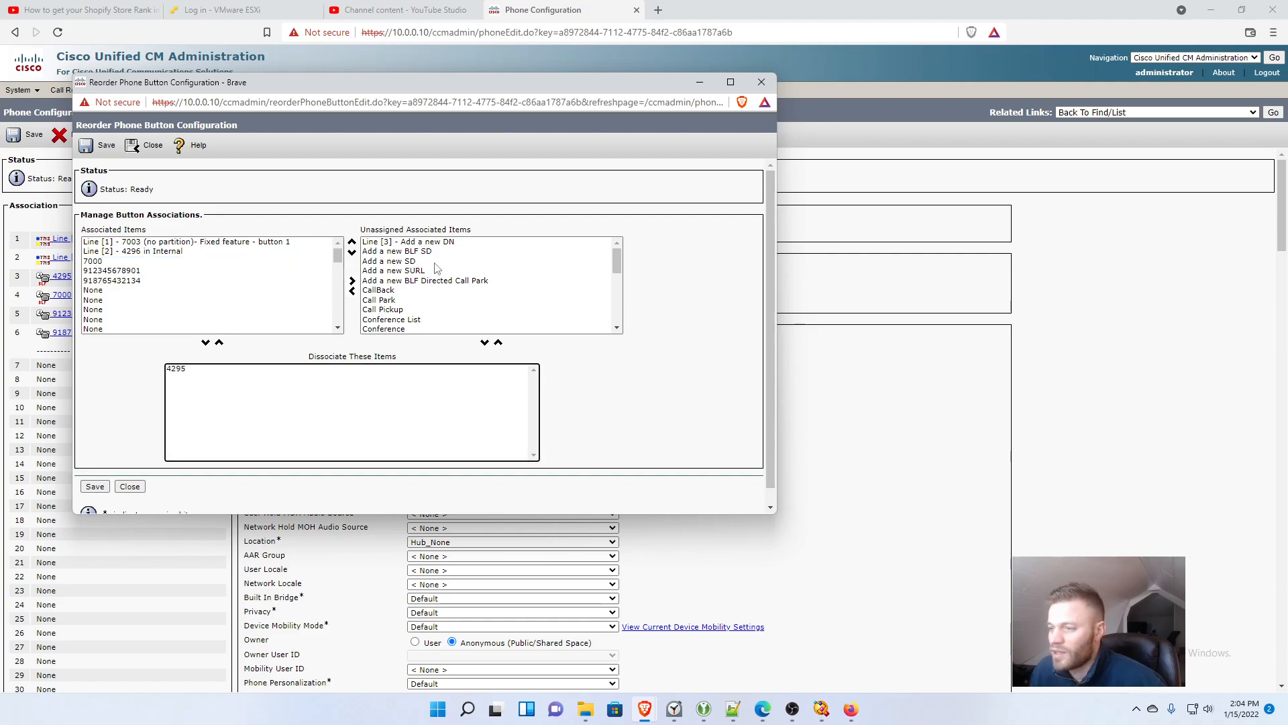
pyautogui.click(388, 261)
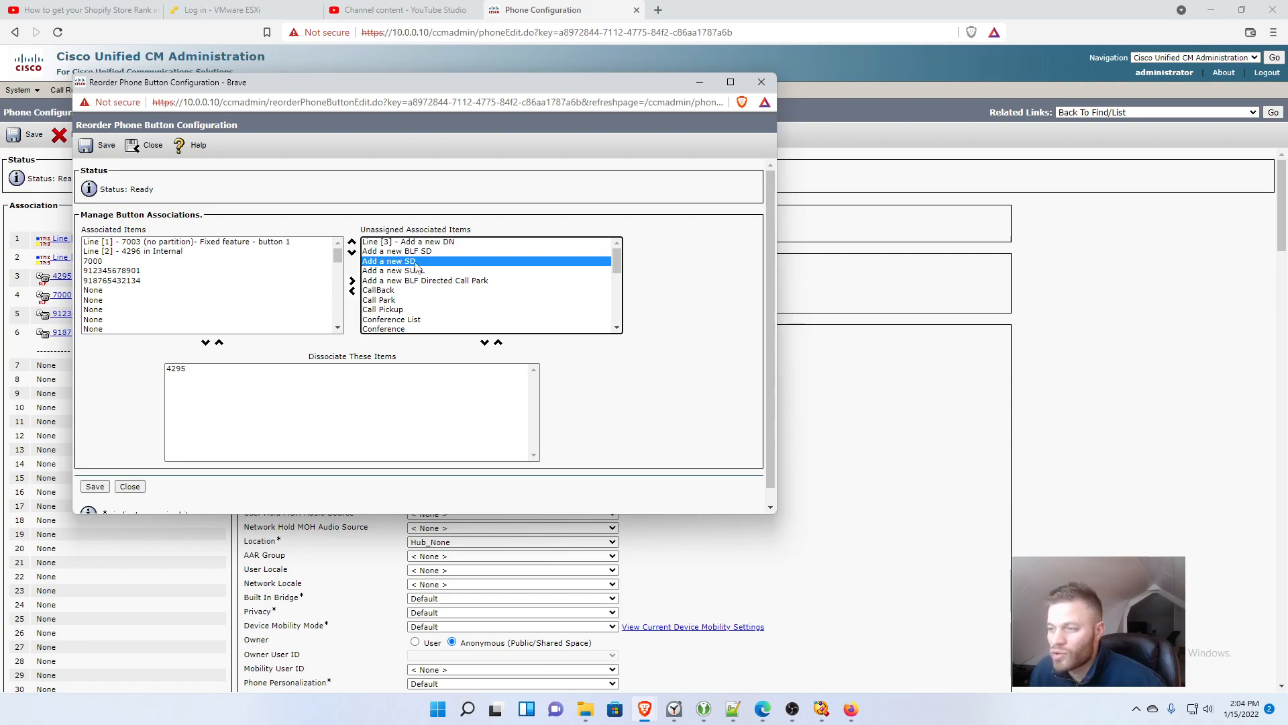
pyautogui.click(131, 250)
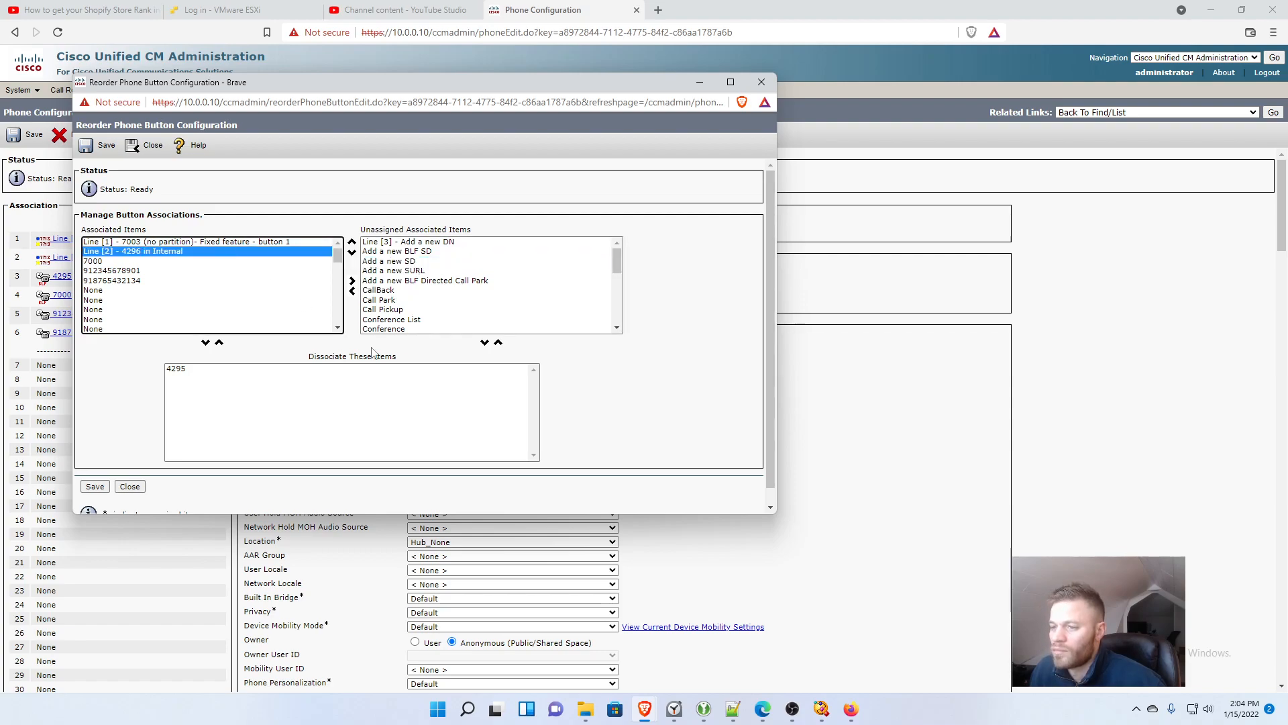
pyautogui.click(388, 260)
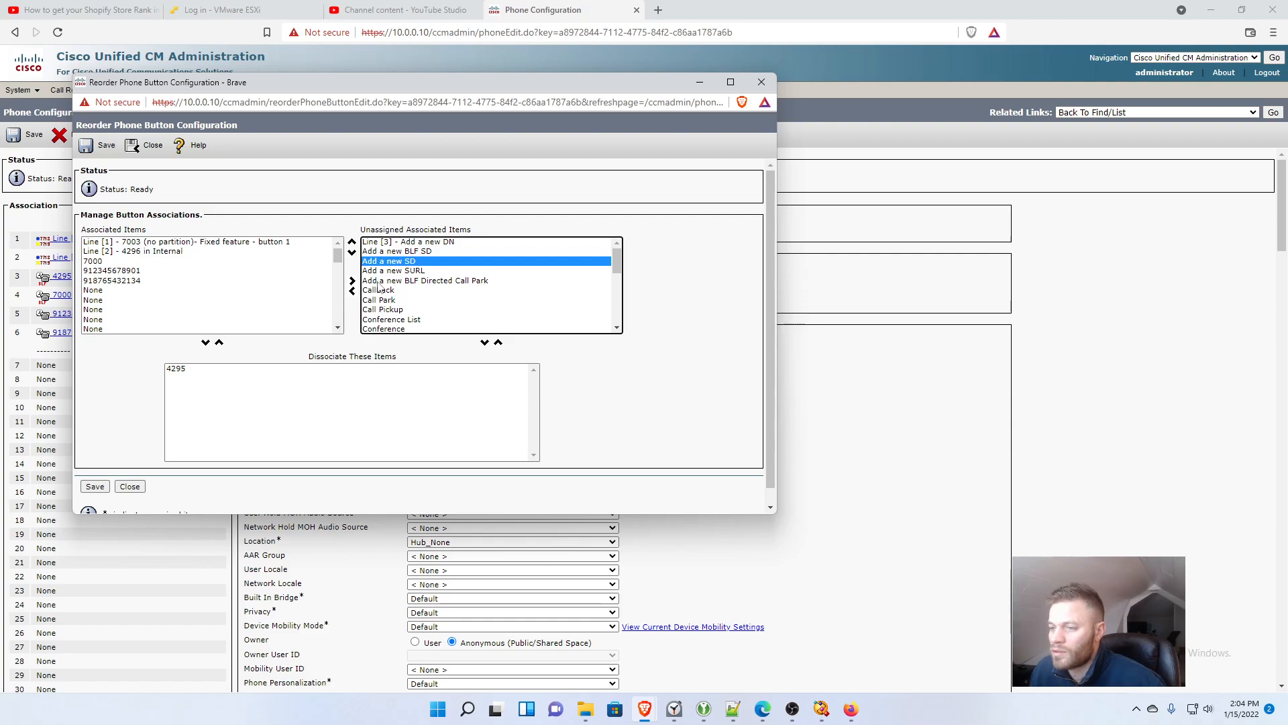
pyautogui.moveTo(353, 296)
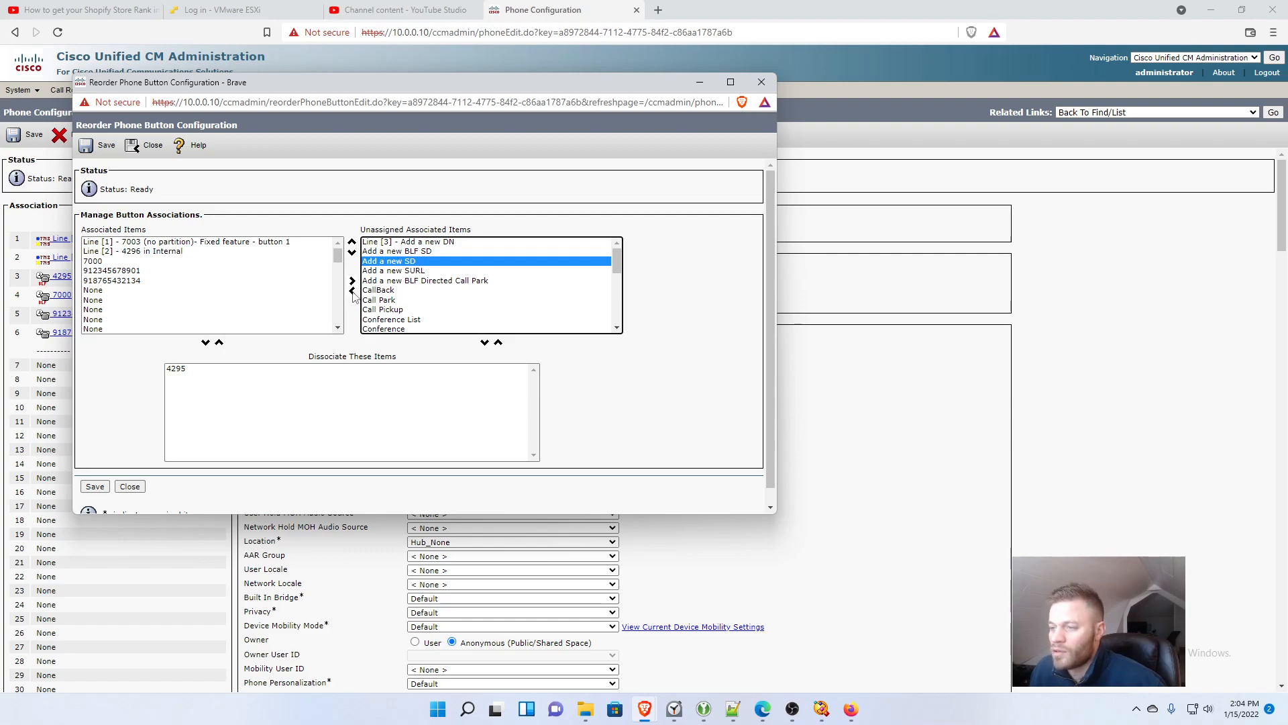
pyautogui.click(351, 281)
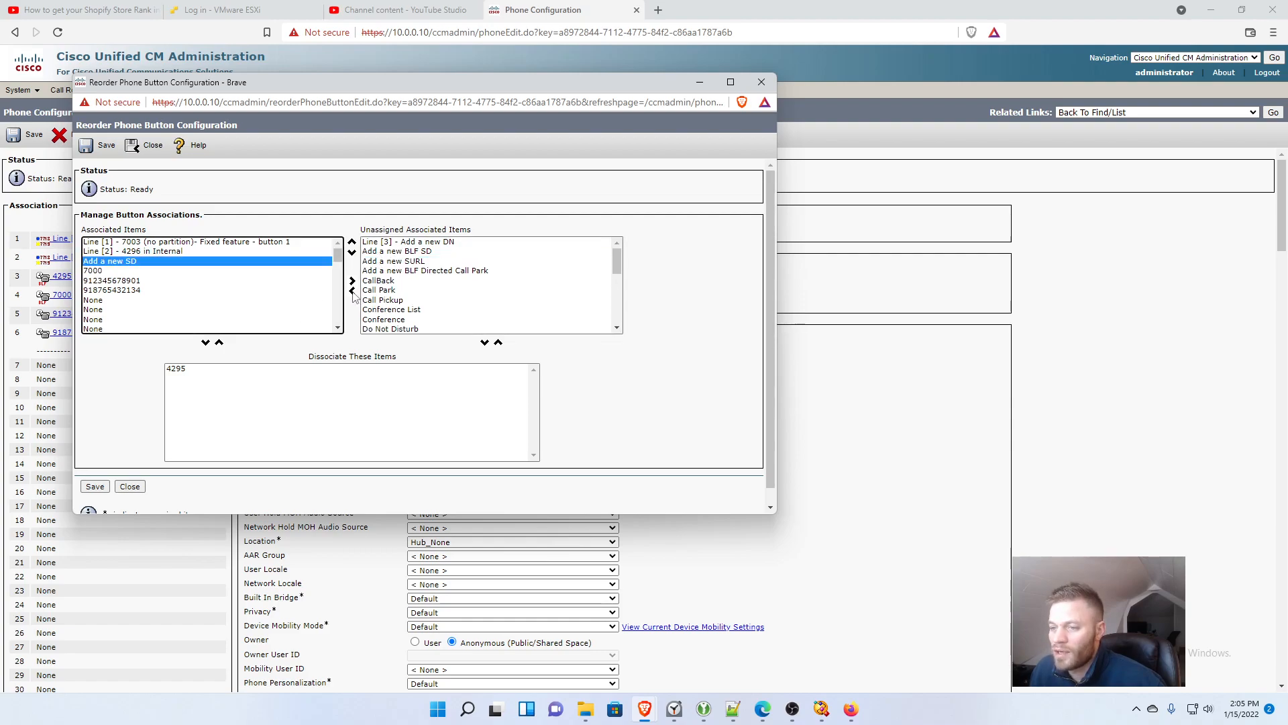
pyautogui.moveTo(226, 271)
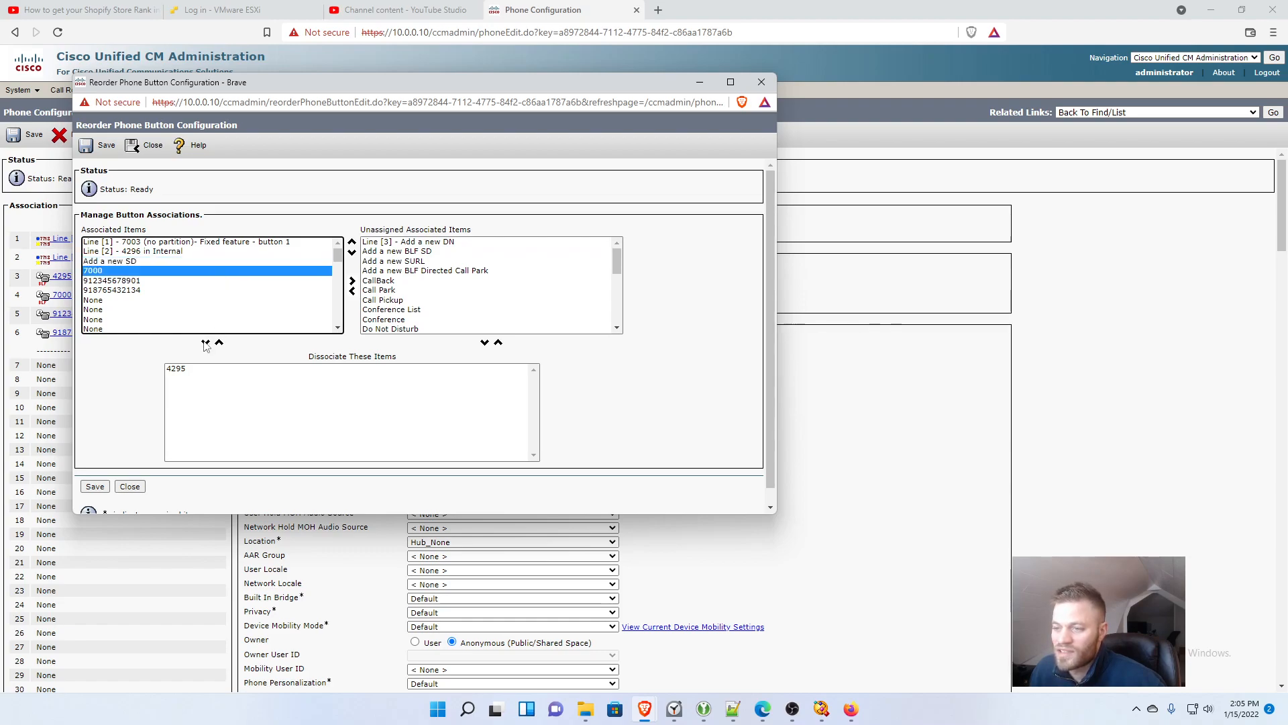
# - Dissociate the 7000 BLF speed dial and add a second new speed dial, dismissing the full-list warning
pyautogui.click(205, 342)
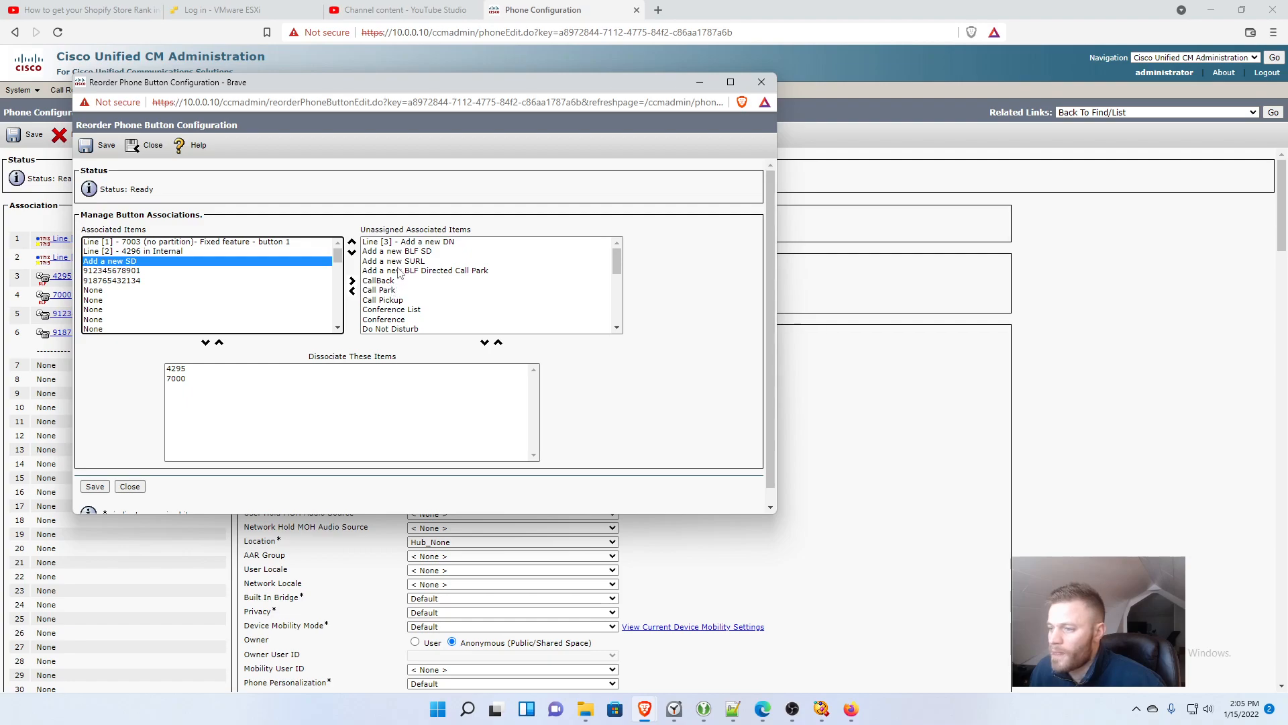
pyautogui.moveTo(404, 277)
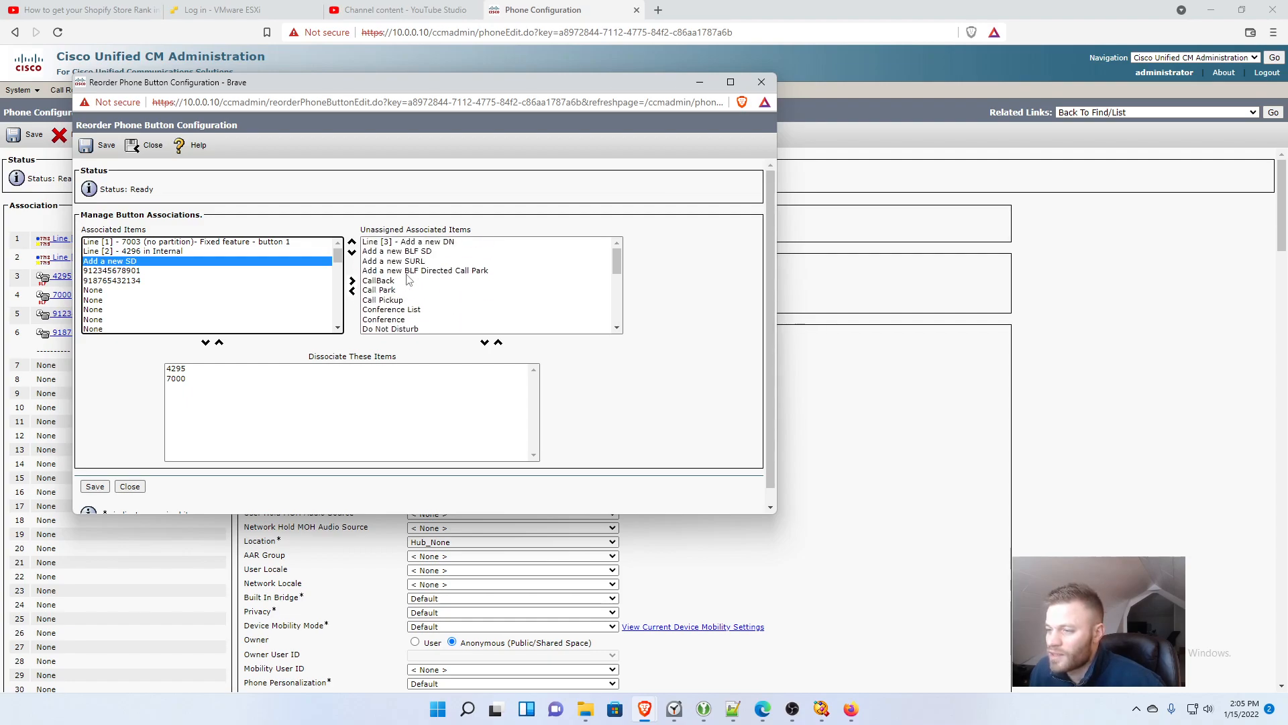
pyautogui.moveTo(106, 146)
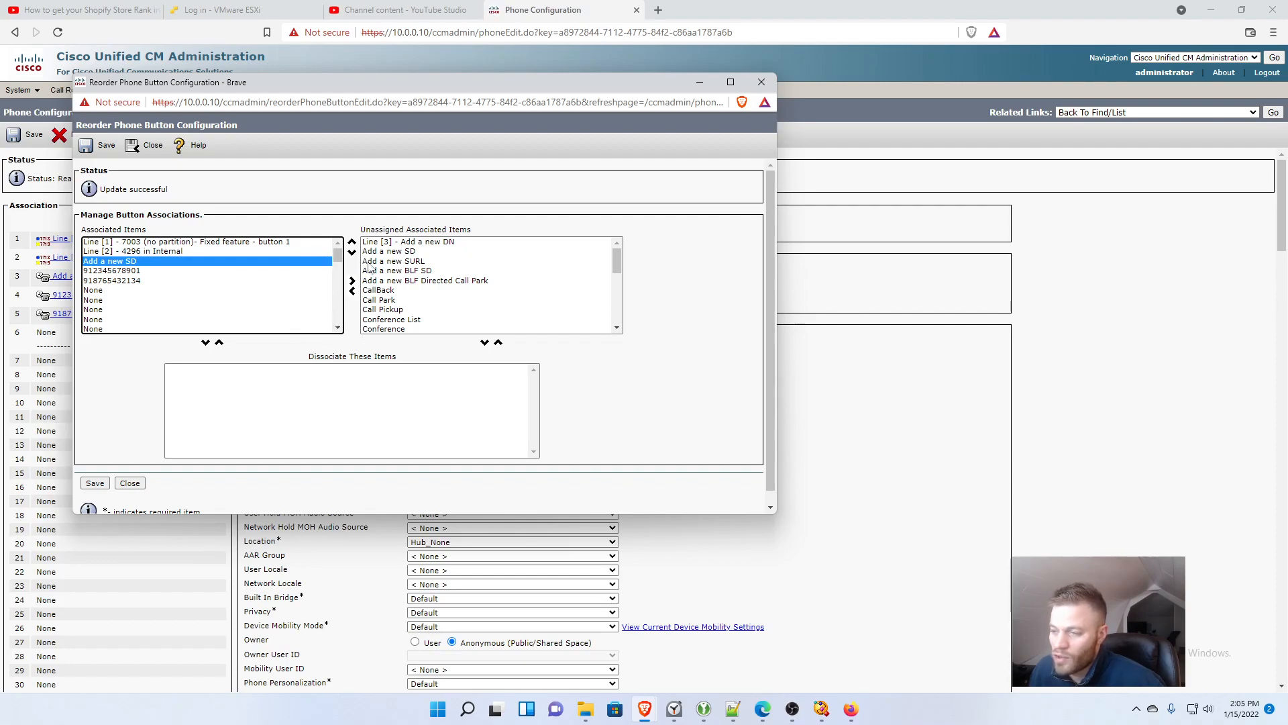
pyautogui.moveTo(417, 257)
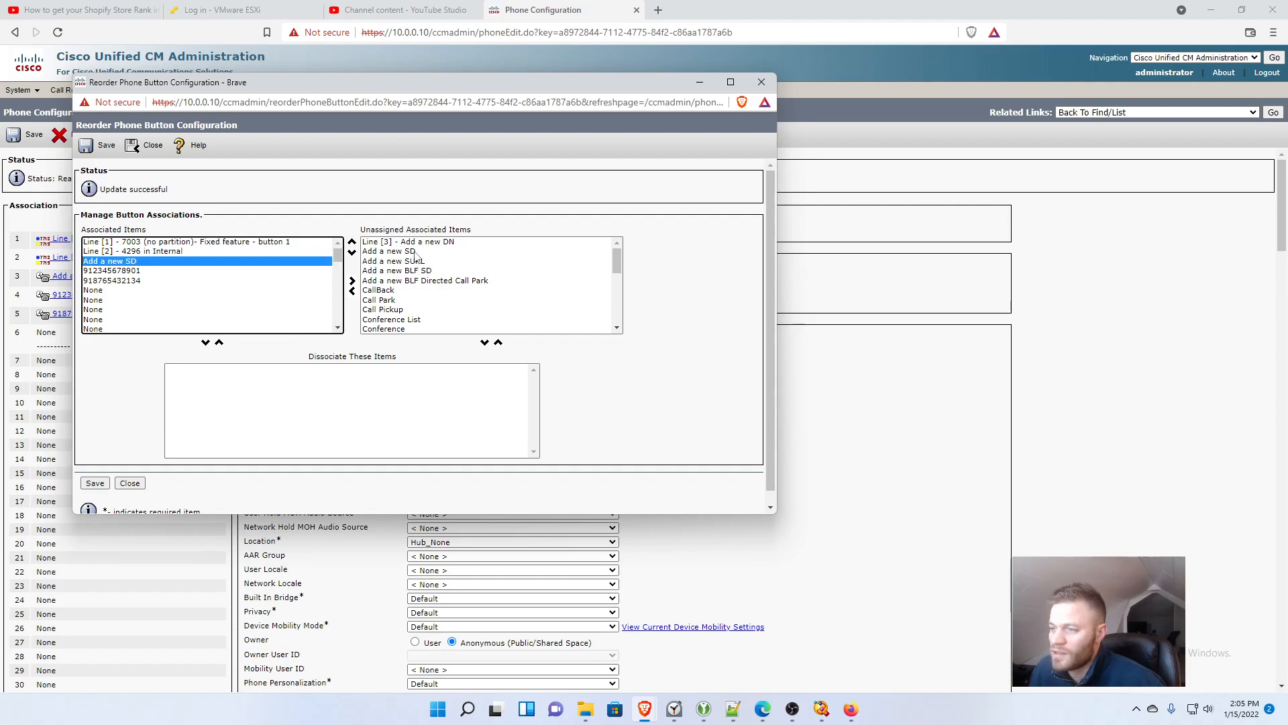
pyautogui.click(351, 281)
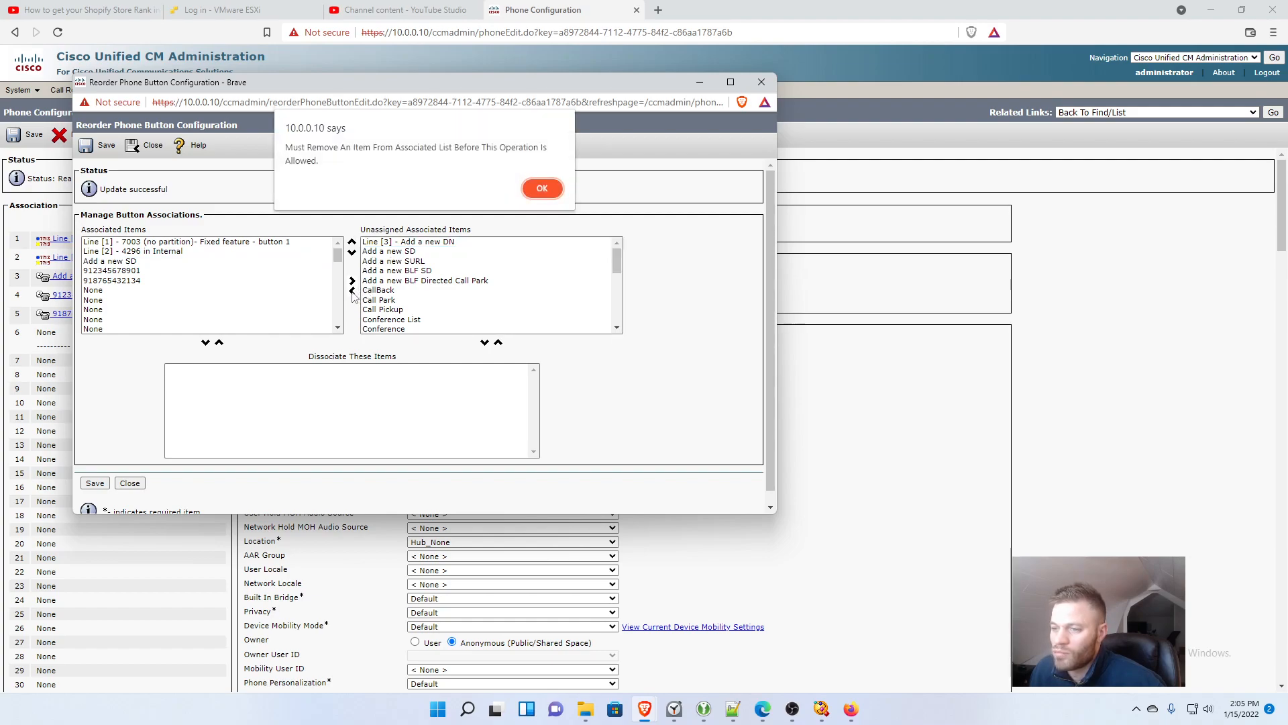
pyautogui.click(542, 188)
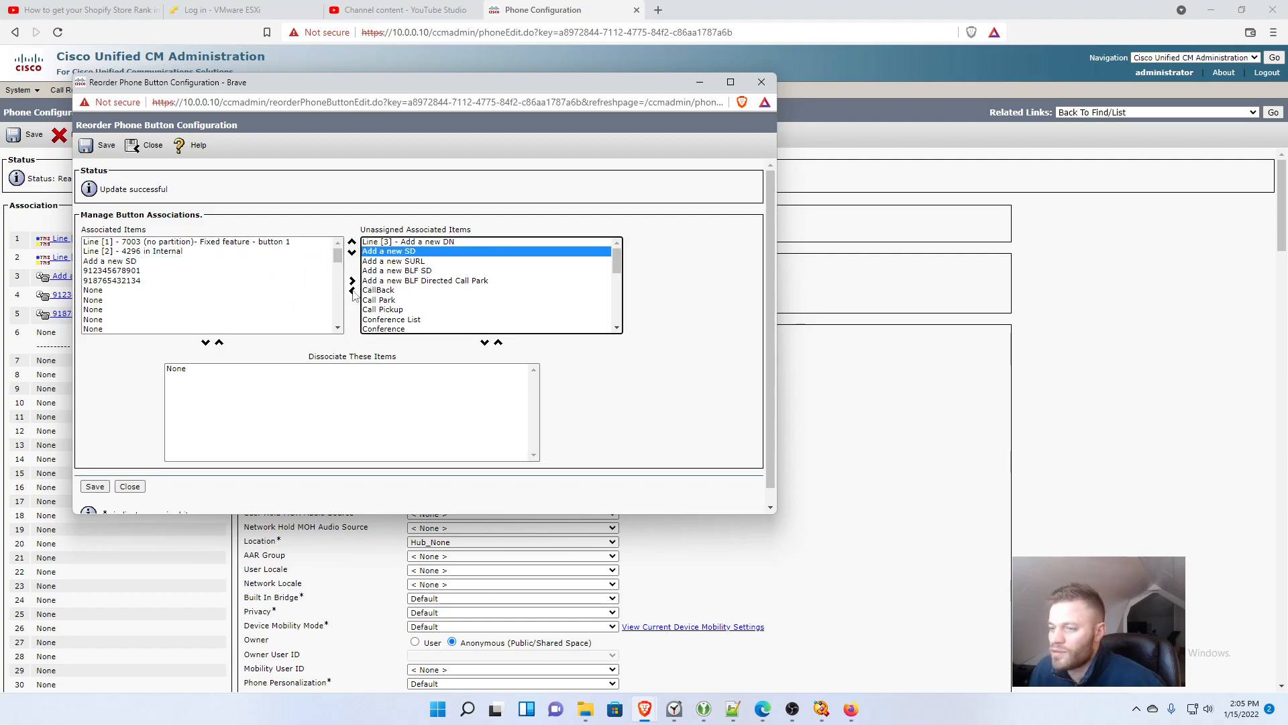
pyautogui.click(352, 279)
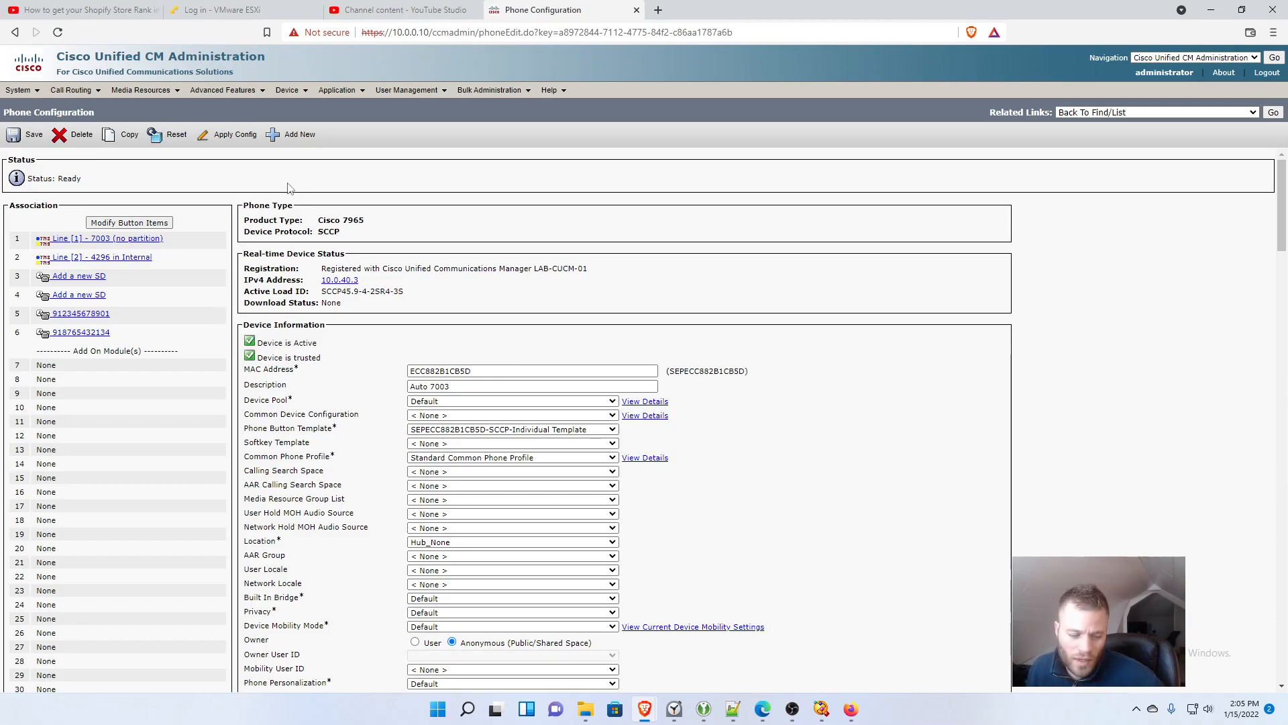
pyautogui.moveTo(273, 193)
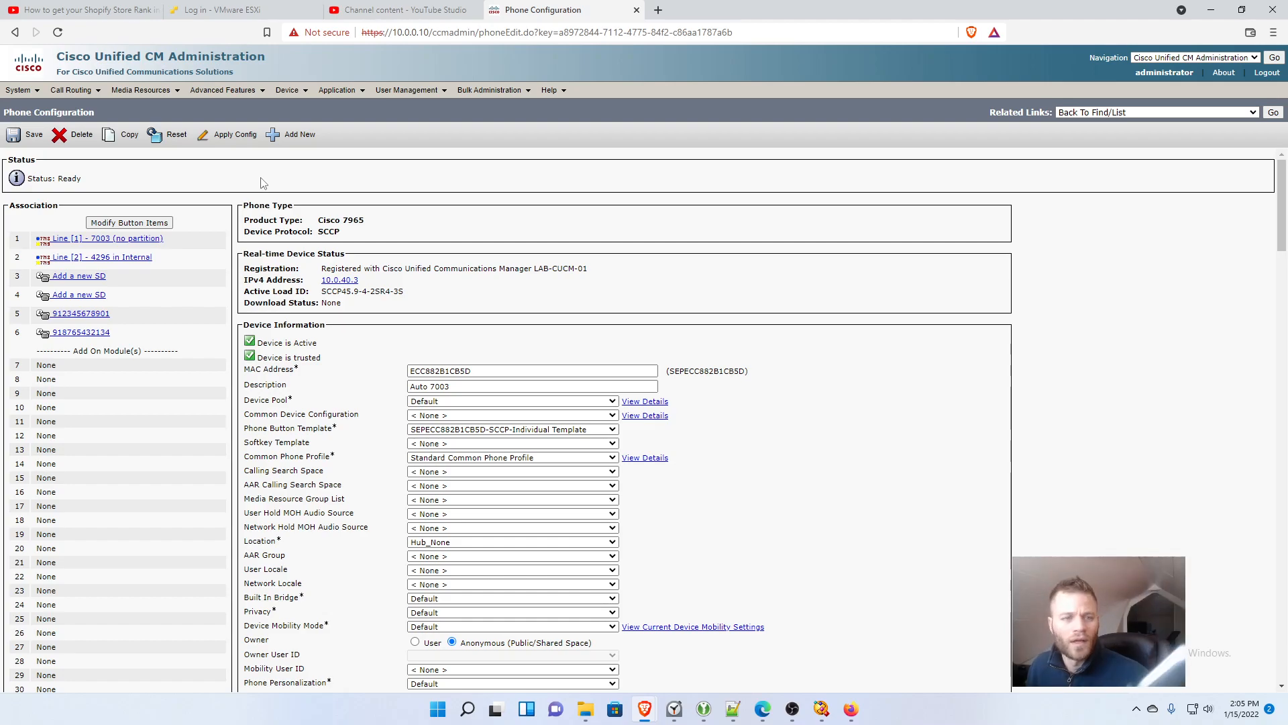
pyautogui.moveTo(78, 275)
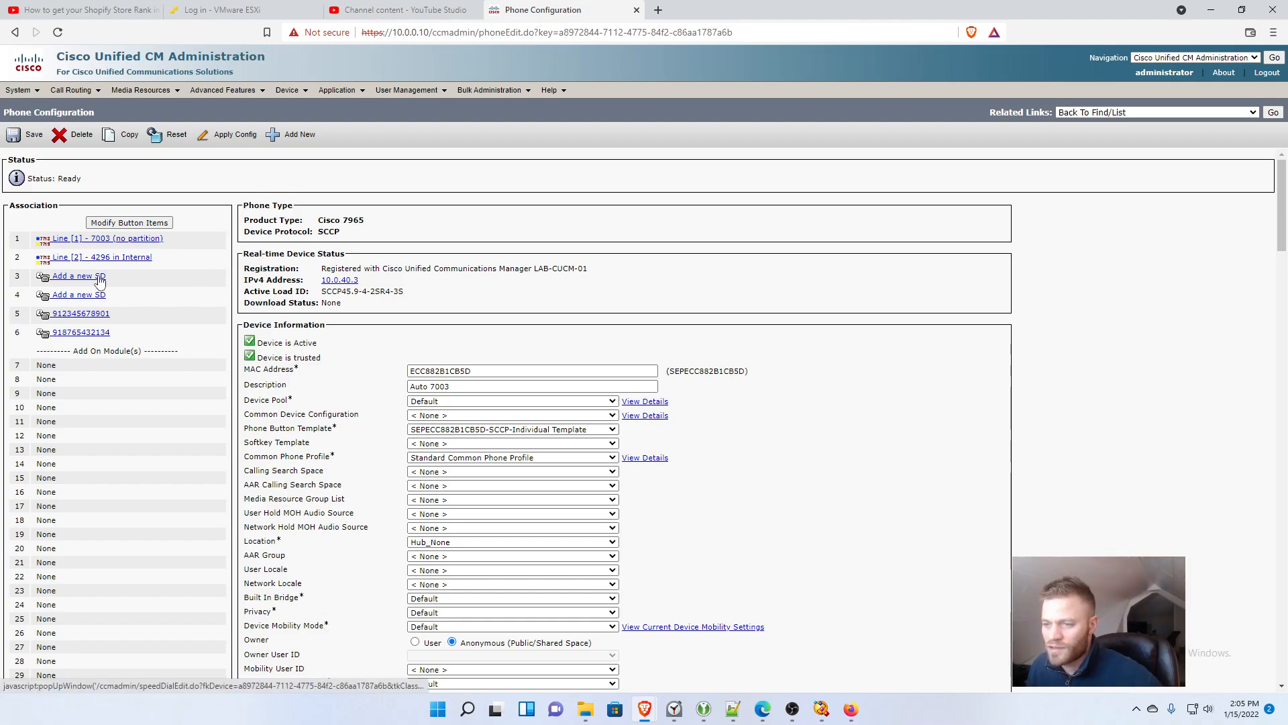
# - Open the speed dial settings from the 'Add a new SD' link on button 3
pyautogui.click(73, 275)
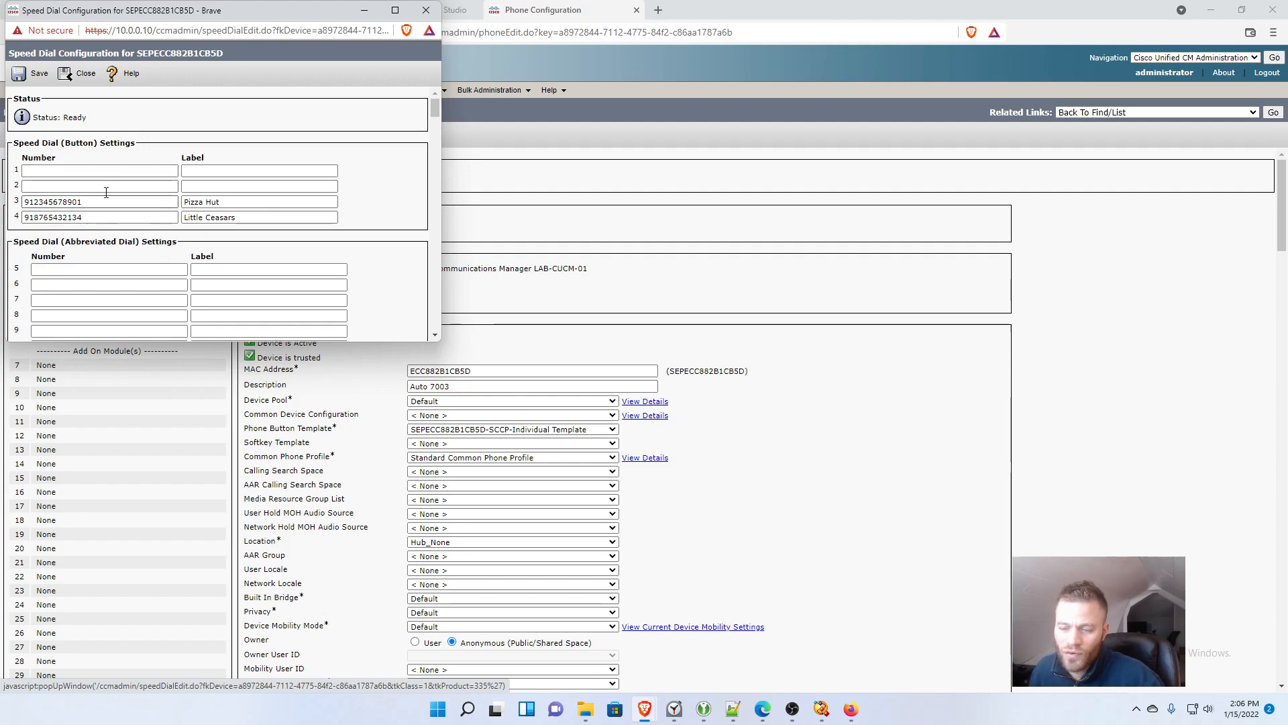
# - Enter speed dials 4295 'Martin' and 7000 'Finesse Agent', then save and close the popup
pyautogui.click(99, 169)
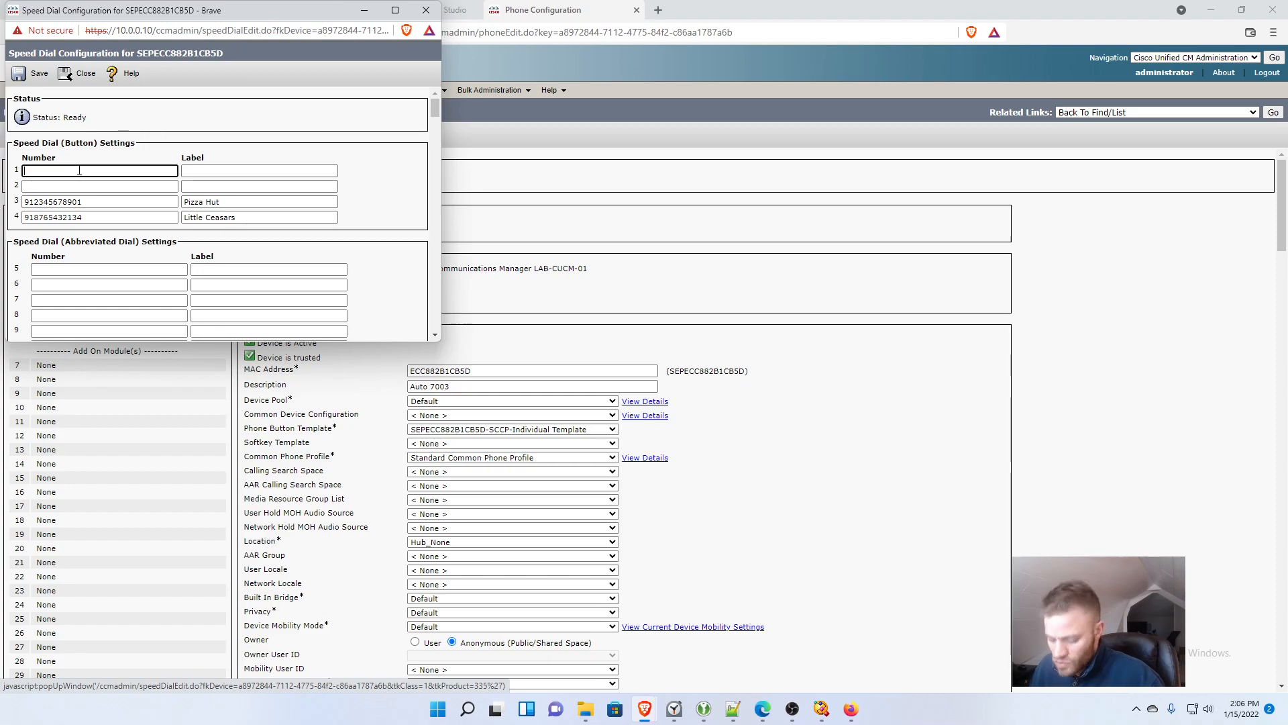
pyautogui.write('4295')
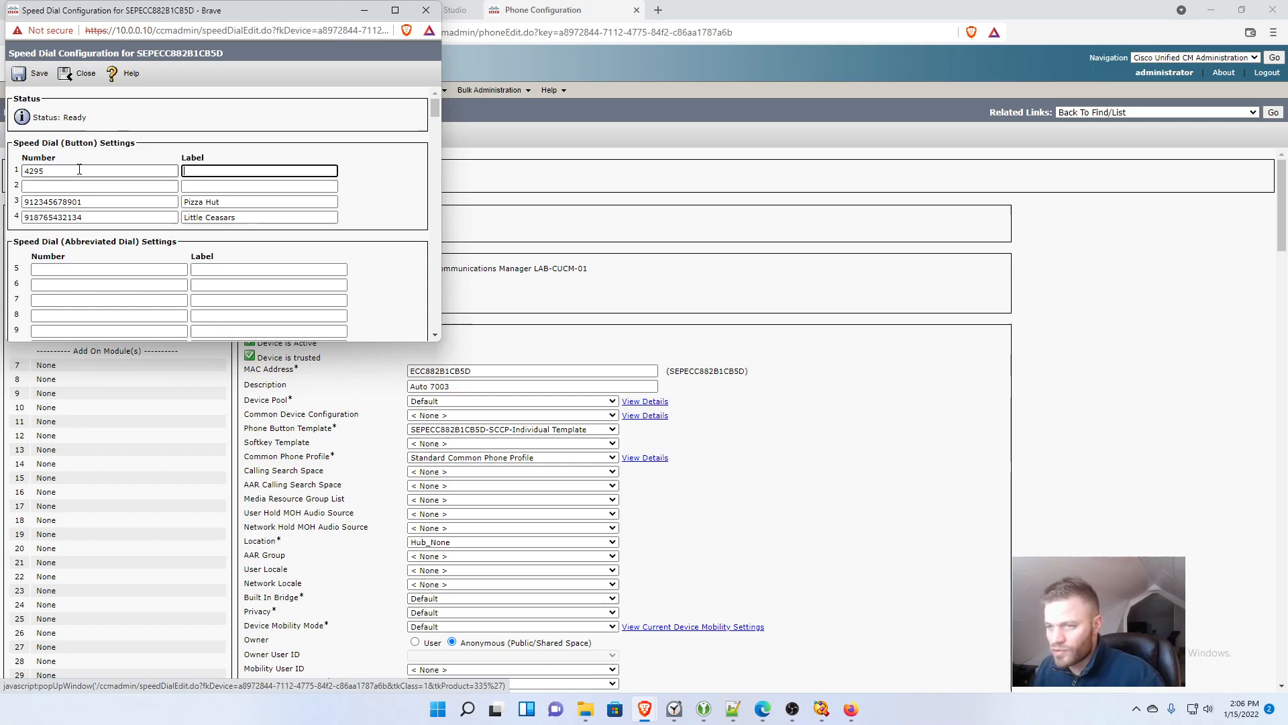
pyautogui.write('Martin')
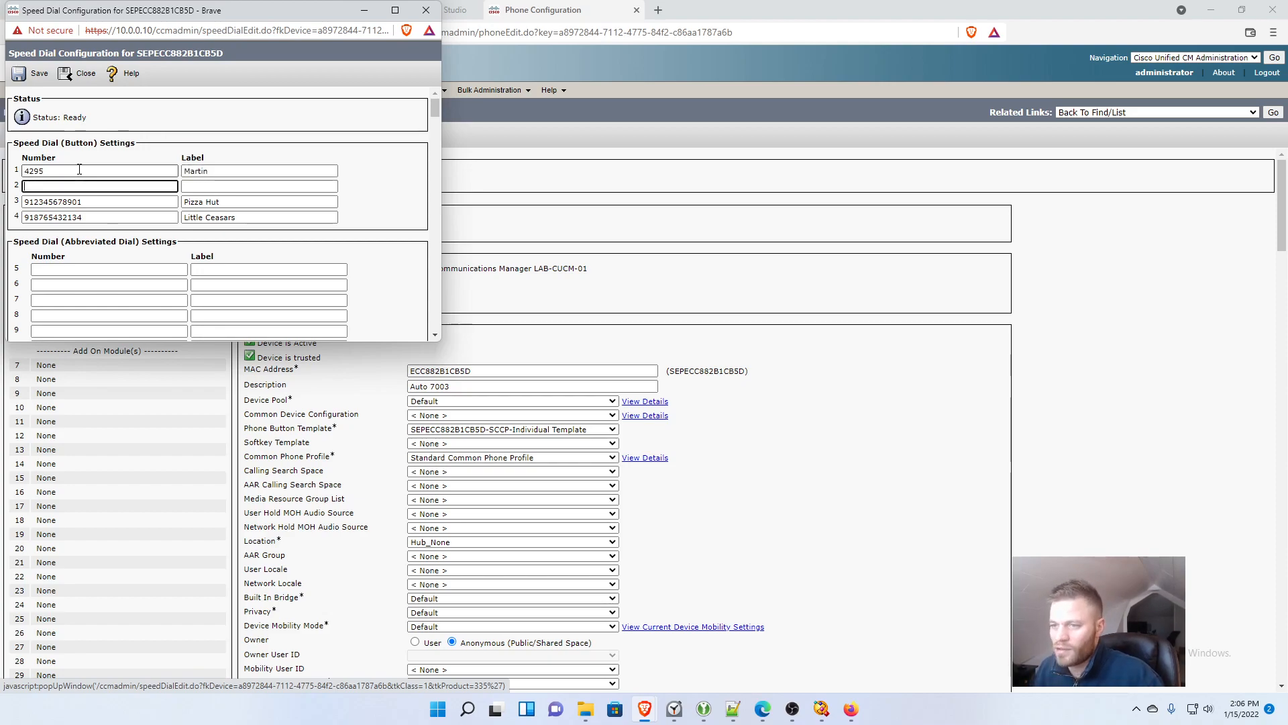
pyautogui.write('7000')
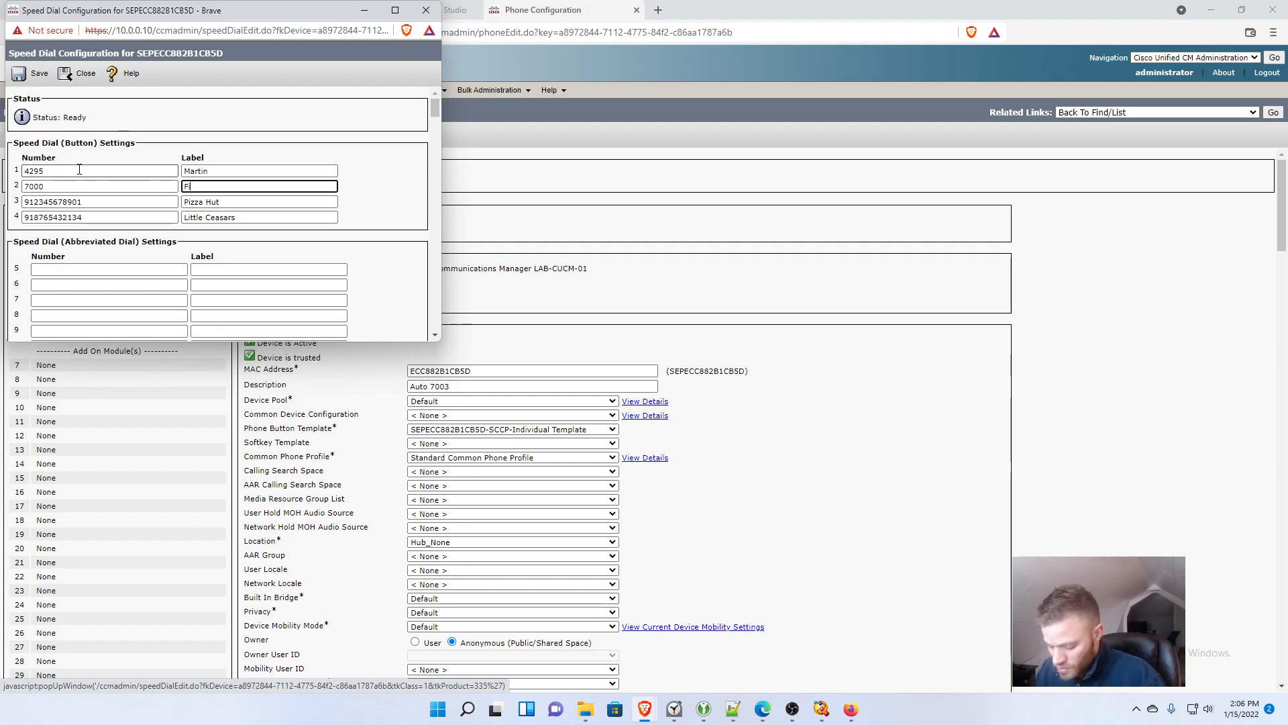
pyautogui.write('Finesse Agent')
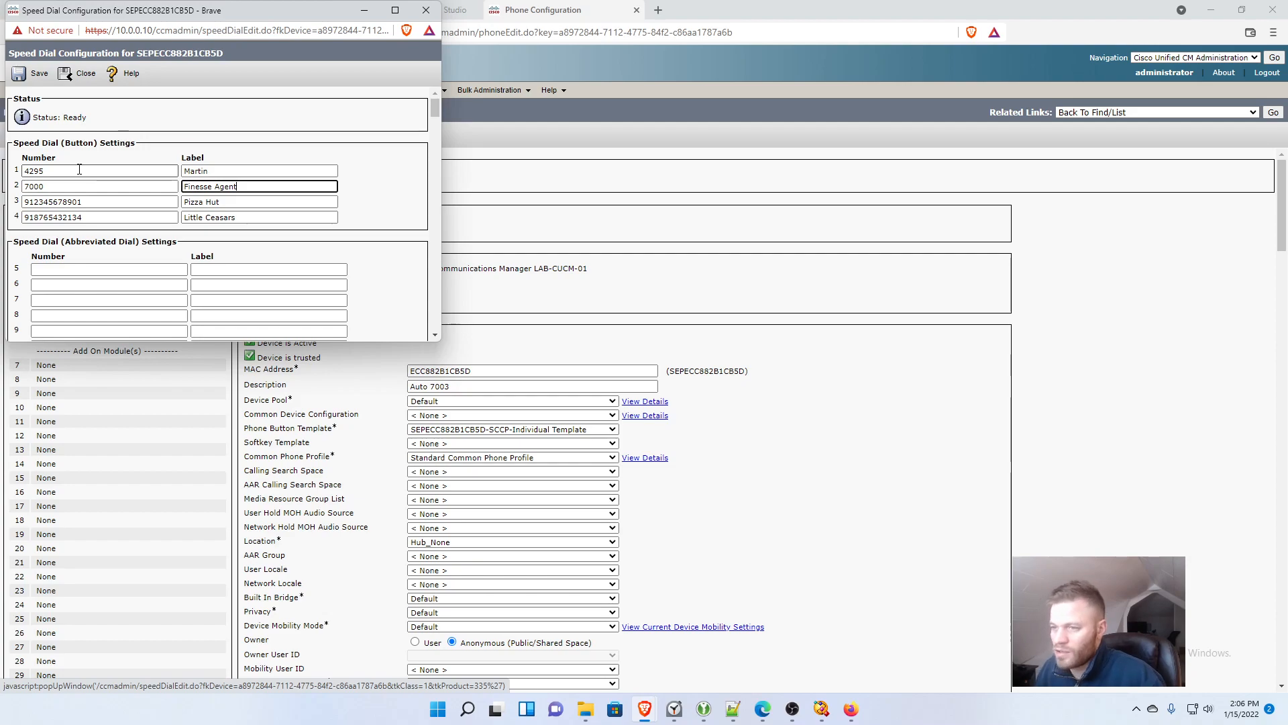
pyautogui.click(33, 73)
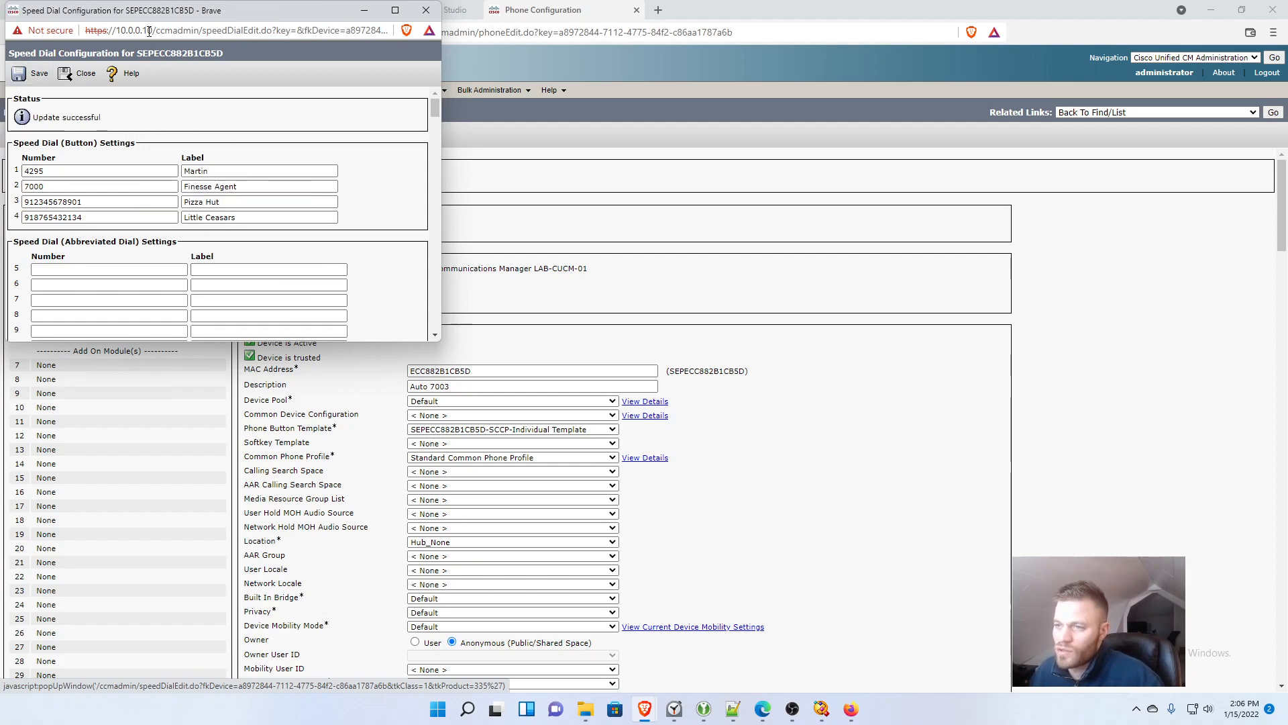
pyautogui.click(85, 74)
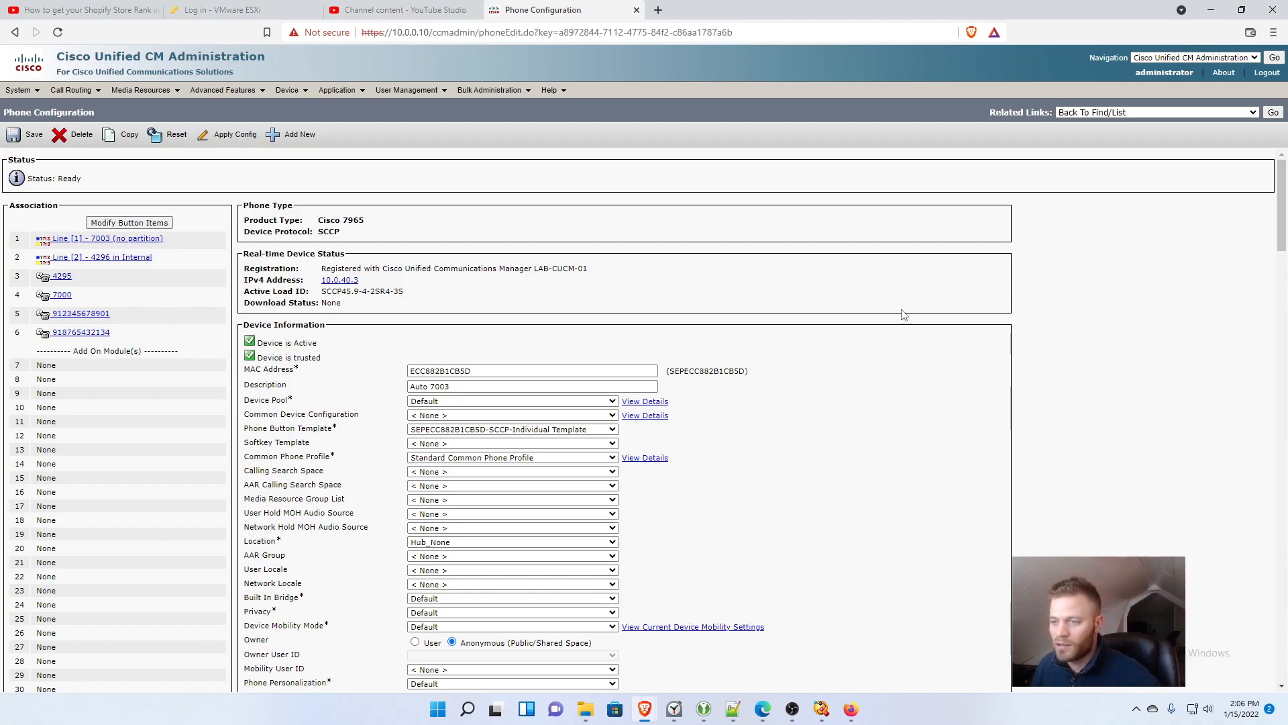
pyautogui.moveTo(845, 337)
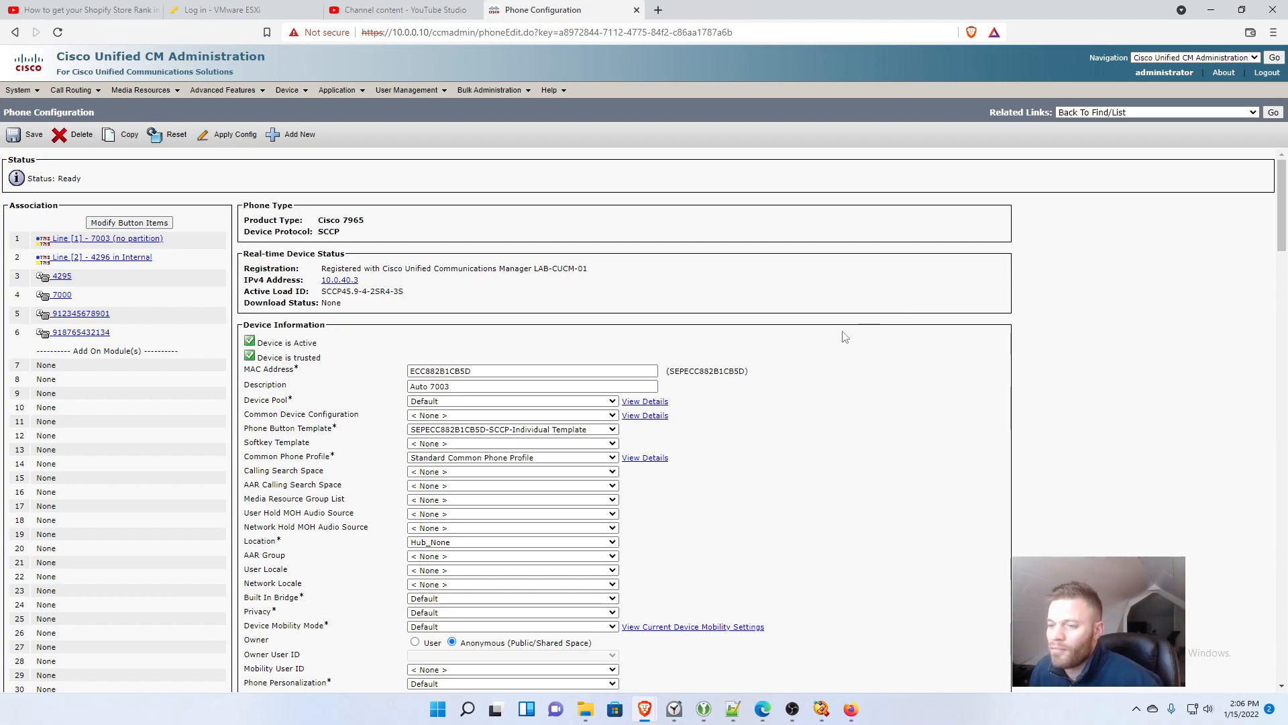
pyautogui.moveTo(563, 339)
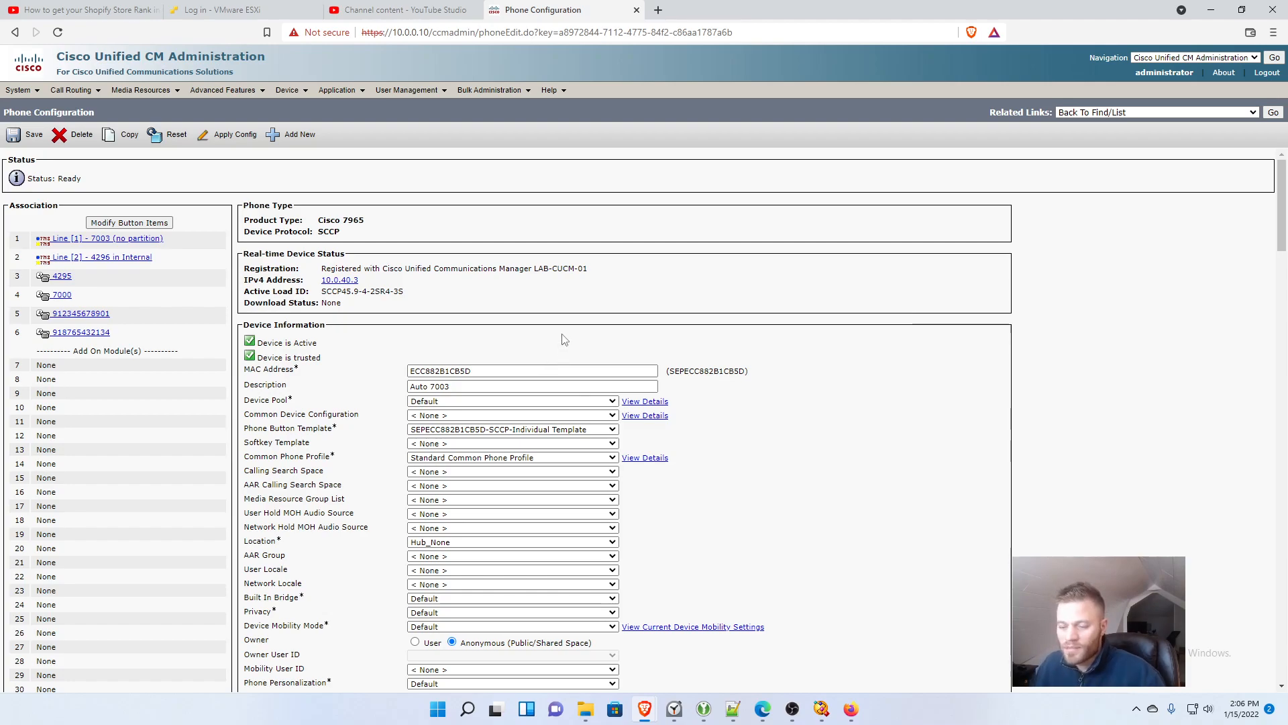